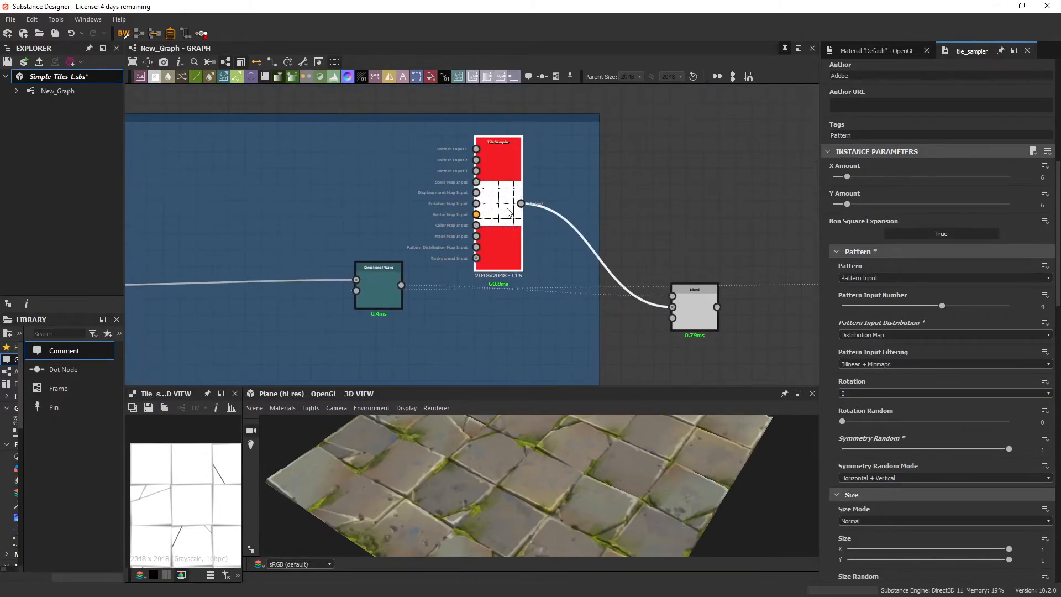
# Inspect the crack example's tile sampler, slope blur and Subtract blend, then enlarge the preview panels.
pyautogui.click(941, 277)
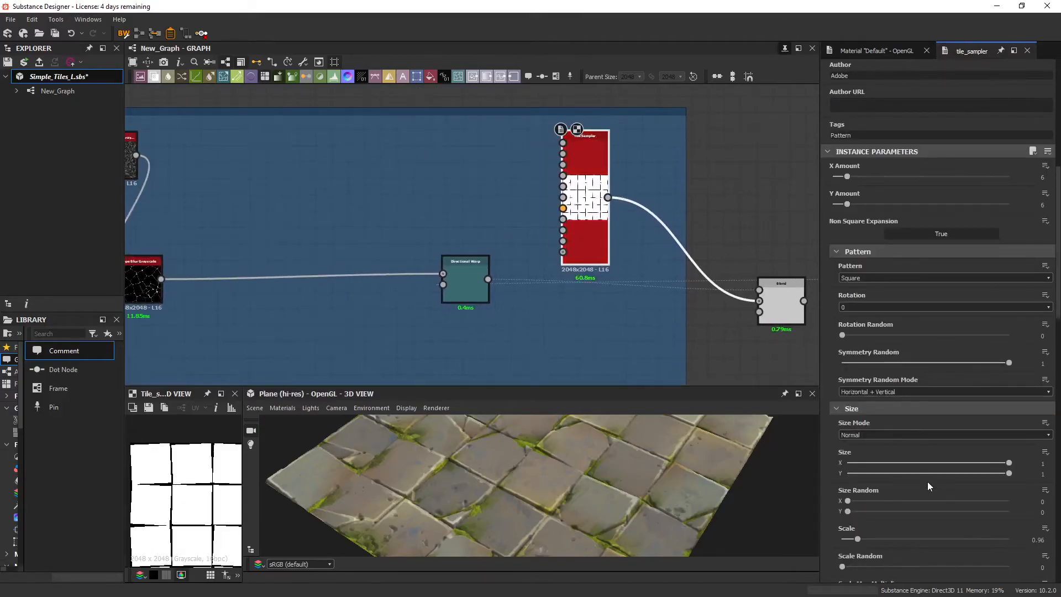
pyautogui.click(940, 277)
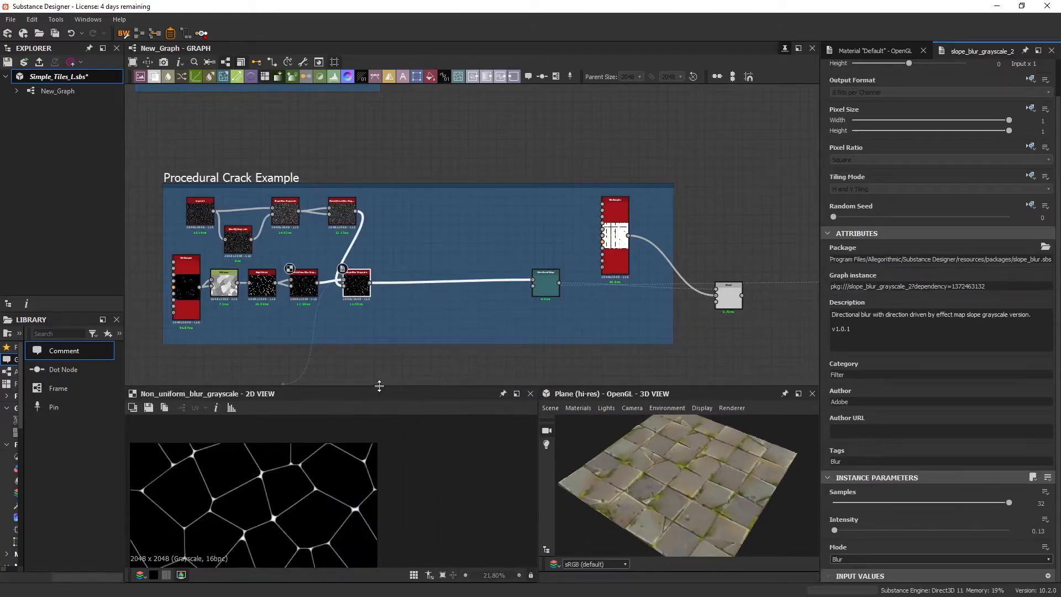
pyautogui.click(568, 203)
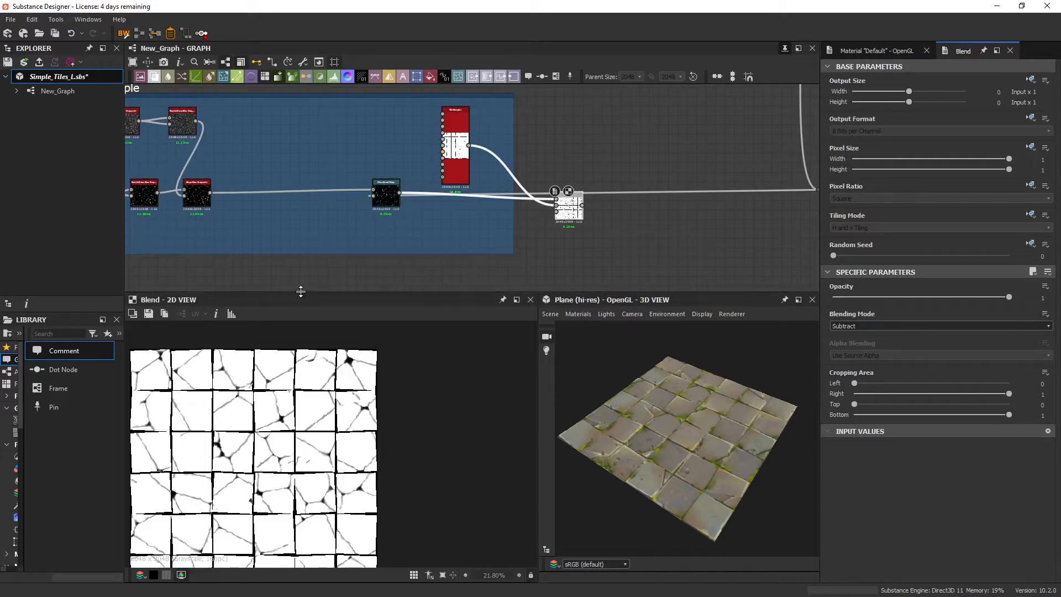
pyautogui.moveTo(301, 291); pyautogui.dragTo(301, 212)
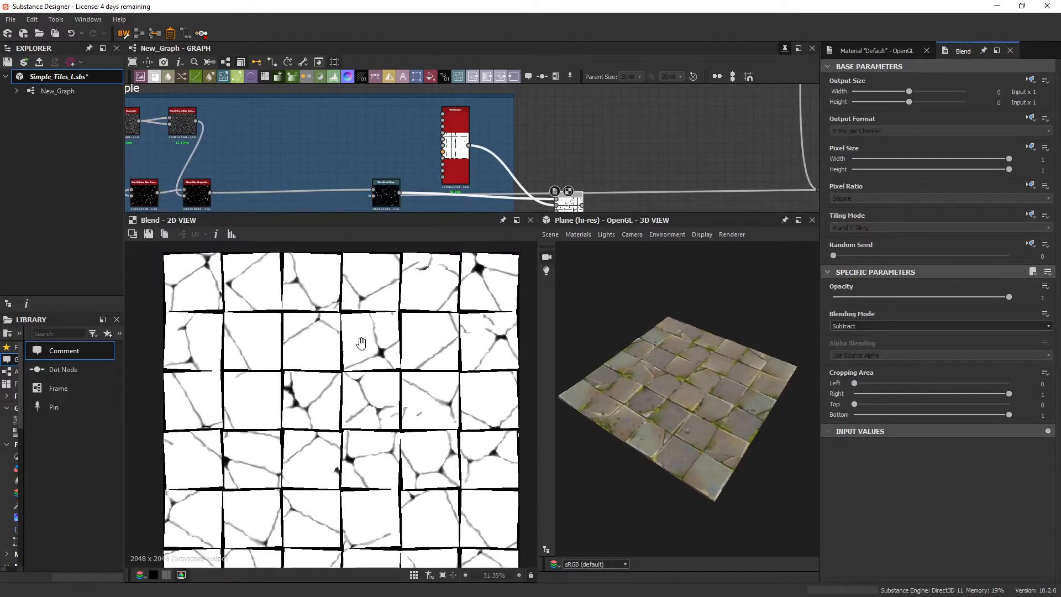
pyautogui.moveTo(229, 365)
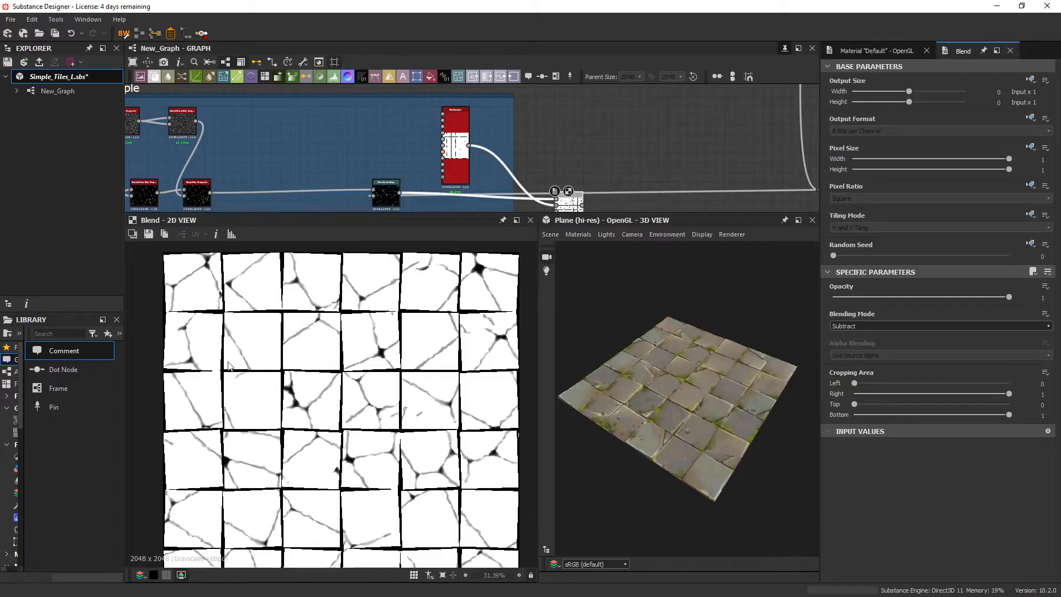
pyautogui.moveTo(278, 359)
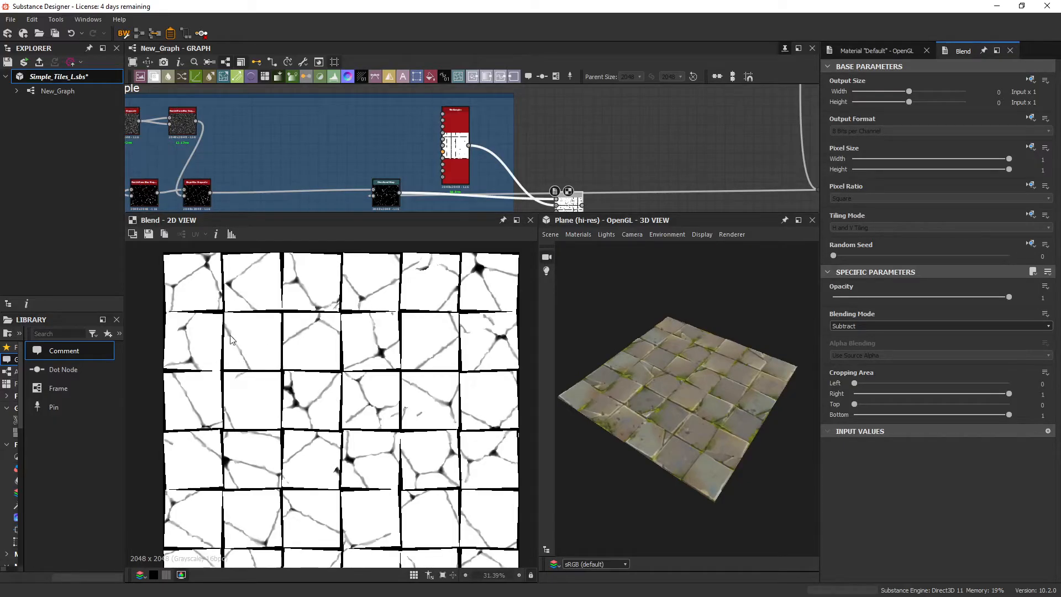
pyautogui.moveTo(445, 418)
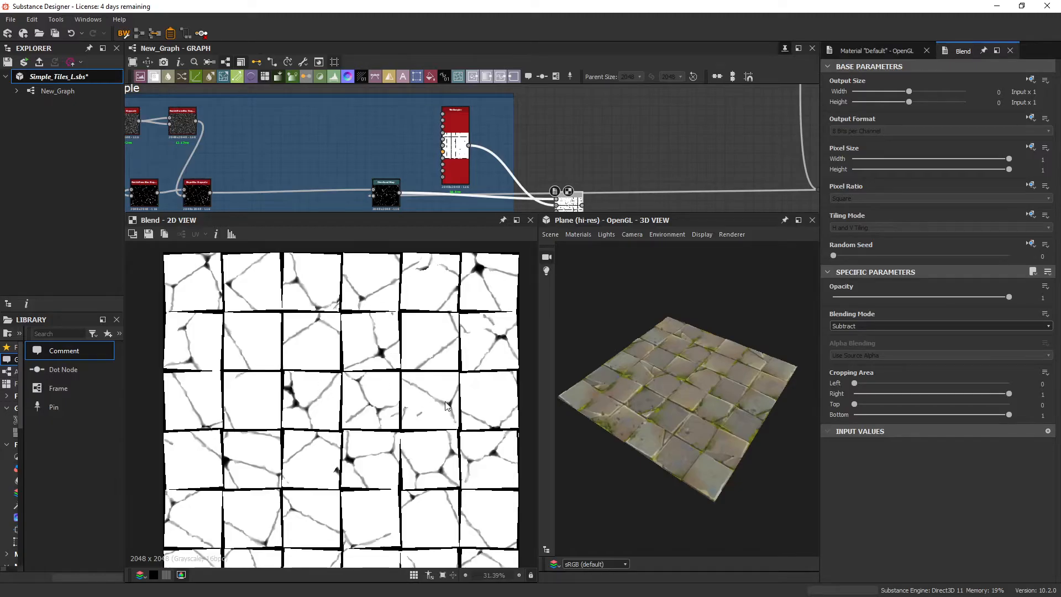
pyautogui.moveTo(322, 416)
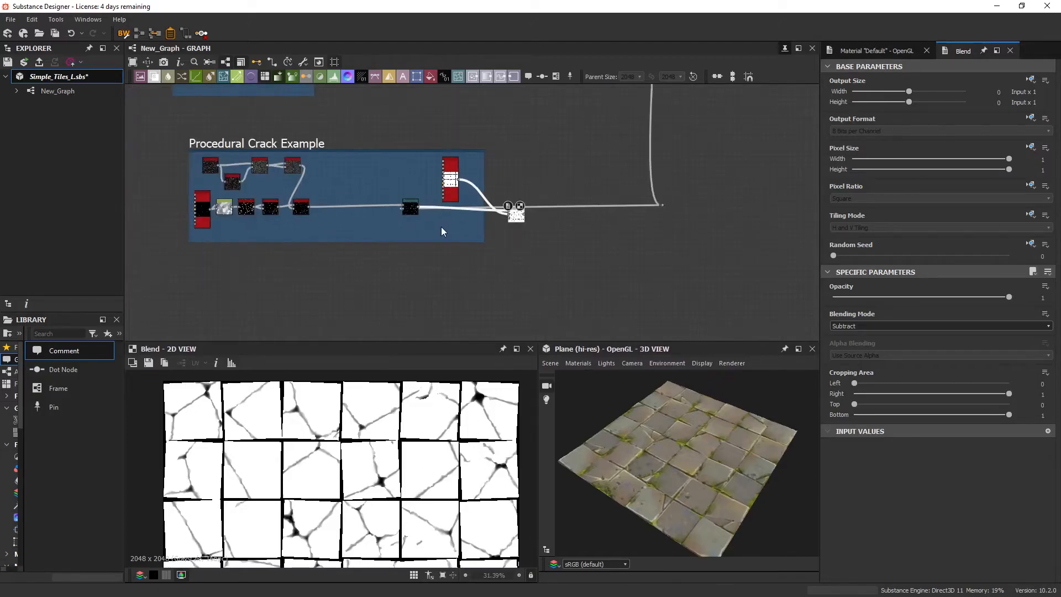
pyautogui.moveTo(484, 305)
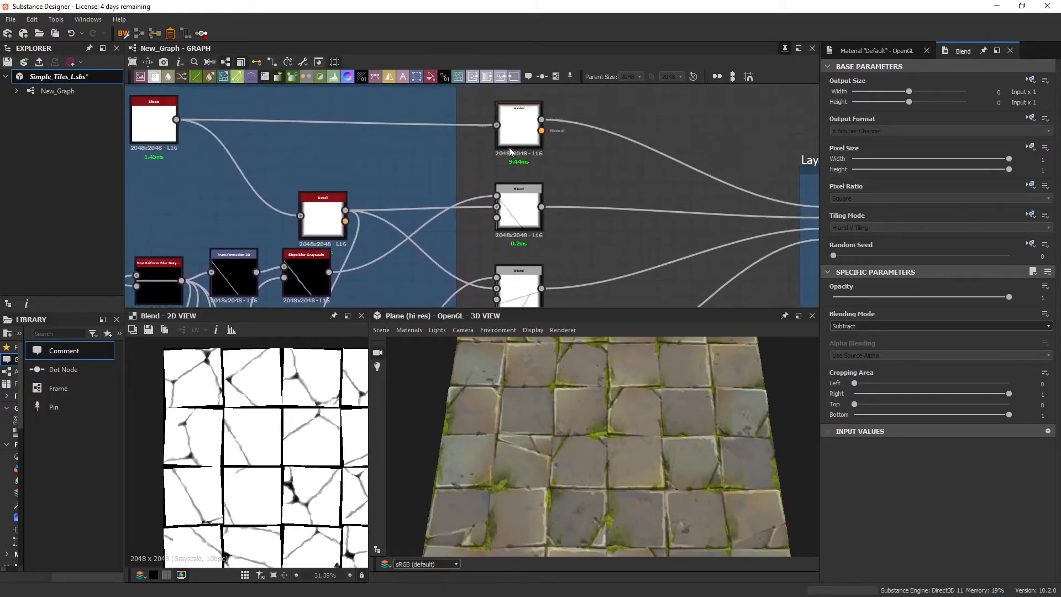
# Preview the Bevel height, then the Subtract blend adding cracks at 0.4 opacity.
pyautogui.click(519, 125)
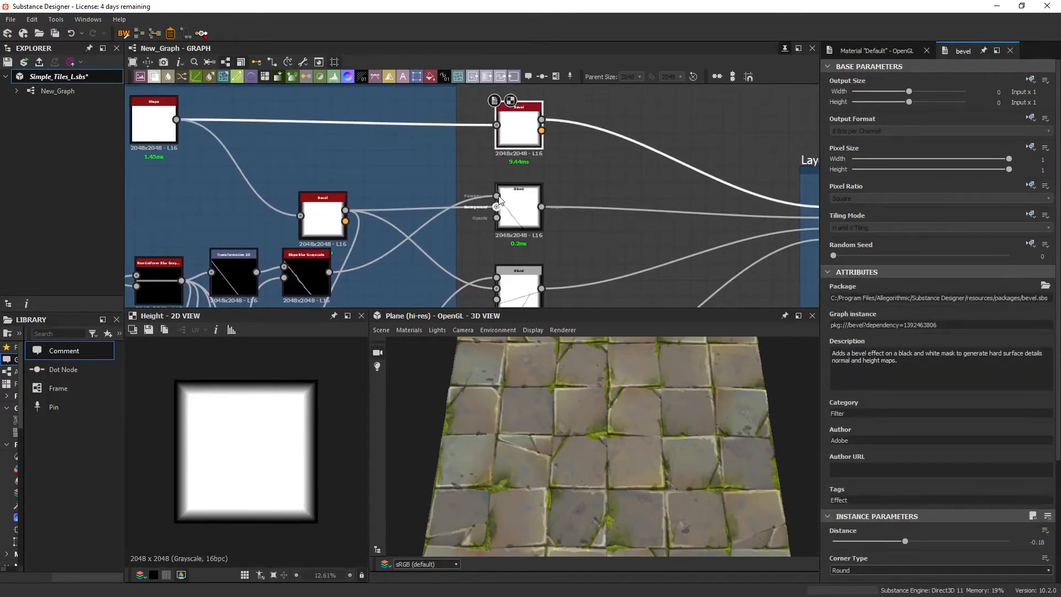
pyautogui.click(508, 179)
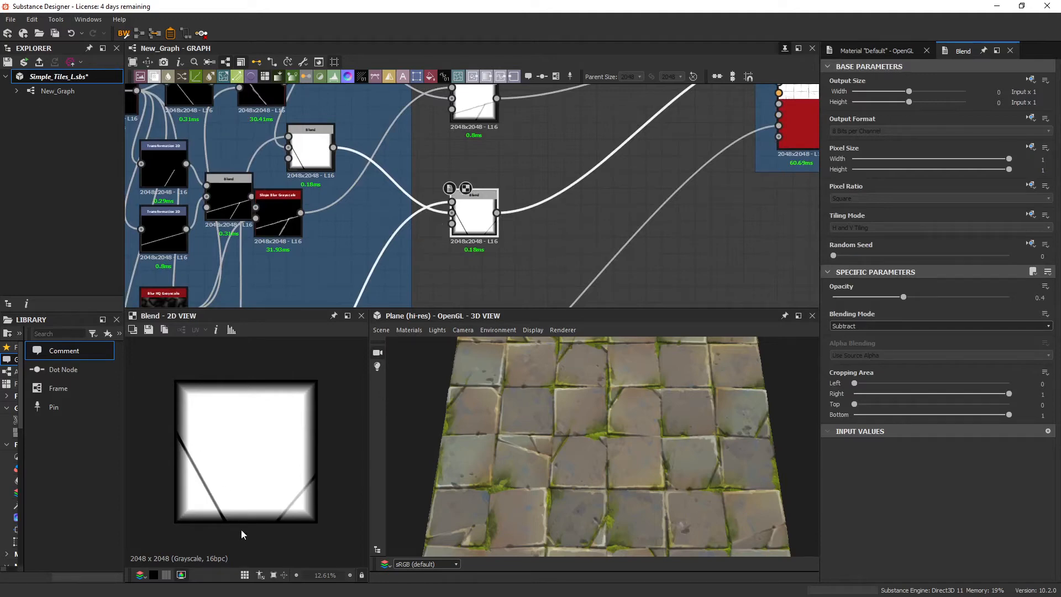
pyautogui.moveTo(410, 379)
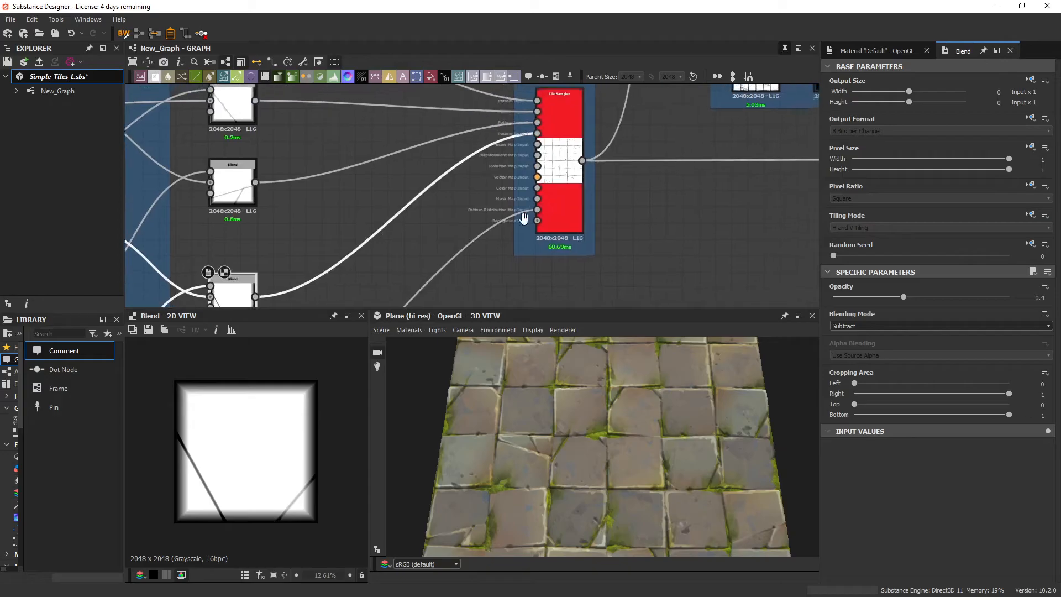
# Select the Layout frame's Tile Sampler and scroll to its Symmetry Random parameter.
pyautogui.click(558, 169)
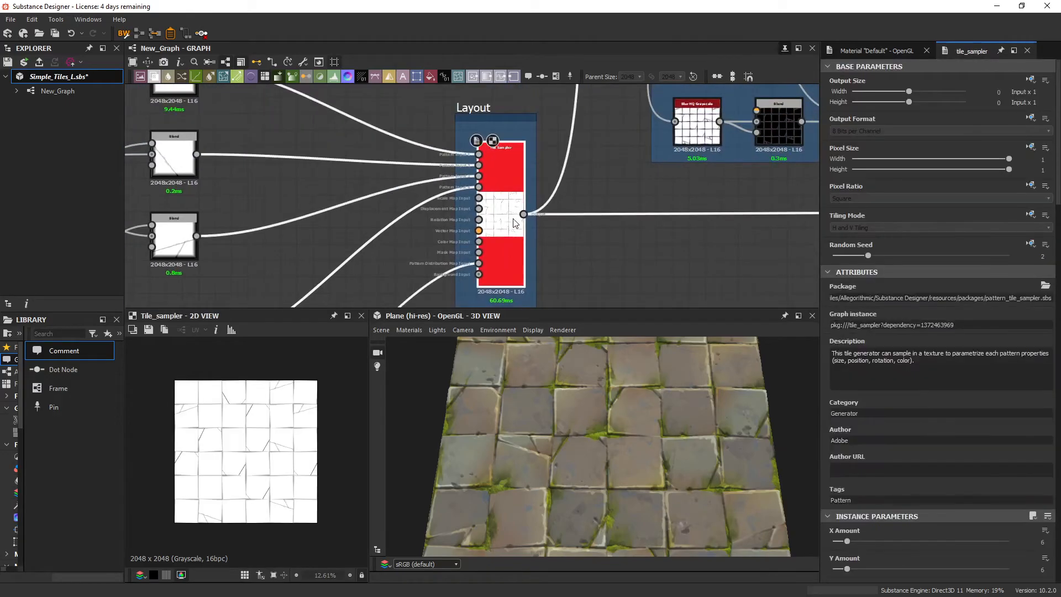
pyautogui.moveTo(516, 181)
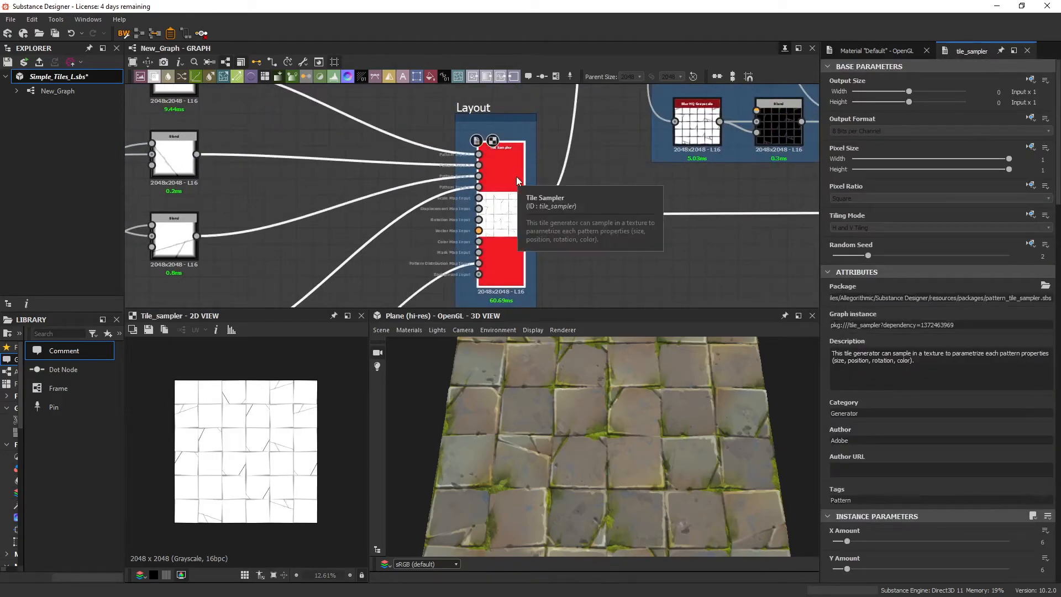
pyautogui.scroll(-3)
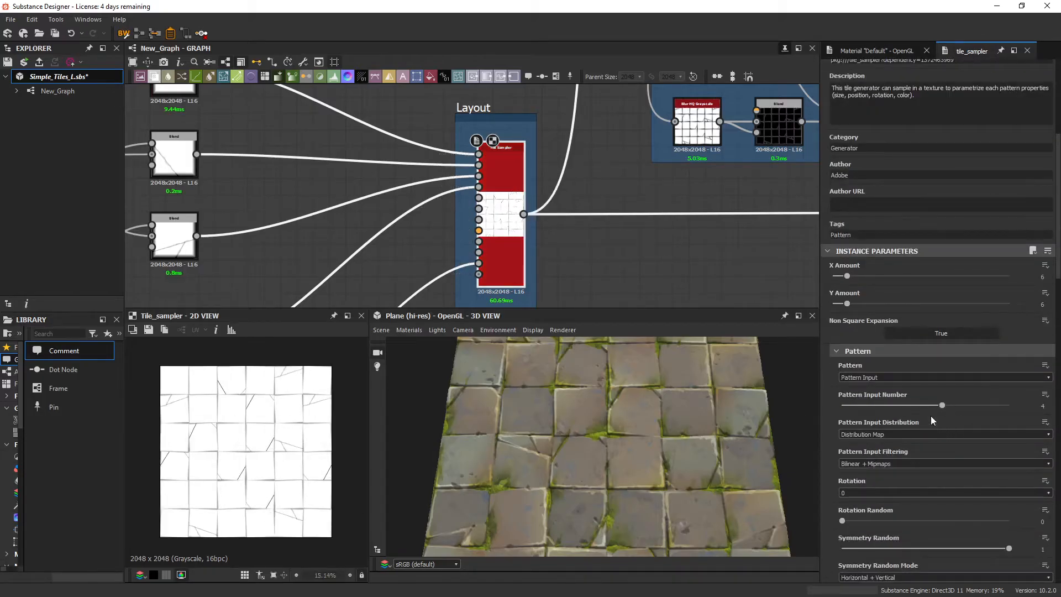
pyautogui.scroll(-3)
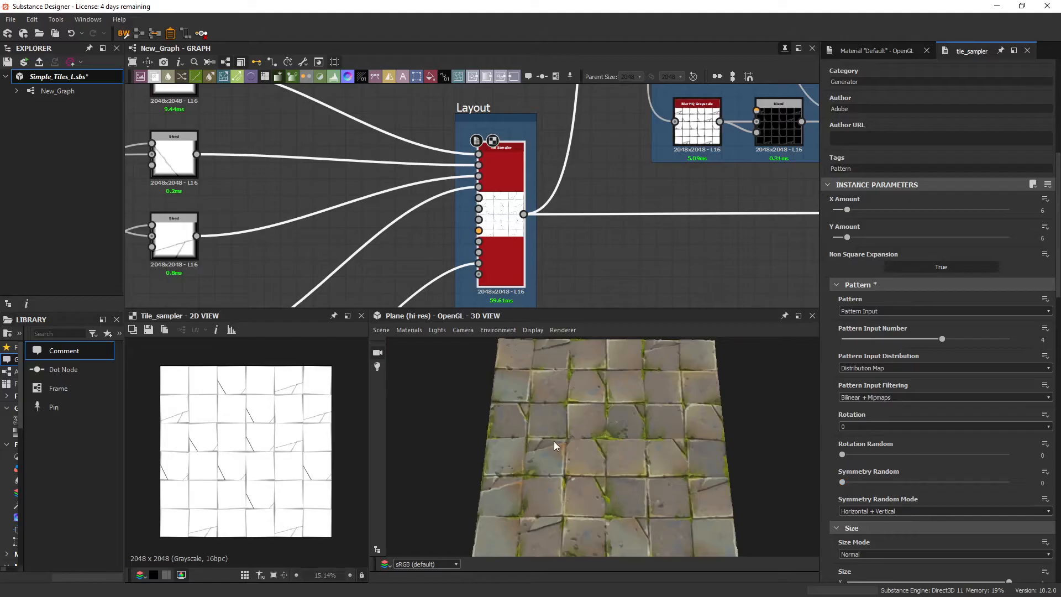
pyautogui.moveTo(162, 228)
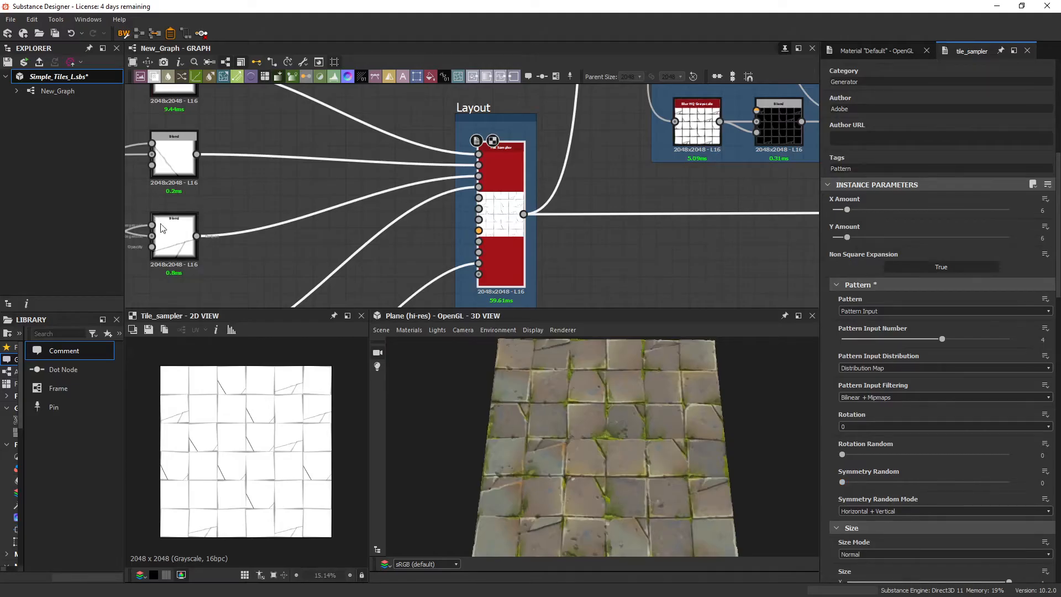
pyautogui.moveTo(538, 538)
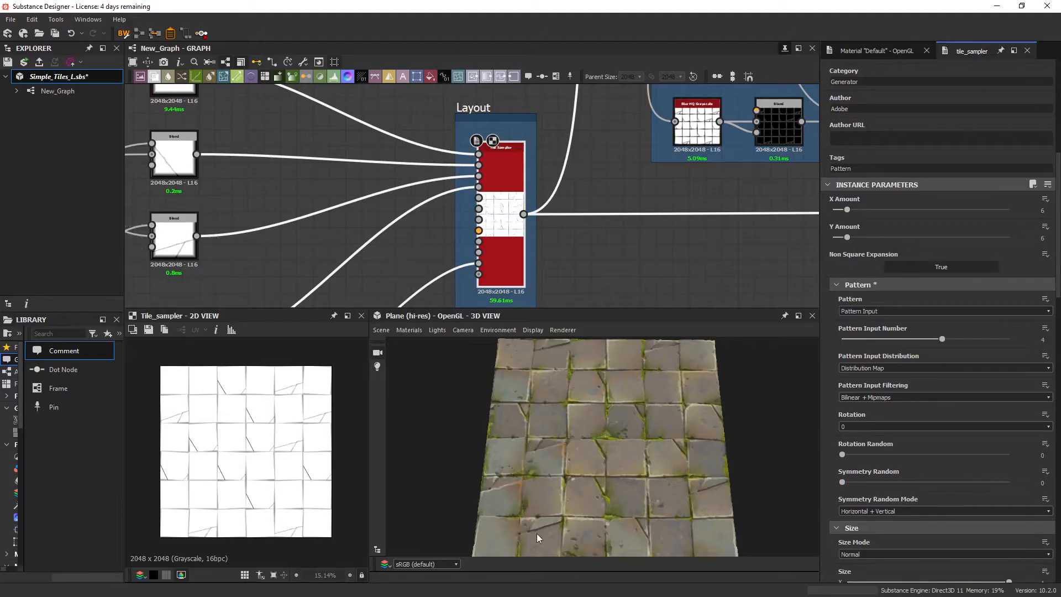
pyautogui.moveTo(852, 347)
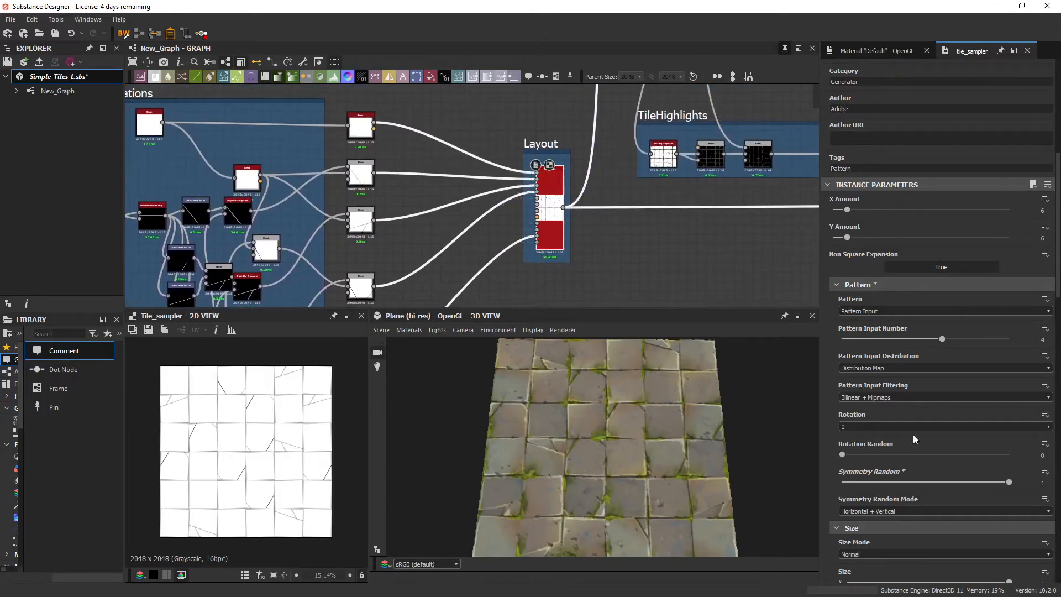
# Compare Random against Distribution Map for Pattern Input Distribution, then locate the Perlin Noise and Levels nodes.
pyautogui.click(942, 368)
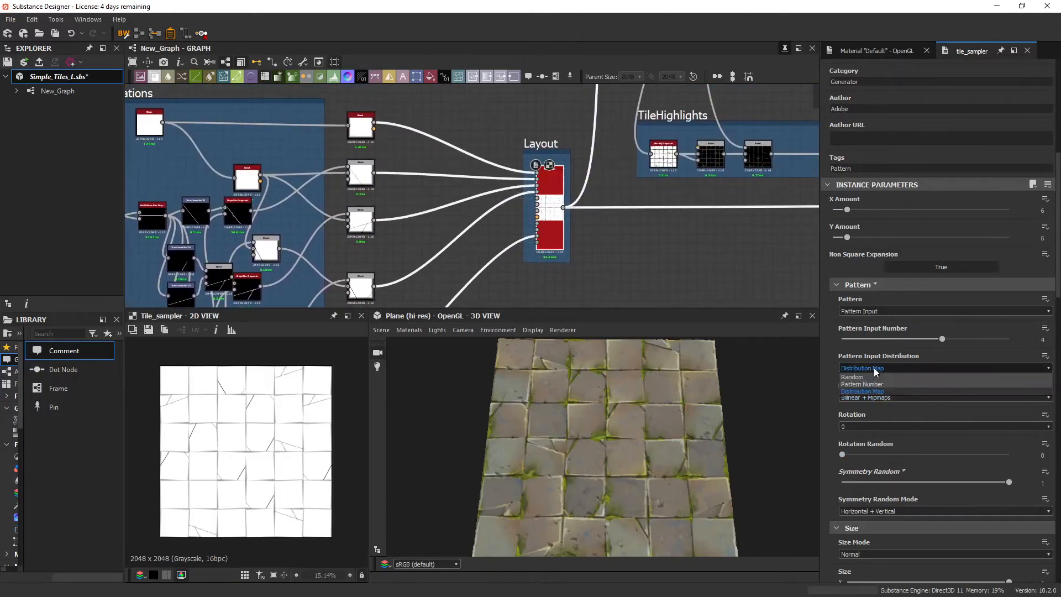
pyautogui.click(853, 376)
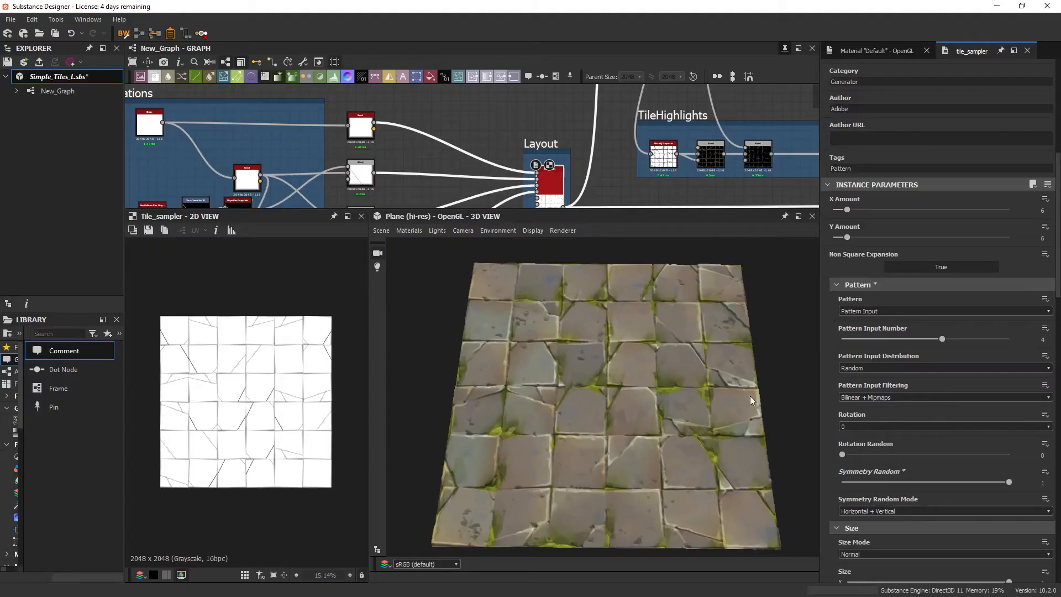
pyautogui.moveTo(970, 442)
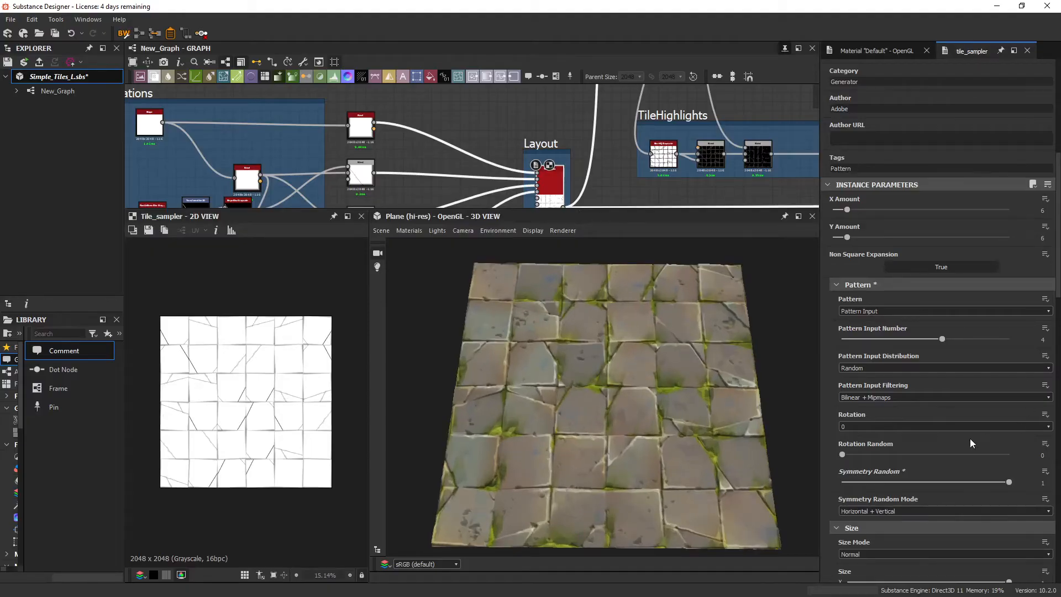
pyautogui.scroll(-3)
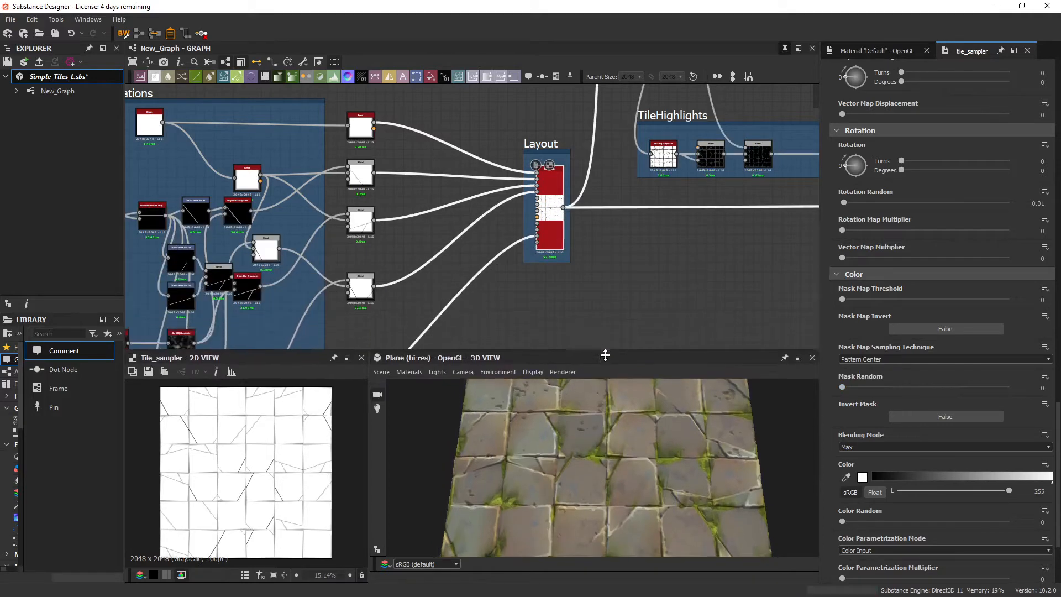
pyautogui.scroll(3)
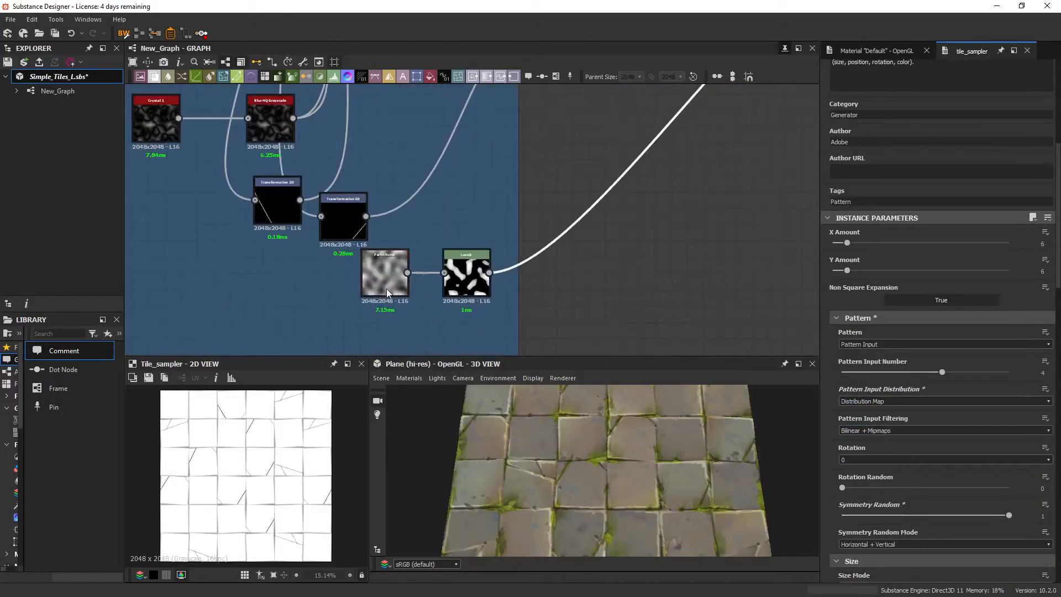
# Open the Levels node after Perlin Noise and view its Levels Histogram.
pyautogui.scroll(3)
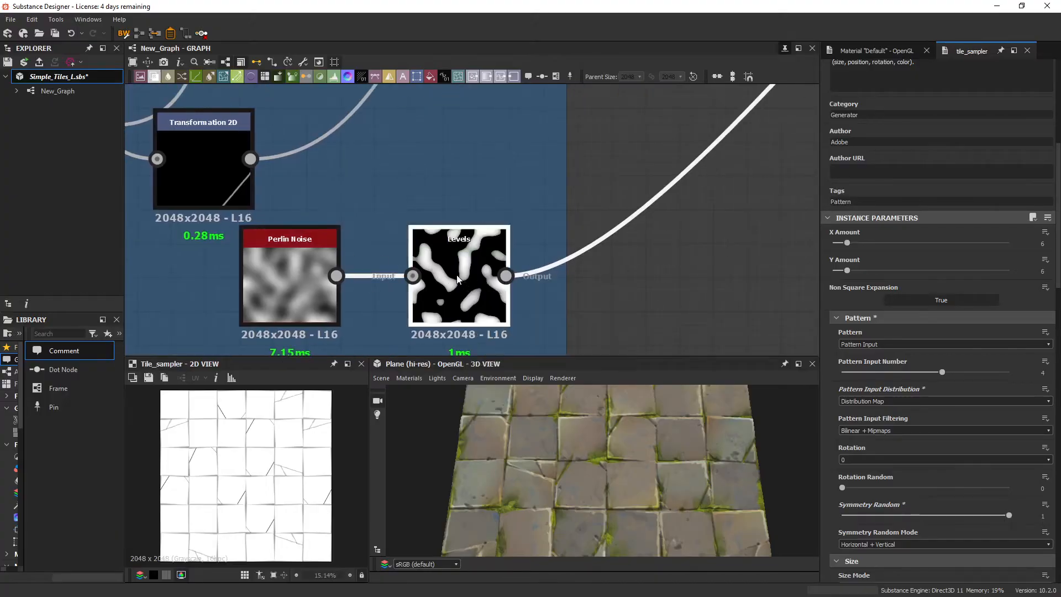
pyautogui.click(458, 275)
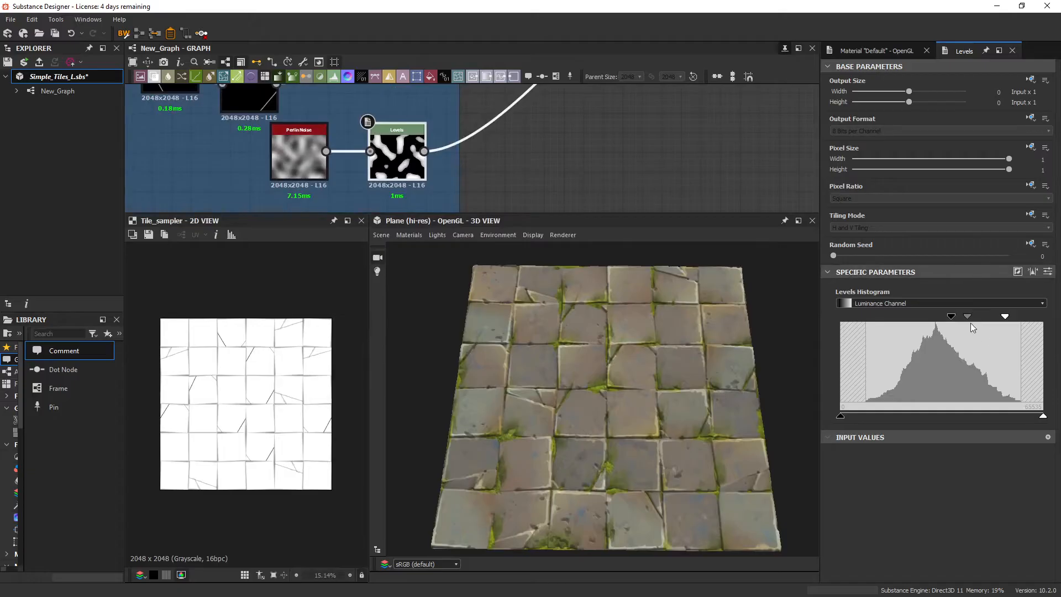
pyautogui.click(398, 152)
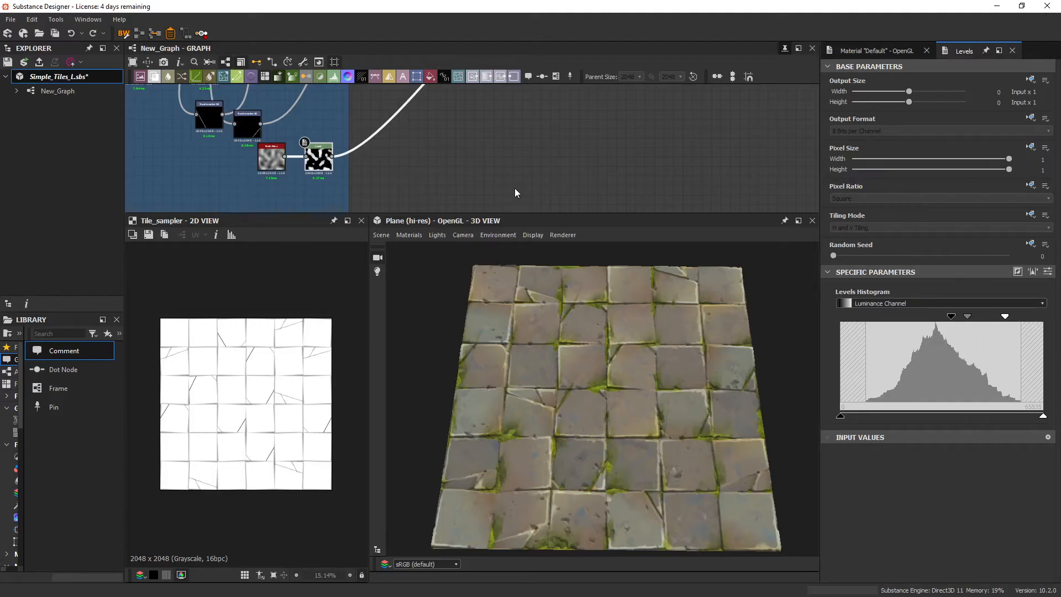
pyautogui.moveTo(509, 194)
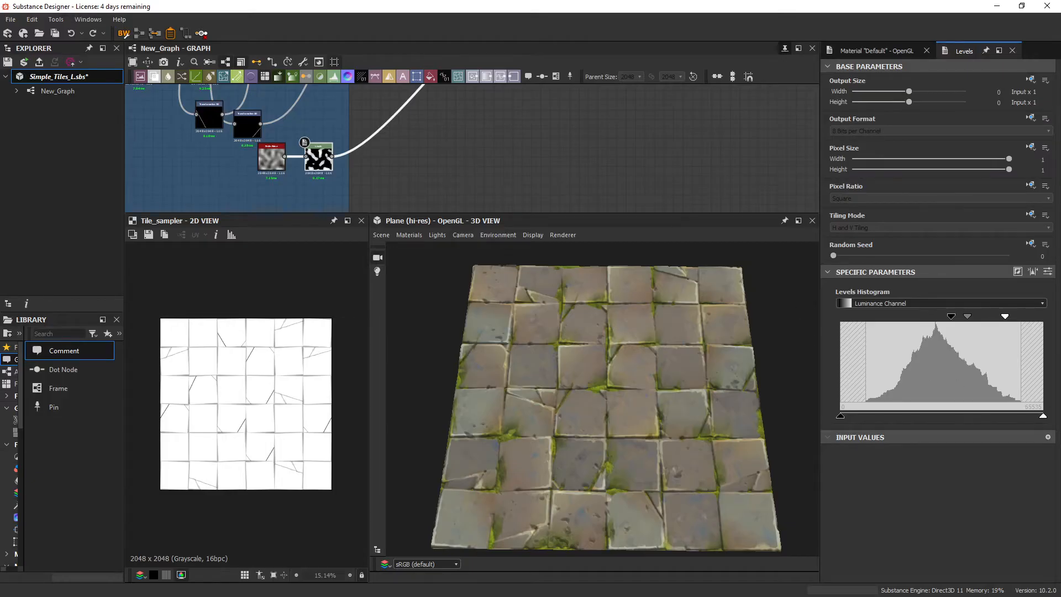
pyautogui.moveTo(596, 200)
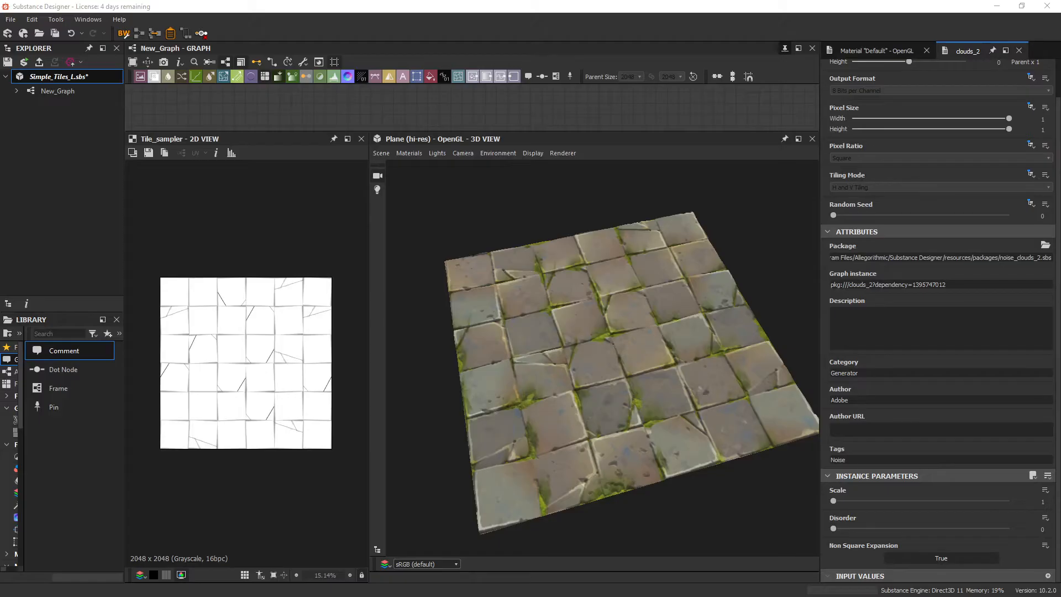
pyautogui.moveTo(554, 131)
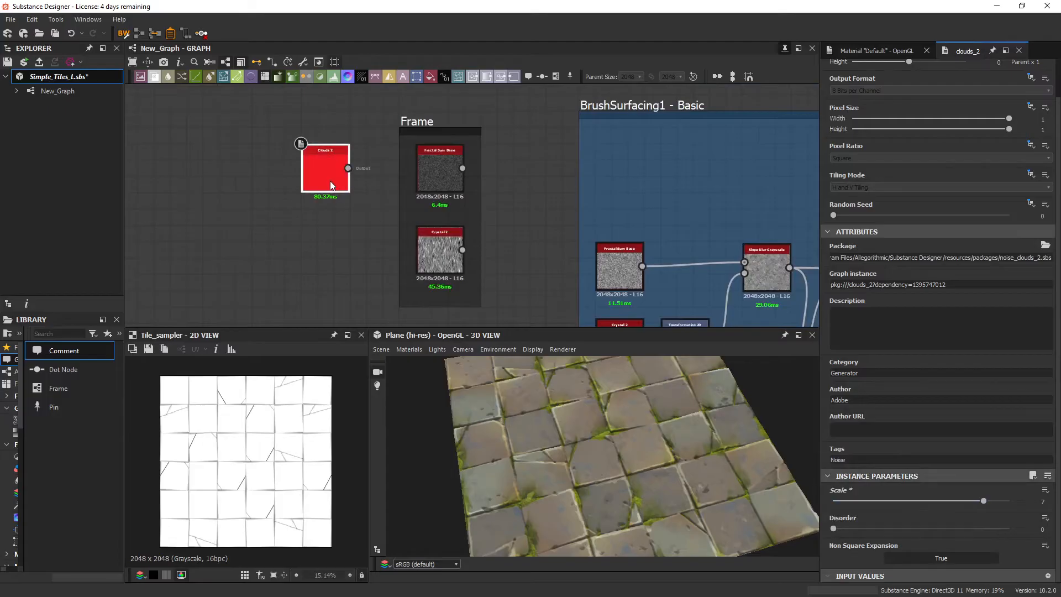
# Preview the Crystal 2 noise in the 2D view and show its parameters.
pyautogui.click(325, 166)
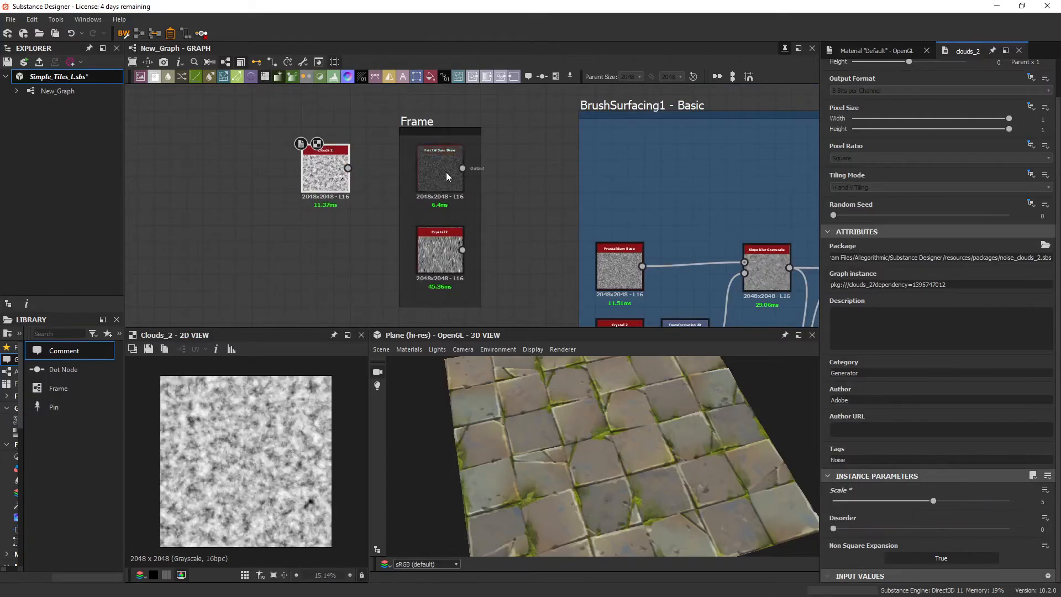
pyautogui.click(439, 168)
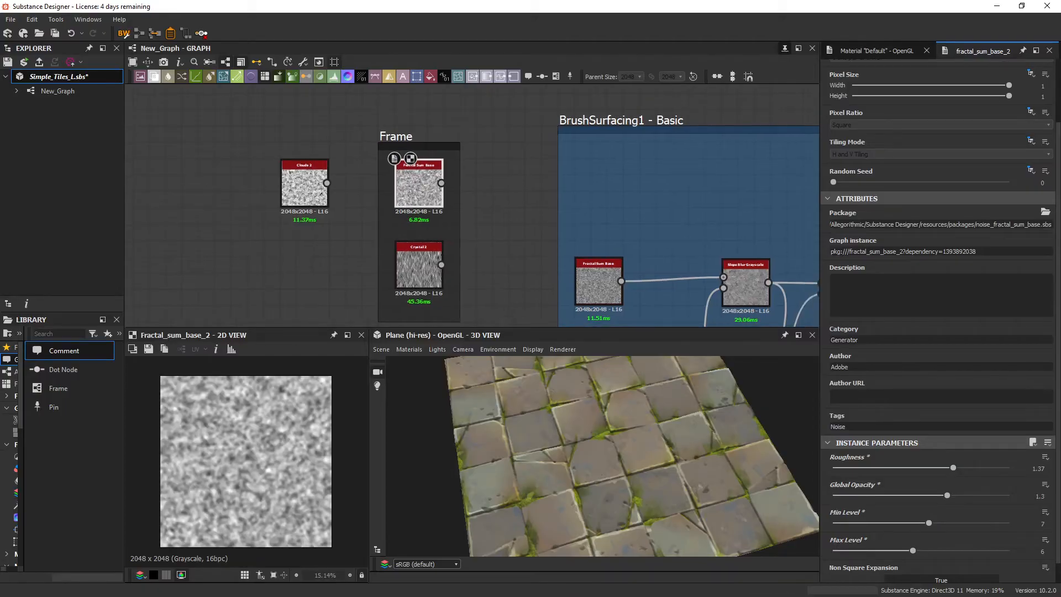
pyautogui.moveTo(484, 225)
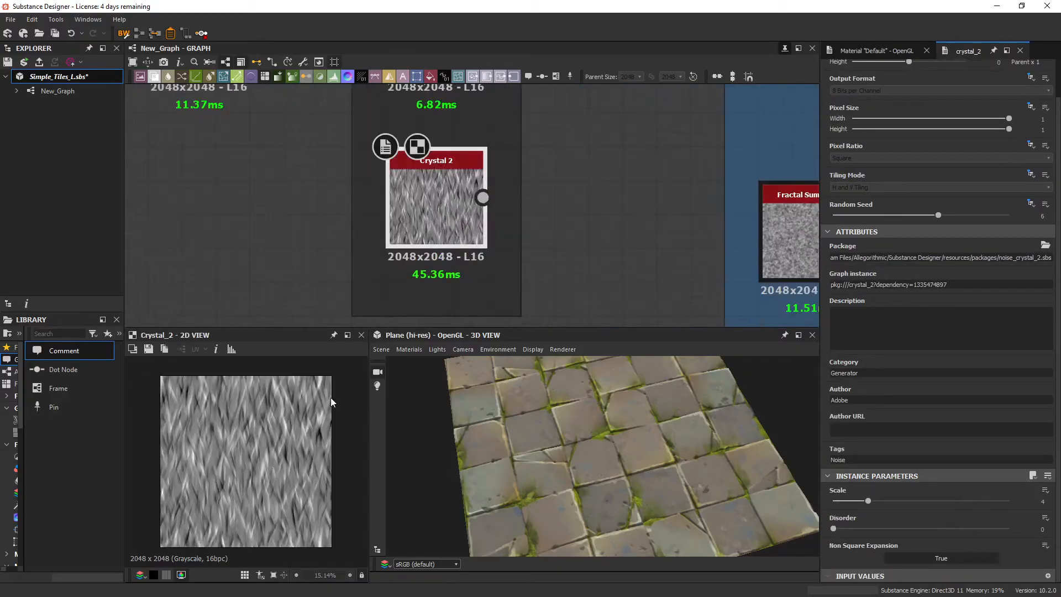
# Scroll the Transformation 2D parameters to set Stretch Height to 50%.
pyautogui.scroll(3)
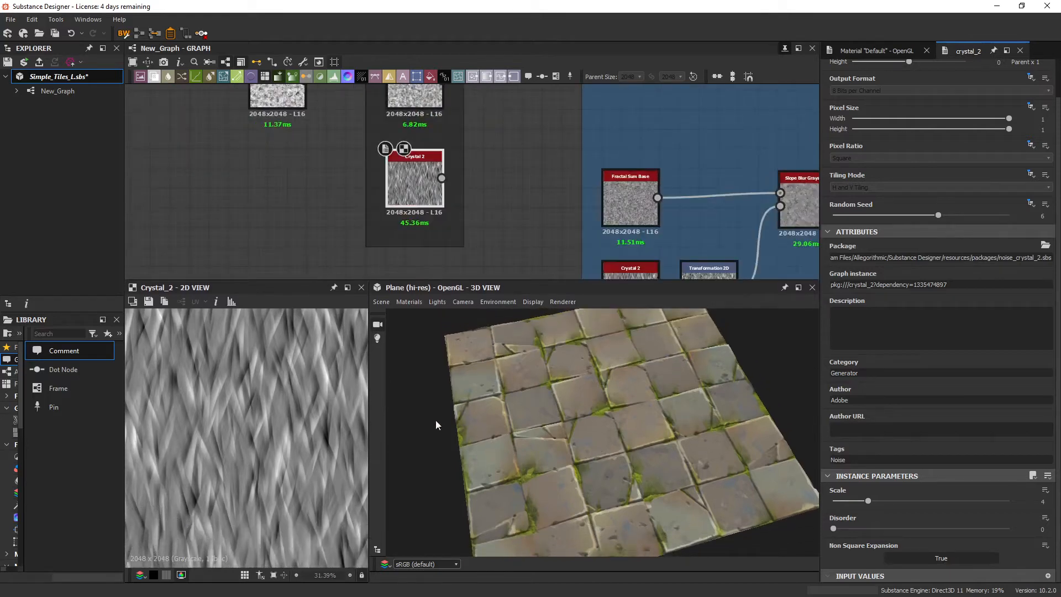
pyautogui.moveTo(616, 213)
pyautogui.write('50')
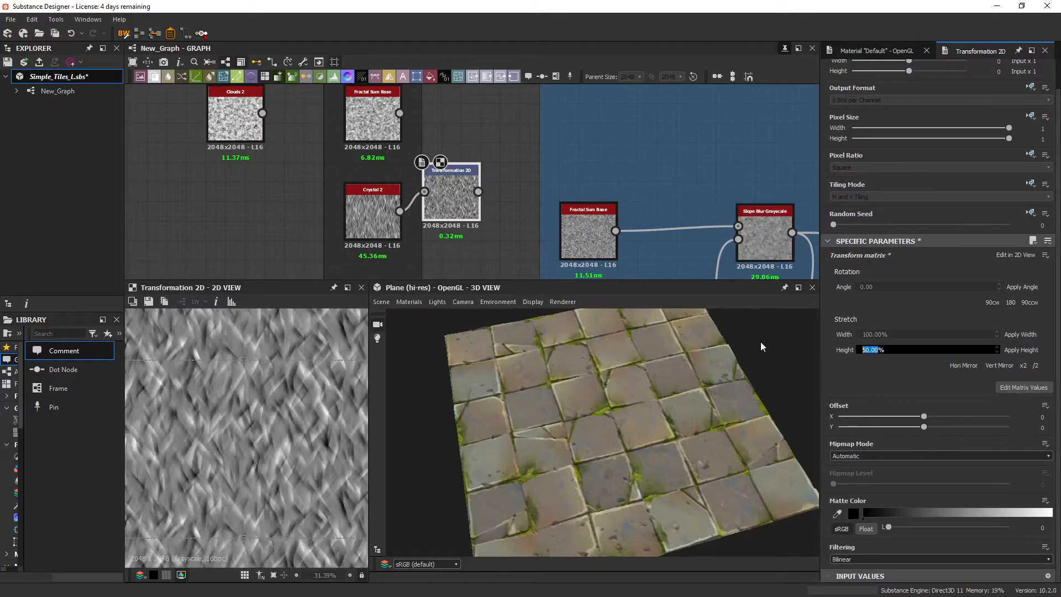
pyautogui.scroll(3)
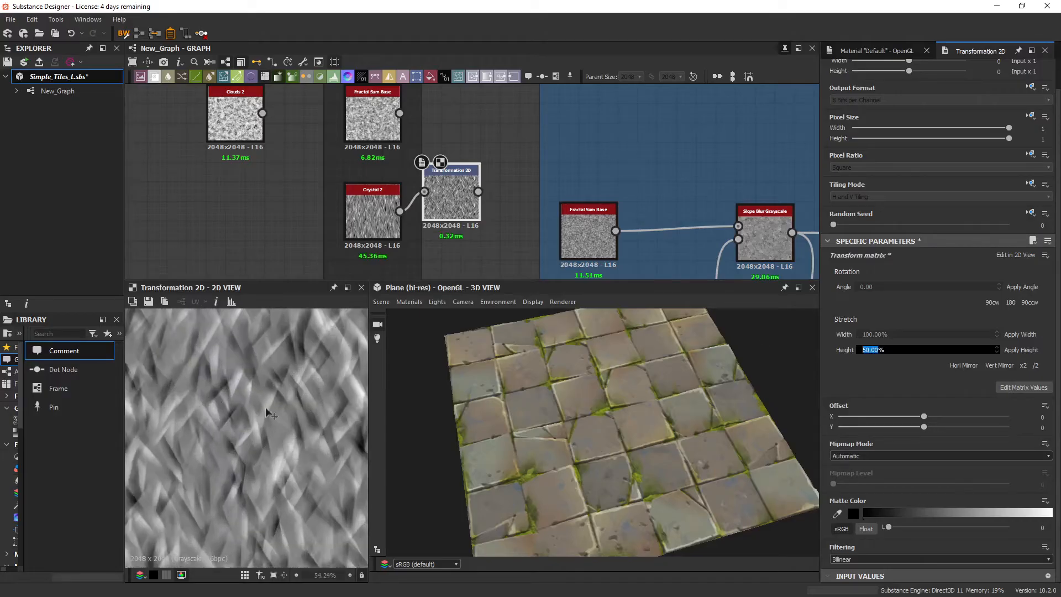
pyautogui.moveTo(316, 425)
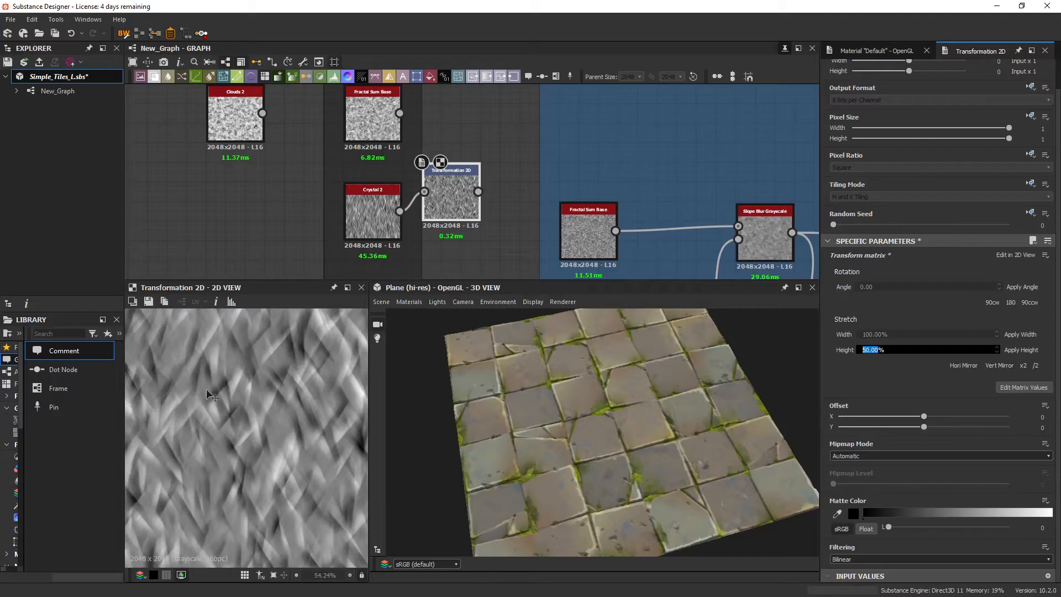
pyautogui.moveTo(260, 412)
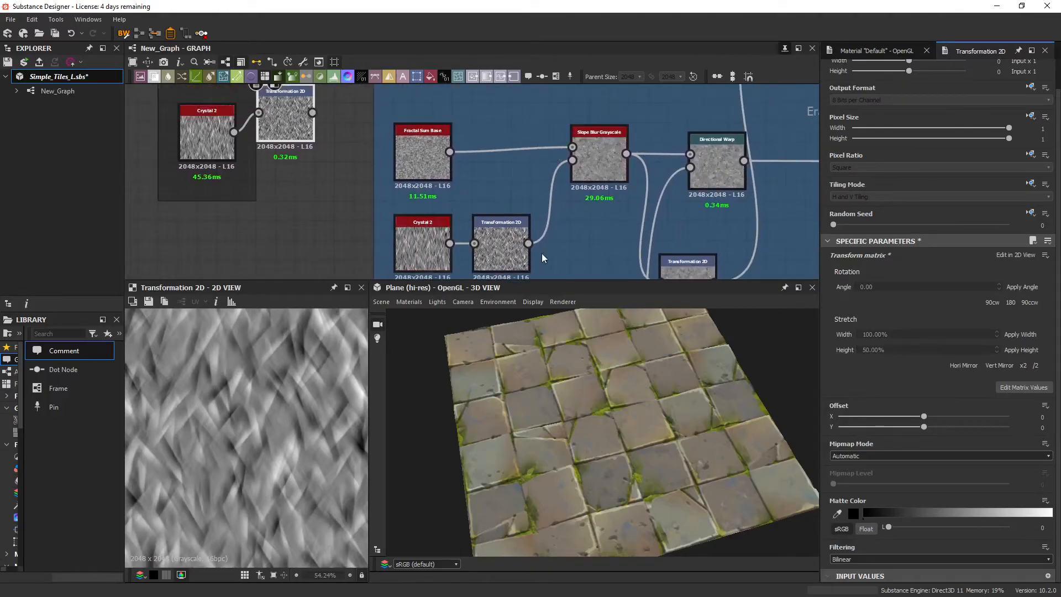
# Review Slope Blur Grayscale and Directional Warp settings, then preview the tan-and-blue Gradient Map.
pyautogui.click(423, 240)
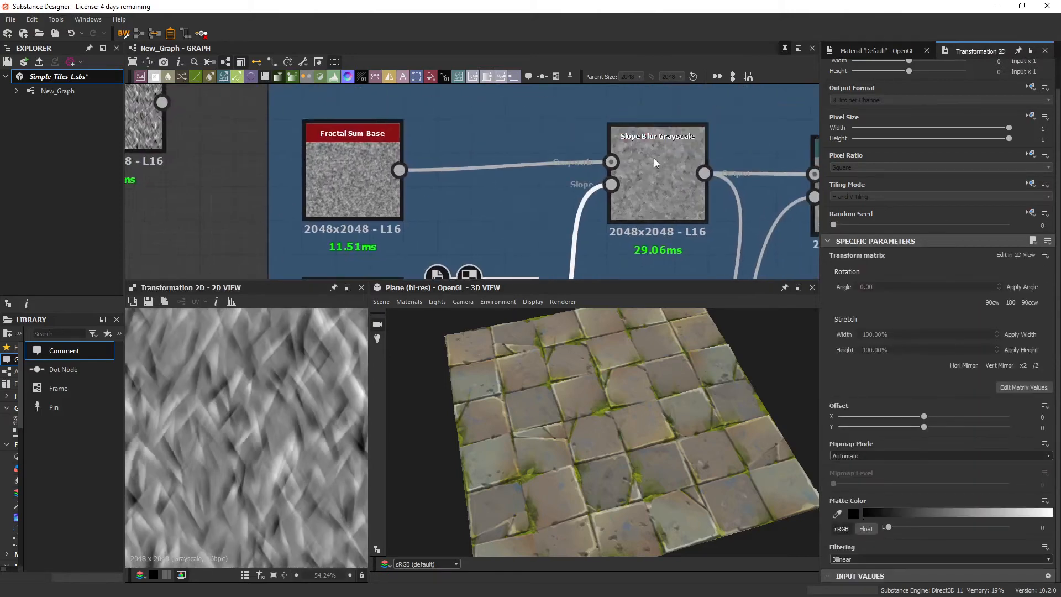
pyautogui.moveTo(656, 169)
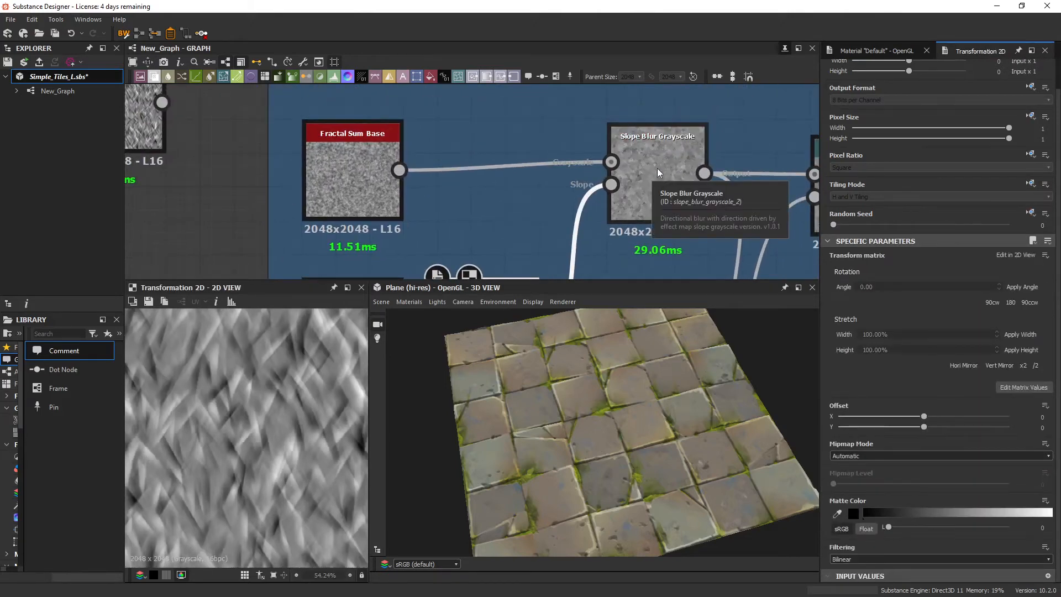
pyautogui.click(351, 170)
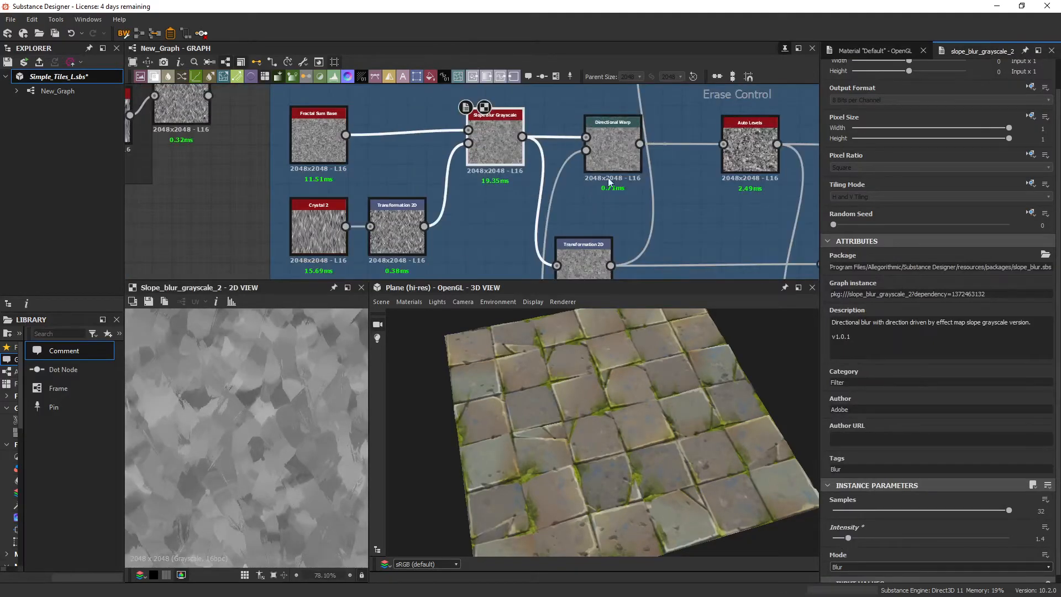
pyautogui.click(611, 142)
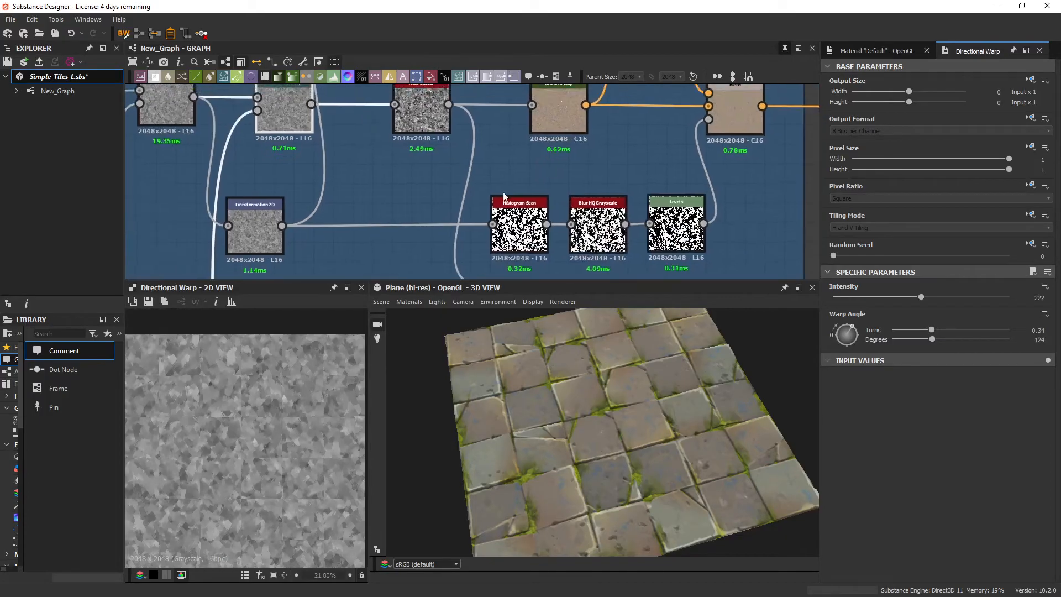
pyautogui.click(543, 186)
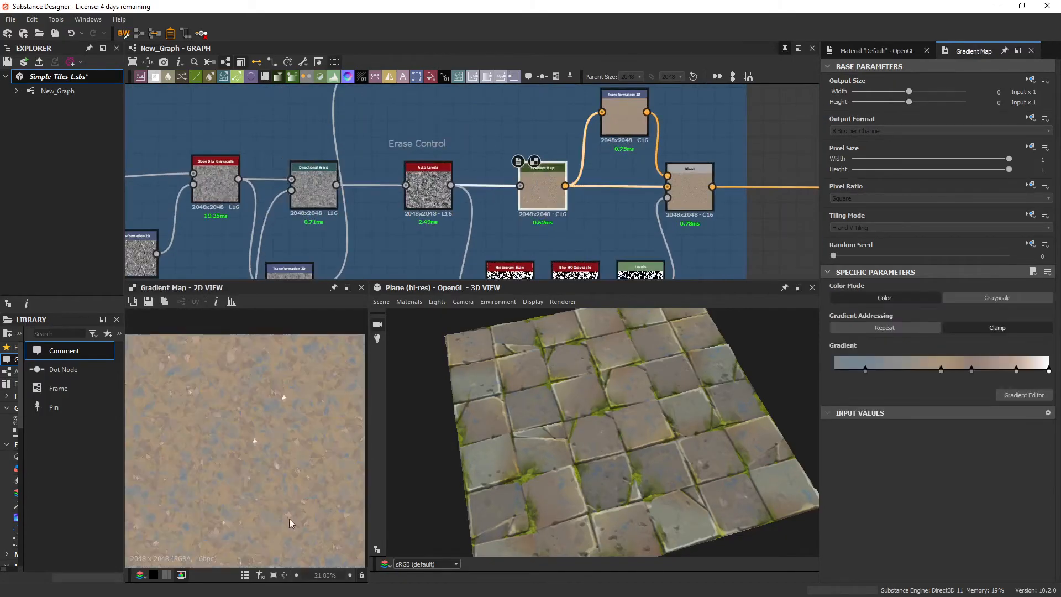
pyautogui.scroll(3)
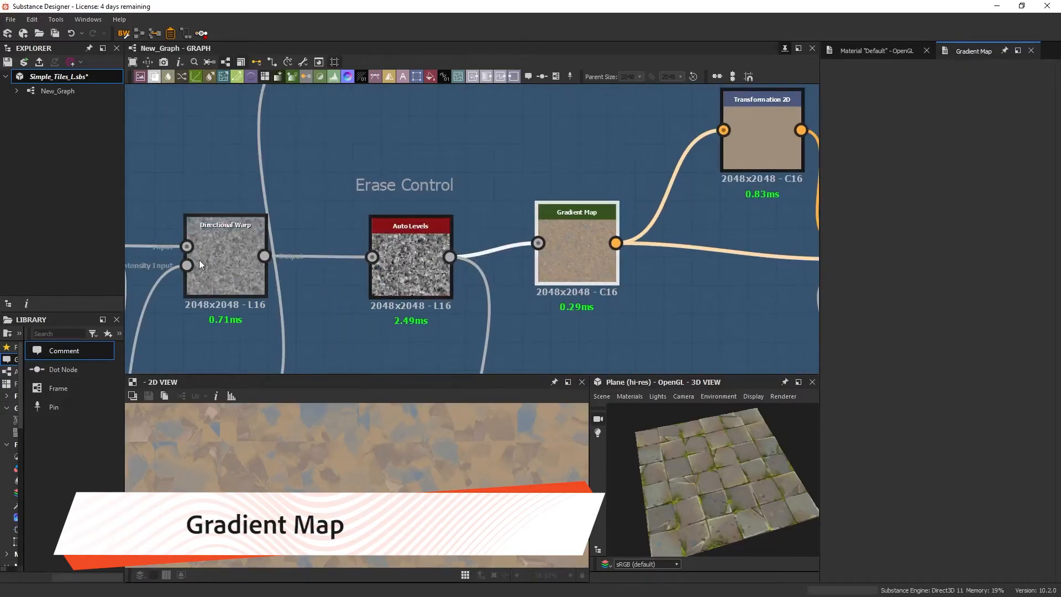
# Add a Gradient Map after Directional Warp with yellow, green, blue and red gradient keys.
pyautogui.click(225, 257)
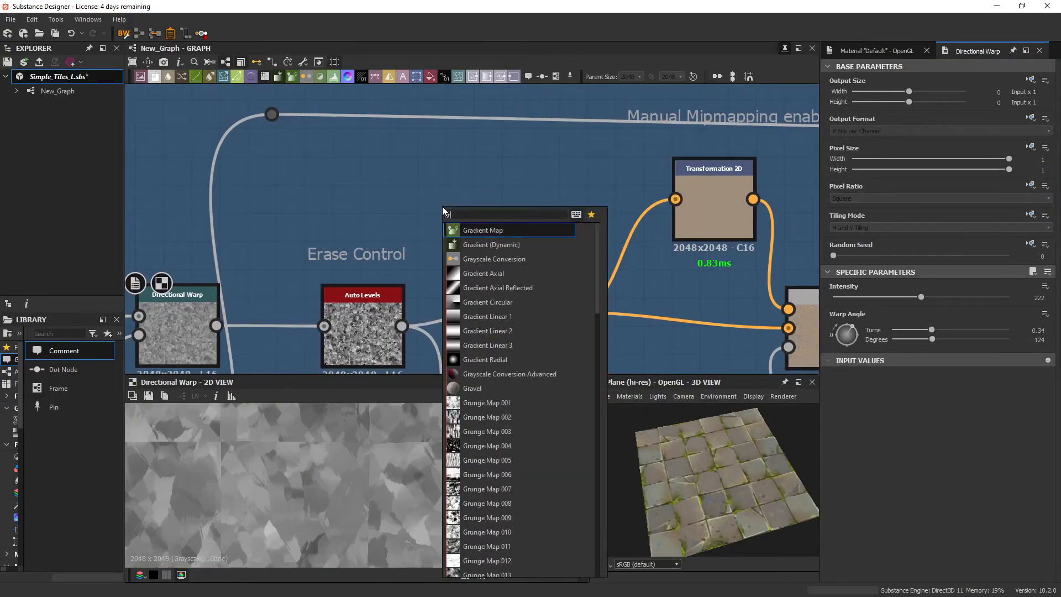
pyautogui.click(482, 229)
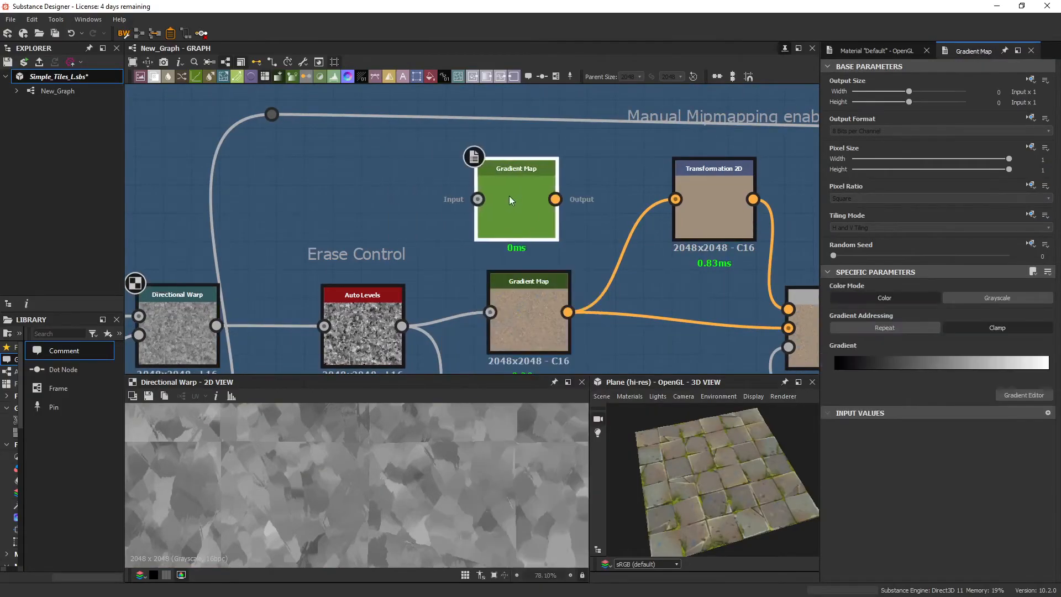
pyautogui.click(1024, 395)
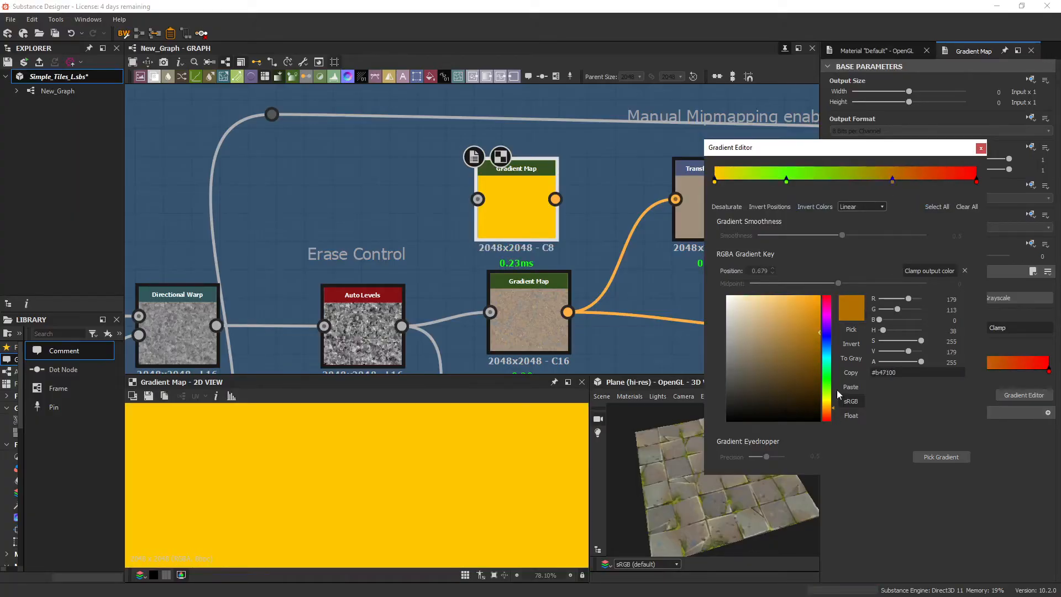
pyautogui.click(980, 148)
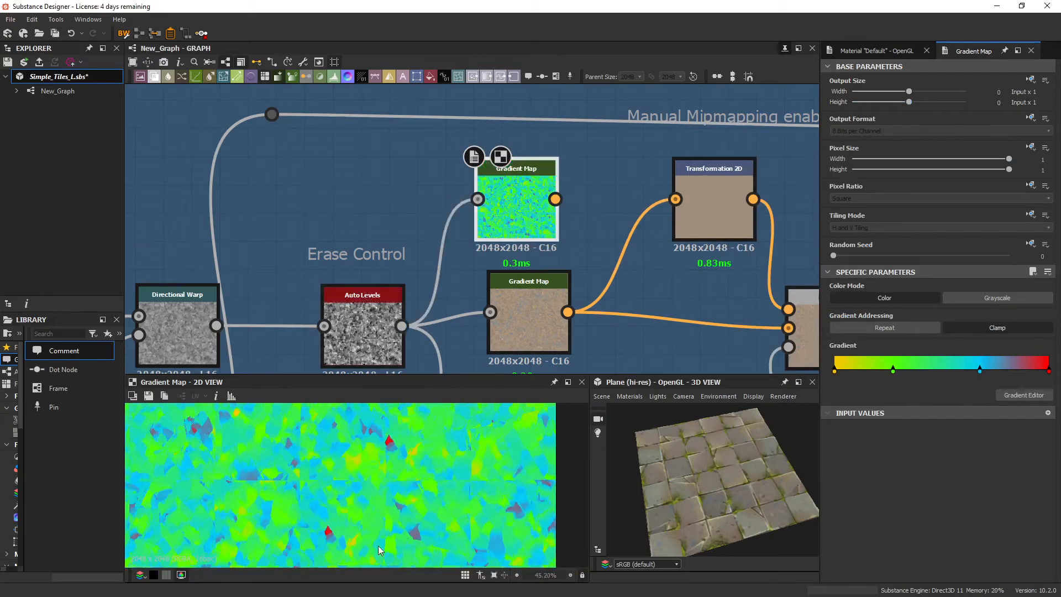
pyautogui.scroll(3)
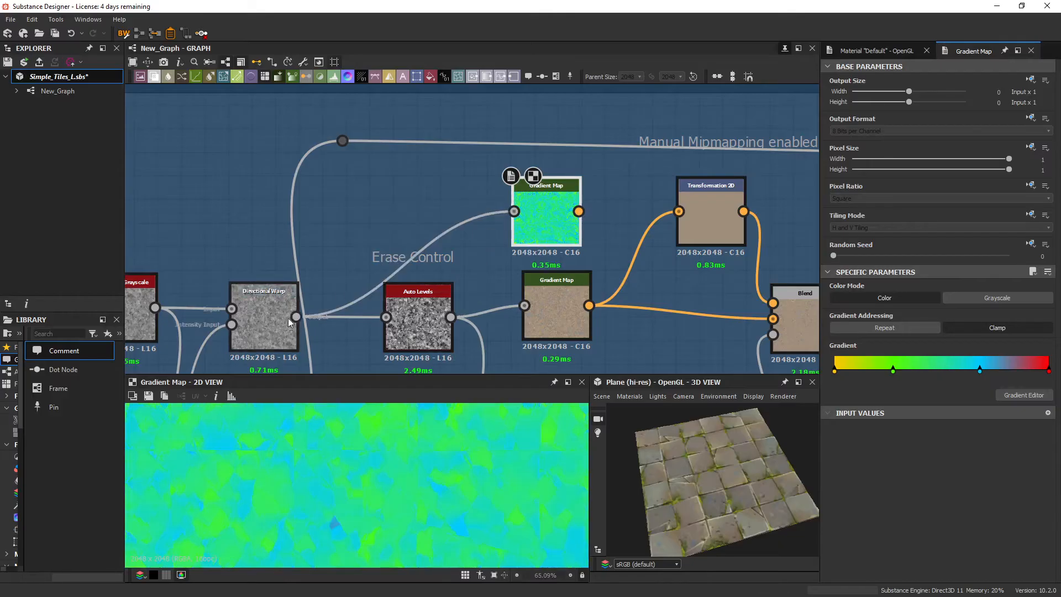
pyautogui.scroll(-3)
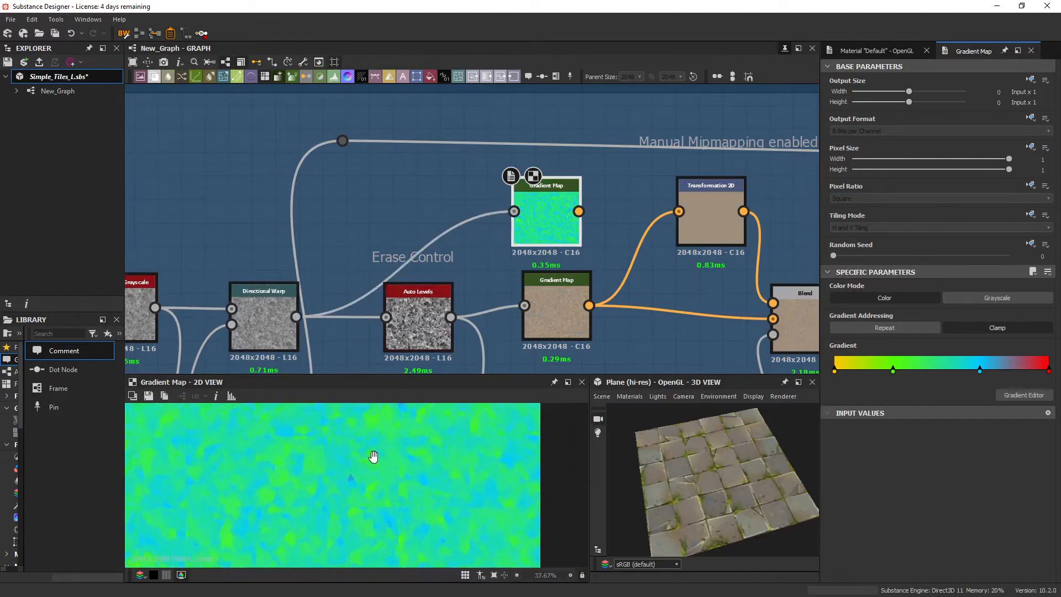
pyautogui.moveTo(517, 320)
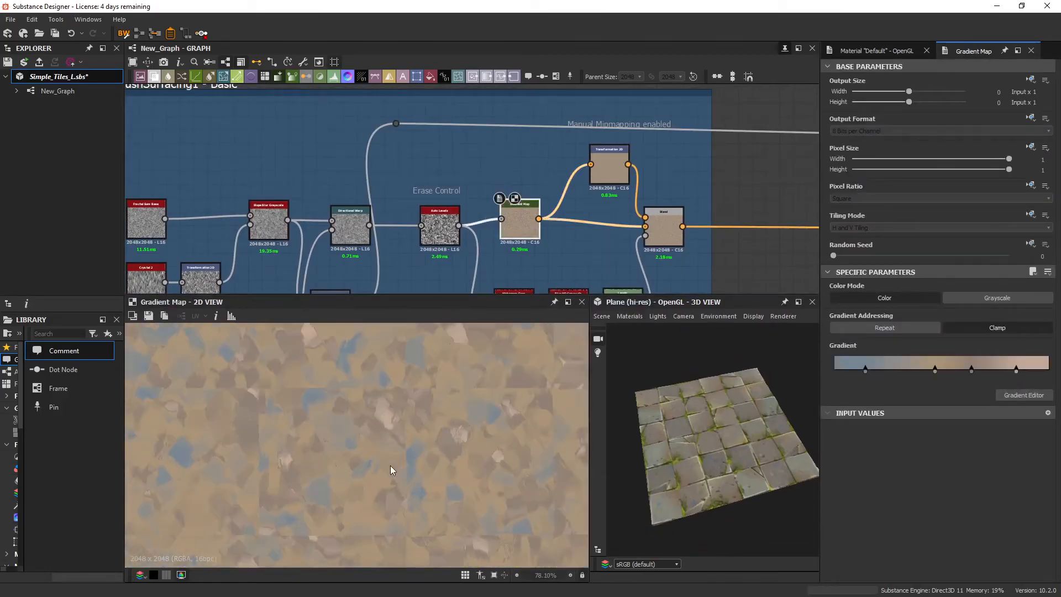
# Check the Histogram Scan mask, apply HSL hue 0.26, and preview the blue-and-tan Blend.
pyautogui.scroll(-3)
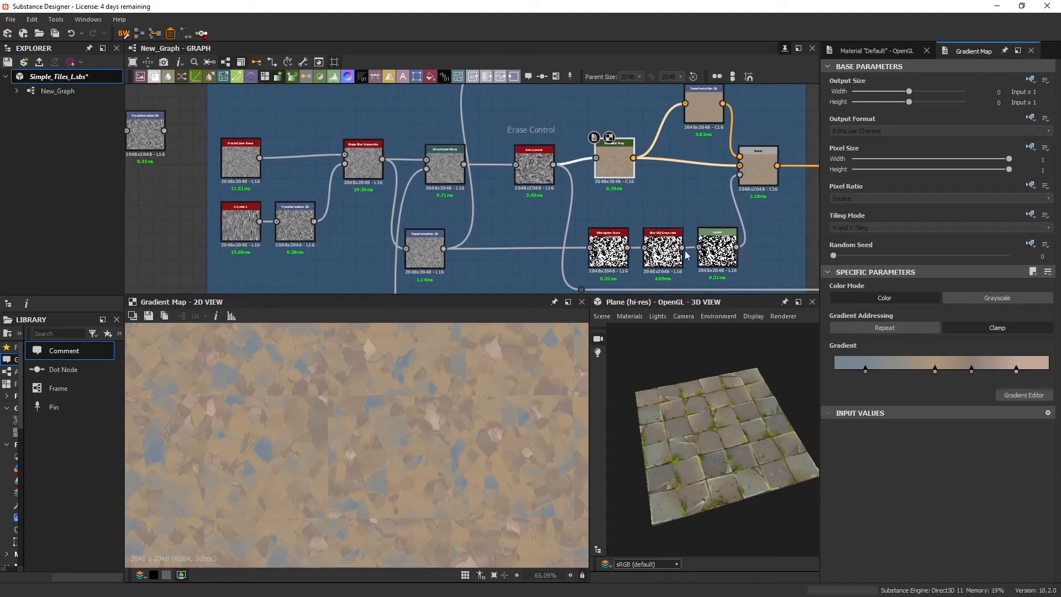
pyautogui.click(607, 251)
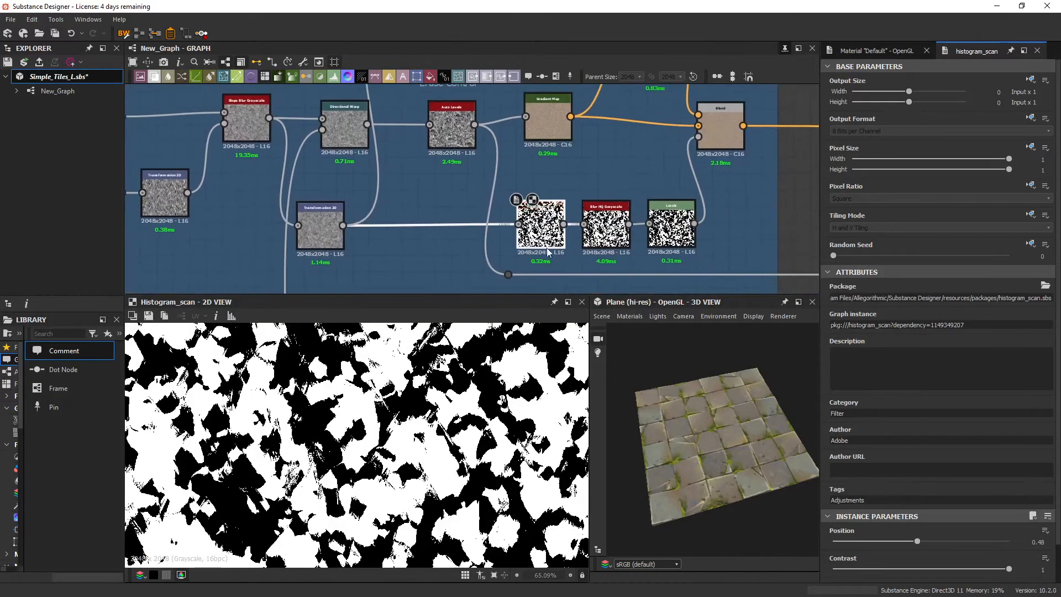
pyautogui.click(594, 169)
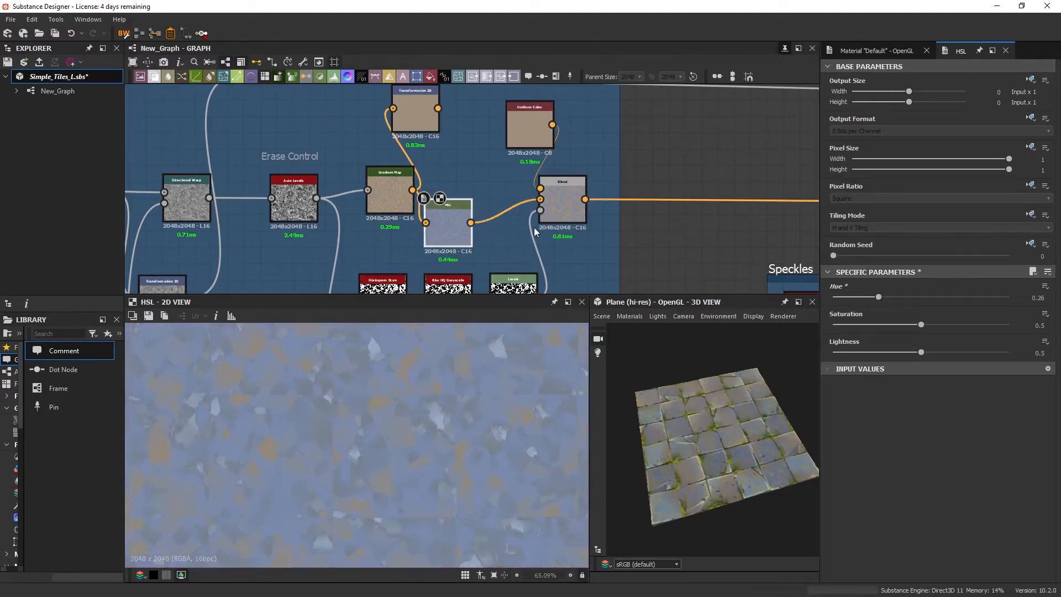
pyautogui.click(563, 200)
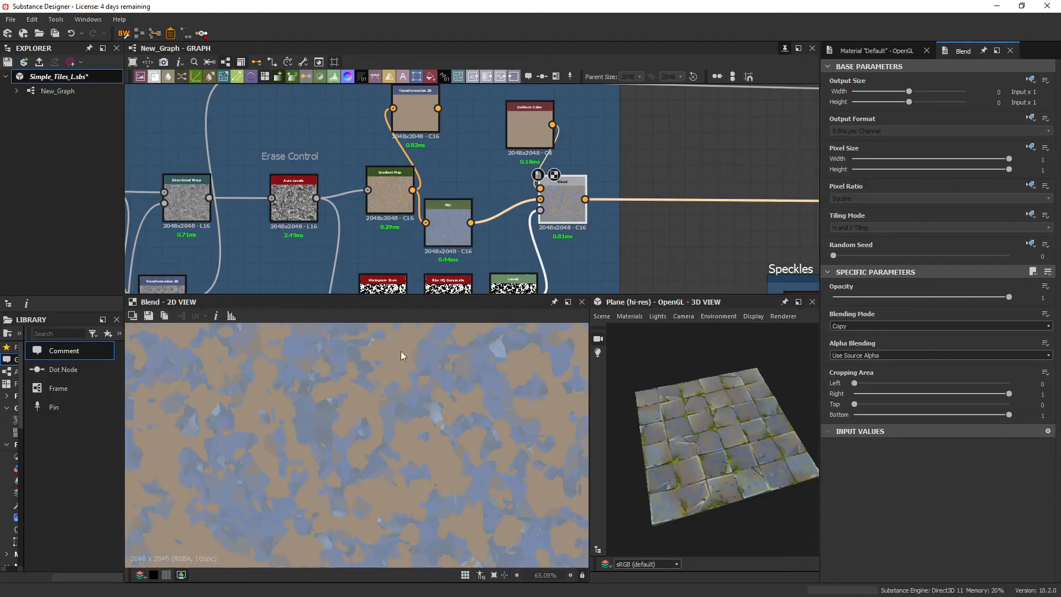
pyautogui.moveTo(452, 449)
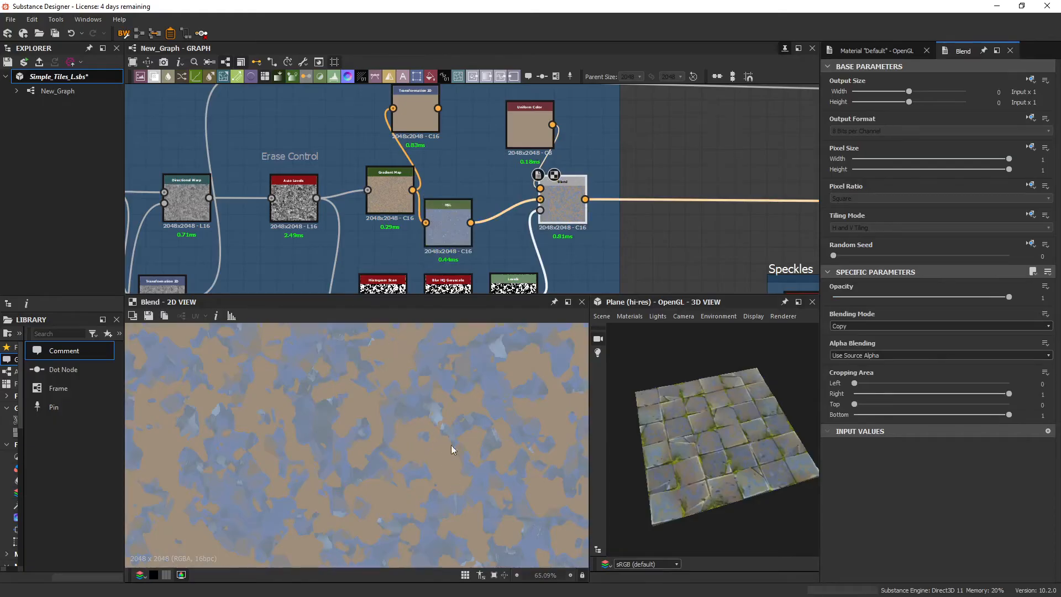
pyautogui.moveTo(395, 395)
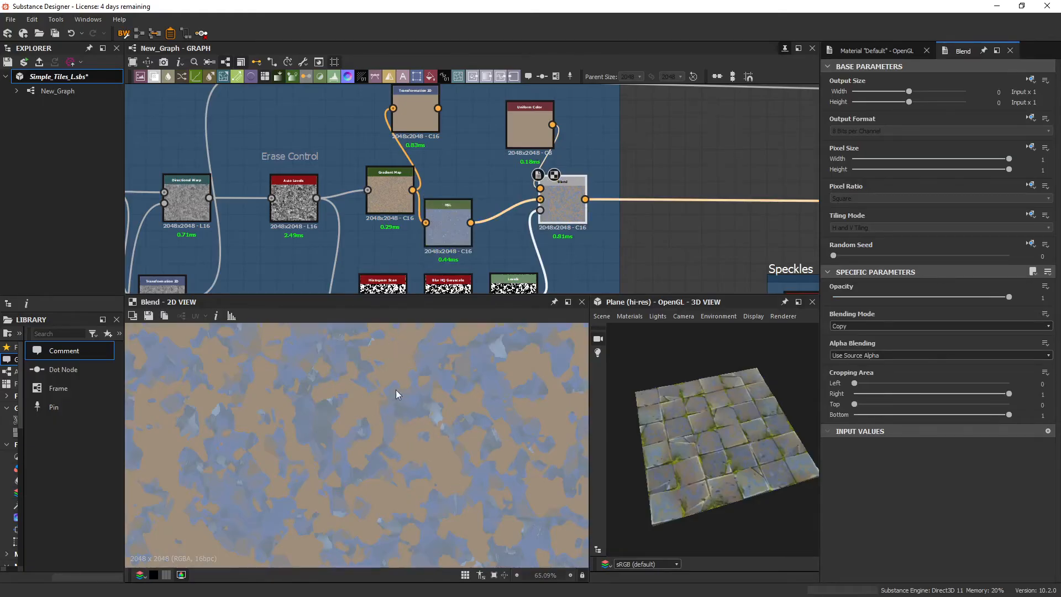
pyautogui.moveTo(447, 391)
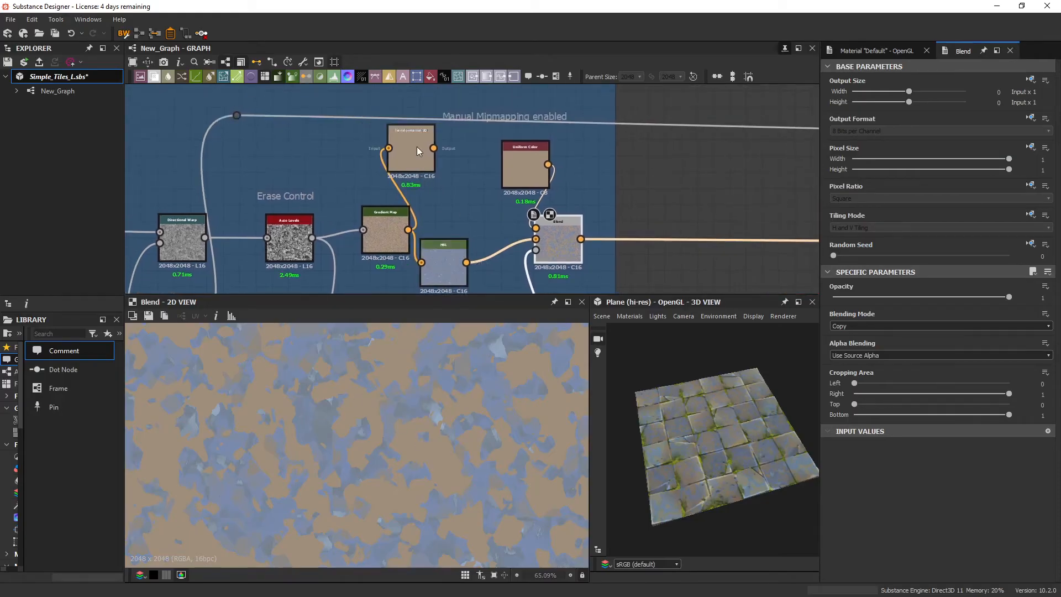
# Simplify the Speckles frame to one manually mipmapped Transformation 2D feeding the Blend, previewing tan speckles.
pyautogui.click(410, 148)
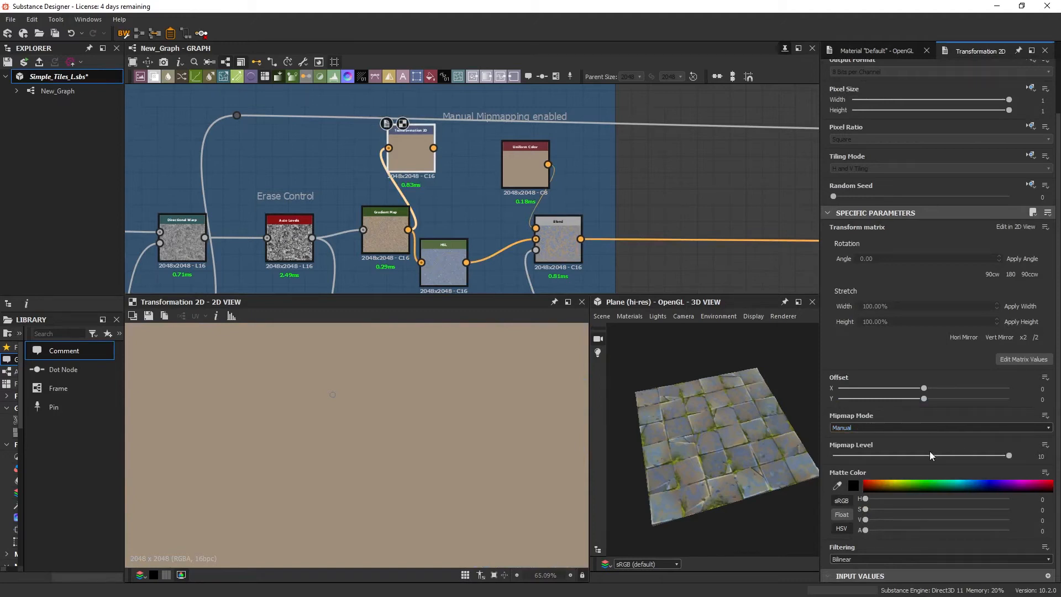
pyautogui.moveTo(420, 80)
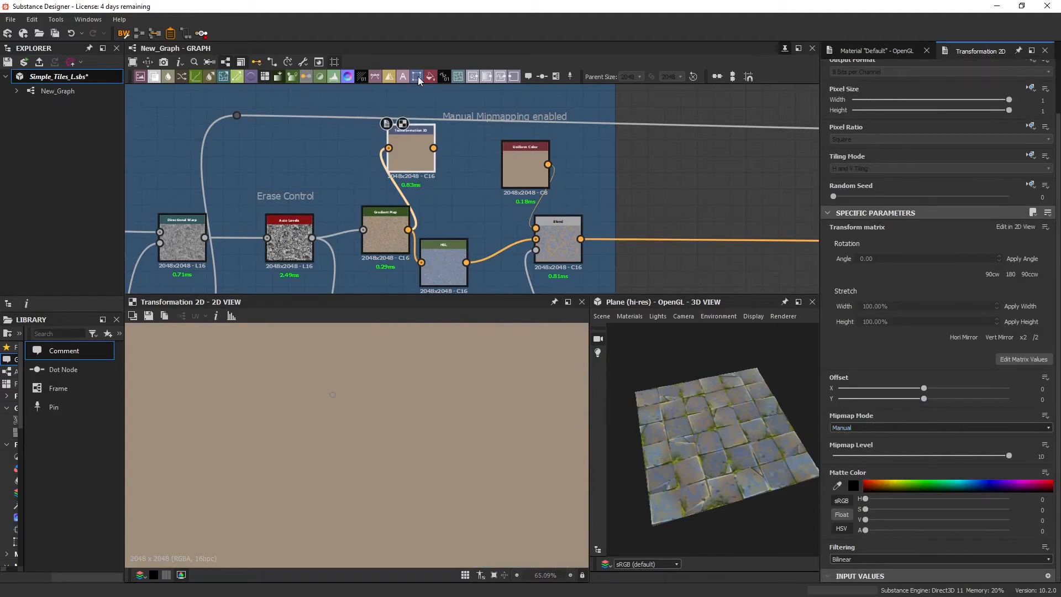
pyautogui.click(939, 427)
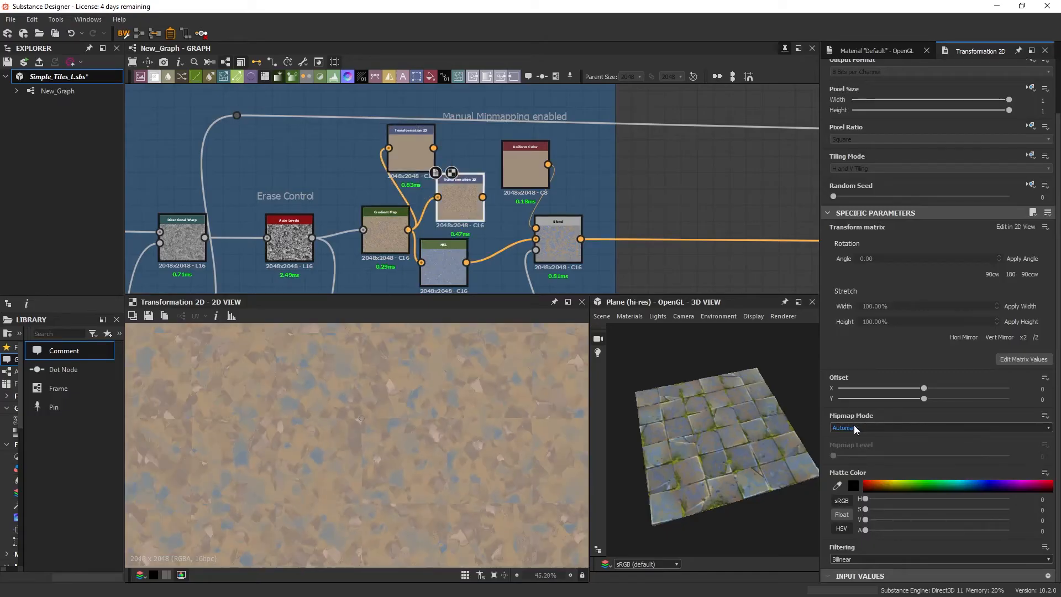
pyautogui.click(939, 427)
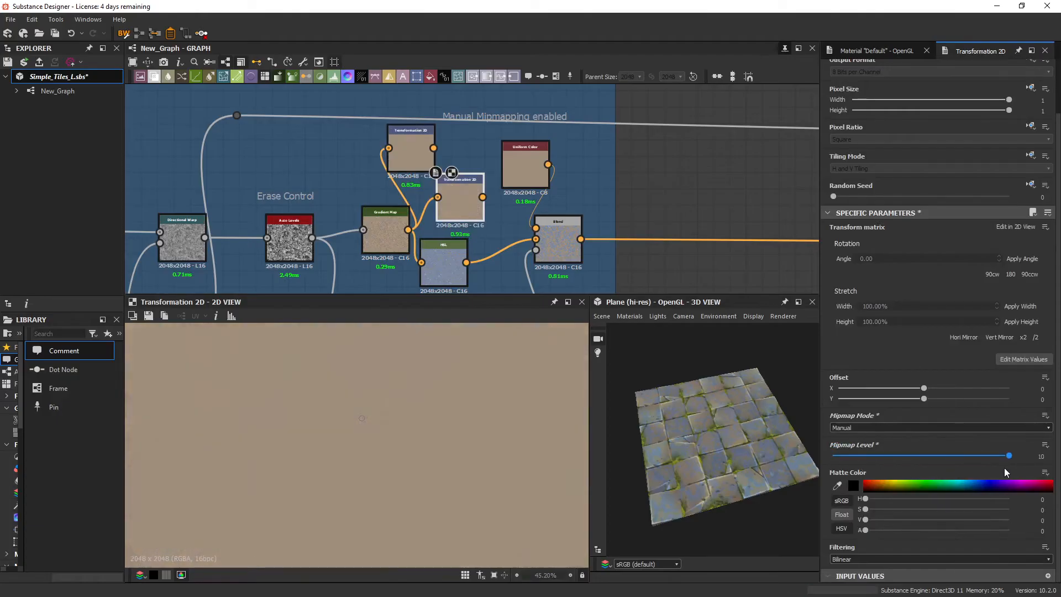
pyautogui.moveTo(401, 407)
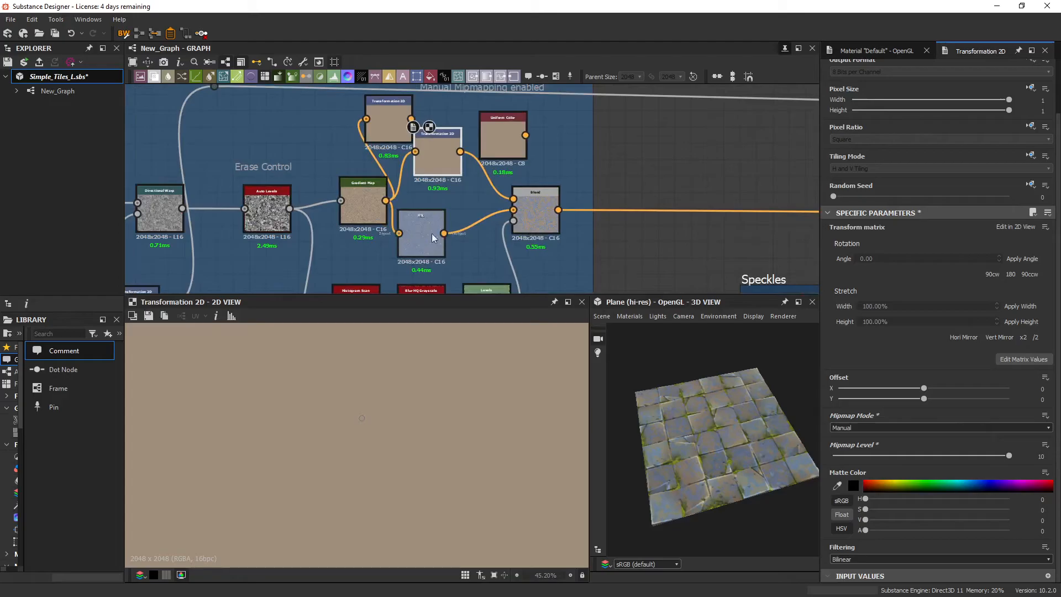
pyautogui.click(438, 152)
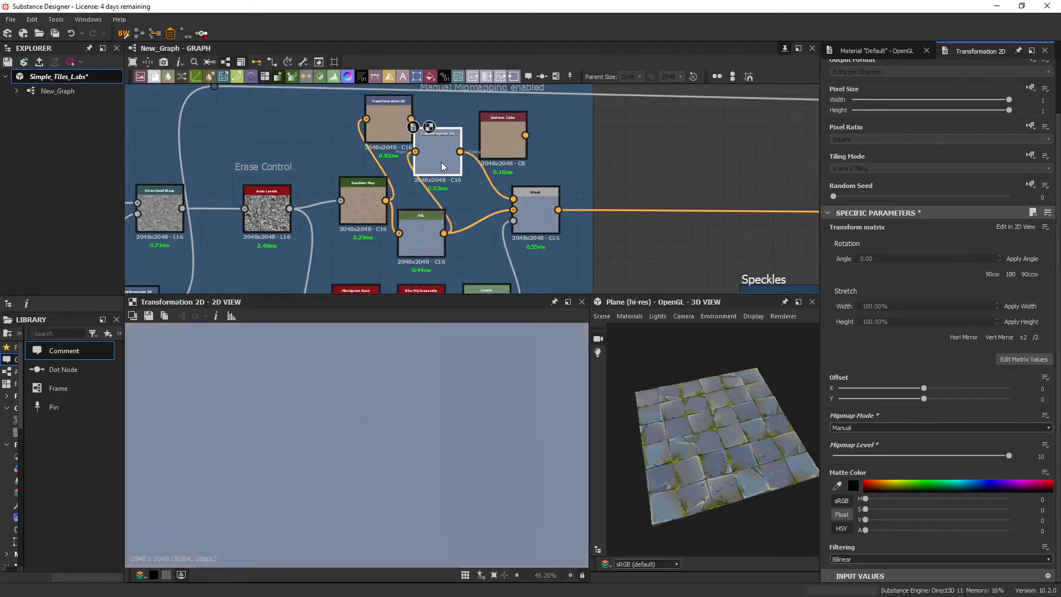
pyautogui.click(534, 210)
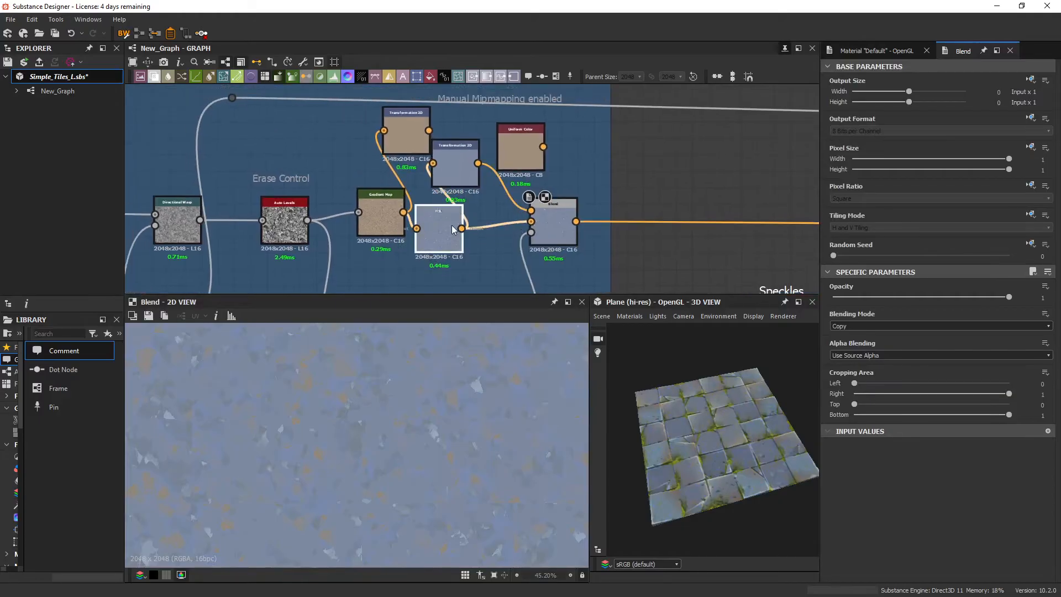
pyautogui.click(440, 226)
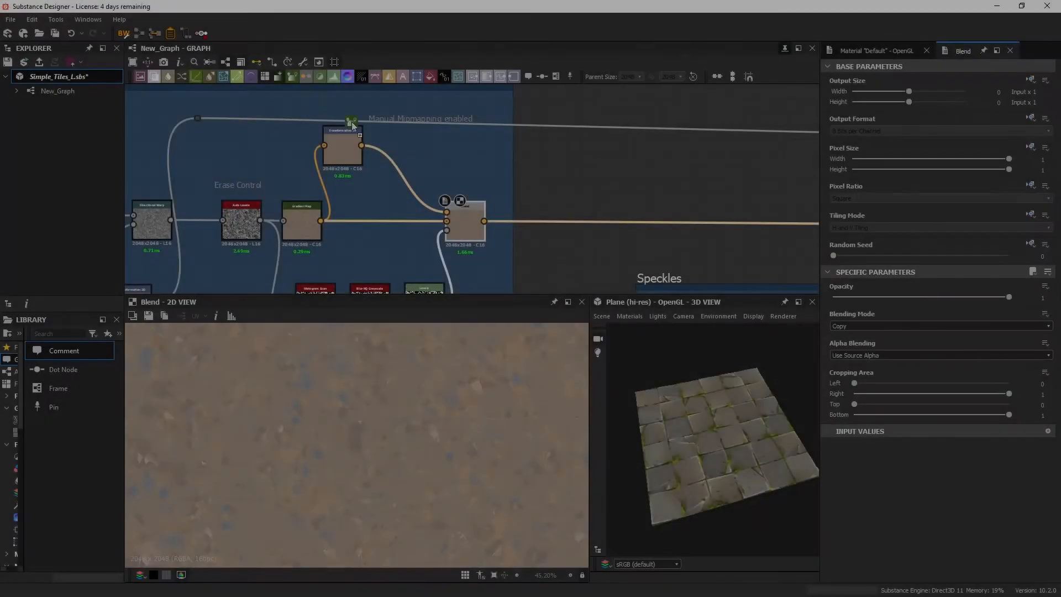
# Add a Gradient Map on the speckles, pick its gradient from the 3D view, and set a red key.
pyautogui.click(573, 186)
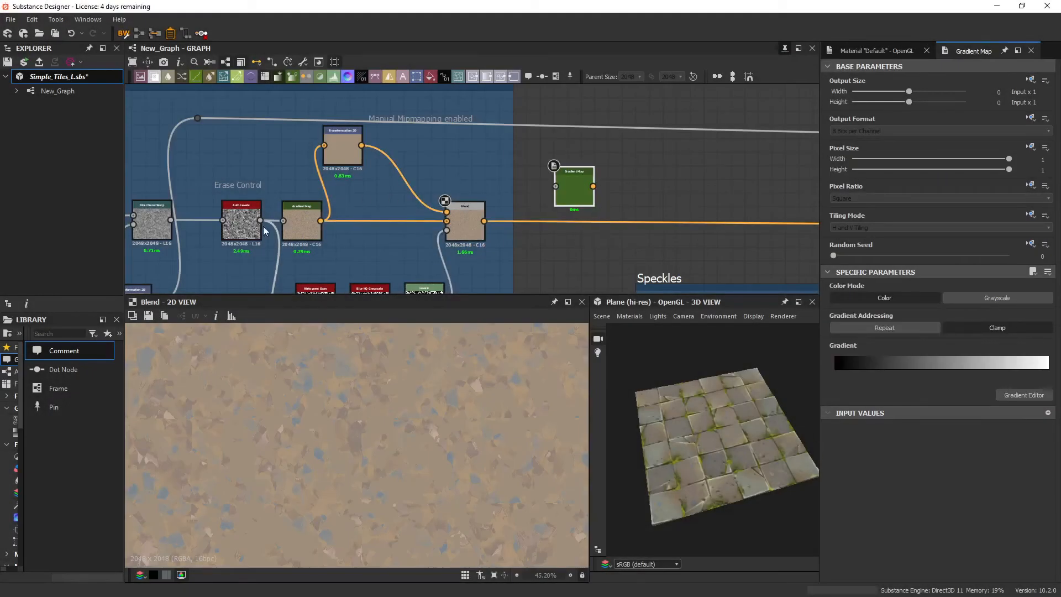
pyautogui.click(574, 186)
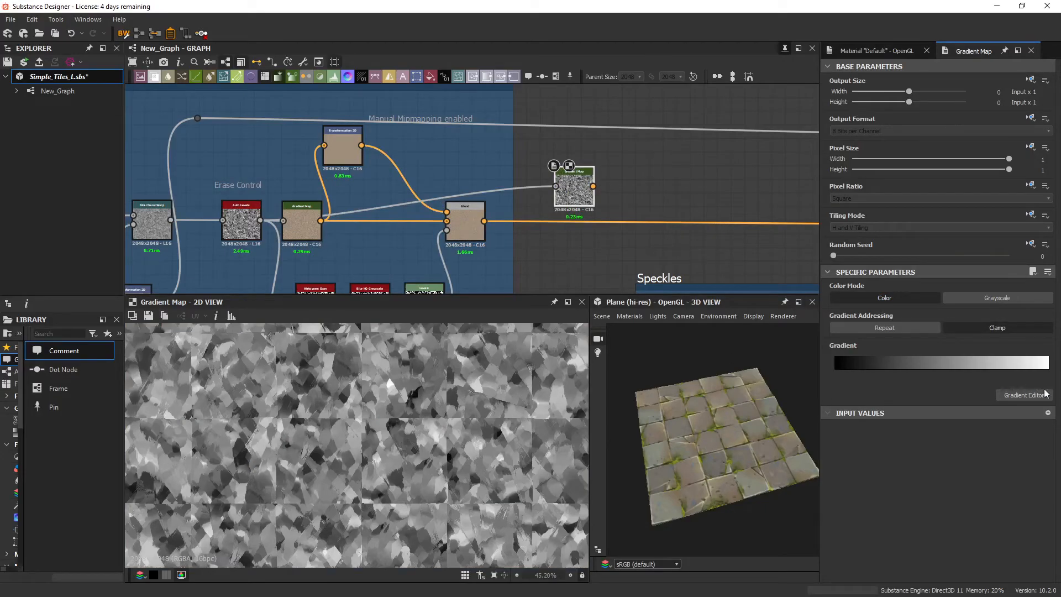
pyautogui.click(1024, 395)
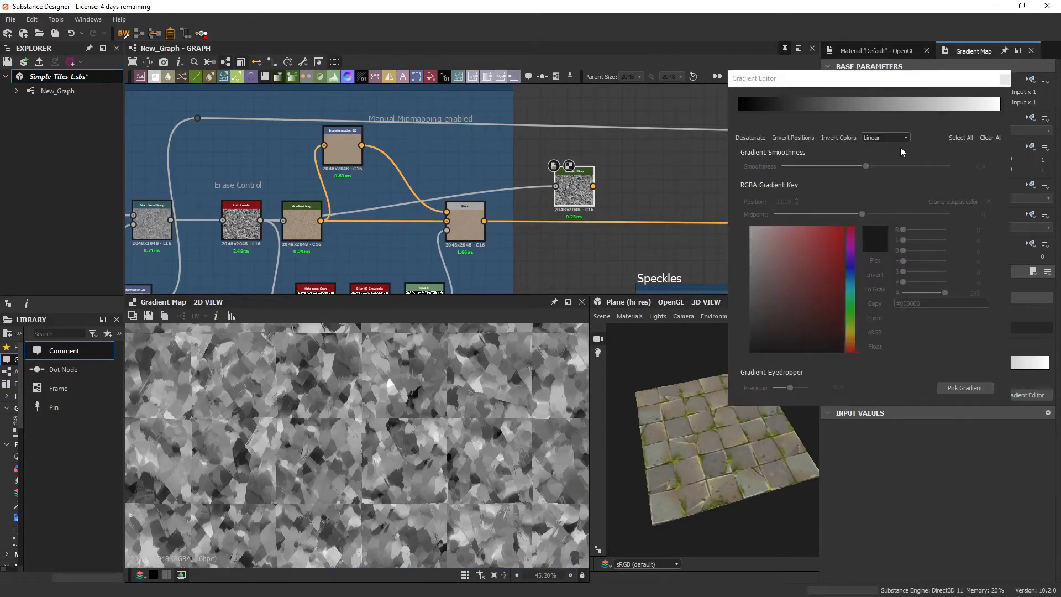
pyautogui.click(964, 387)
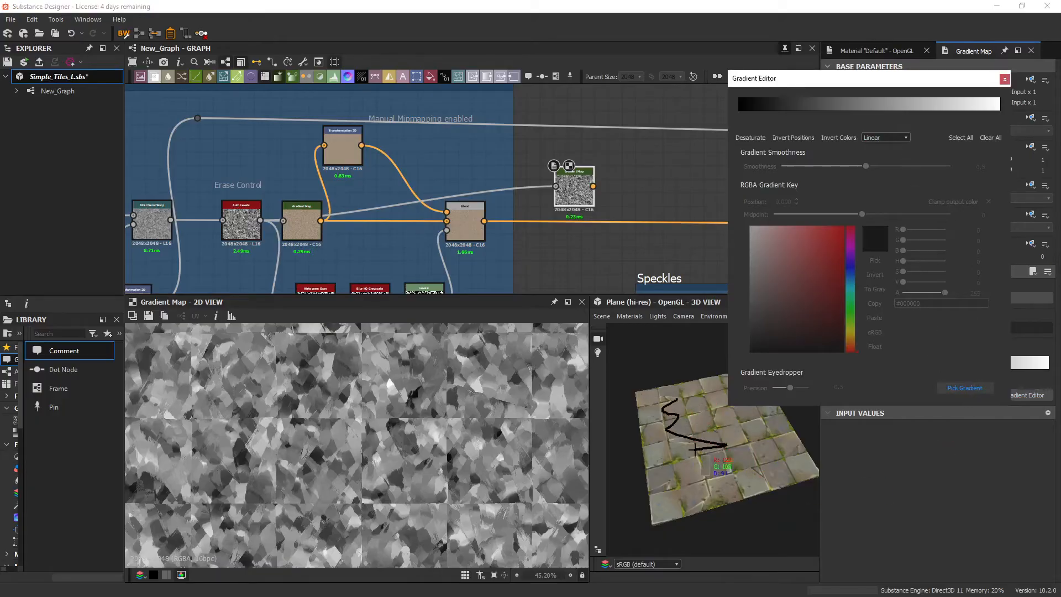
pyautogui.click(965, 387)
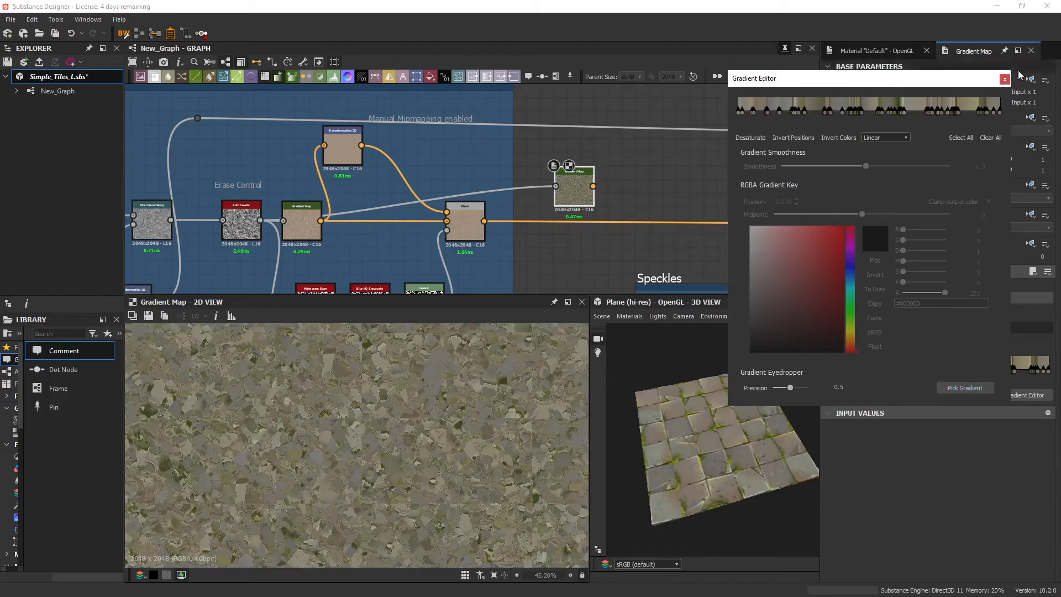
pyautogui.moveTo(946, 117)
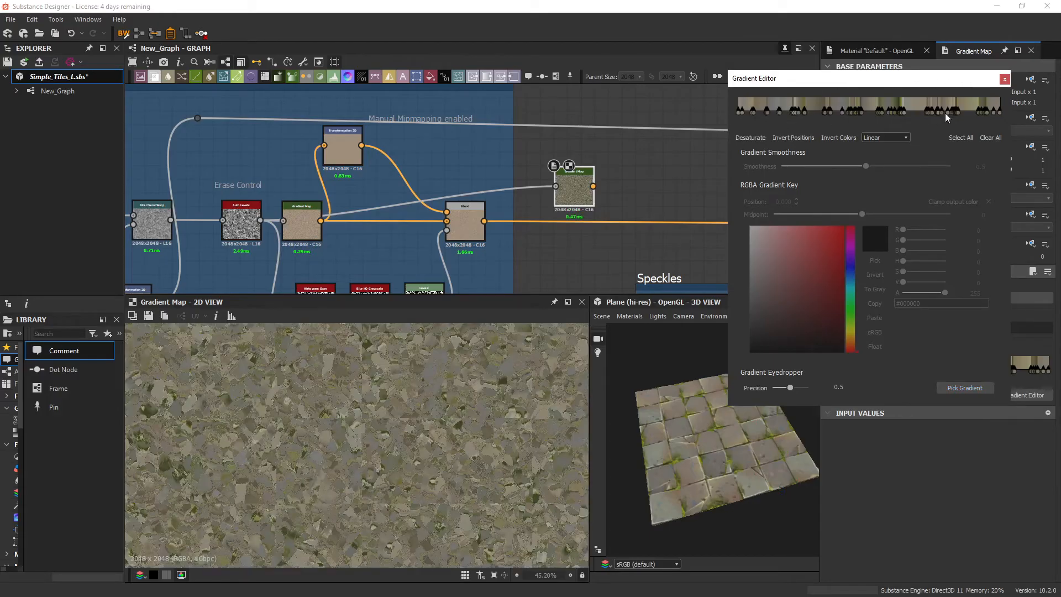
pyautogui.moveTo(933, 106)
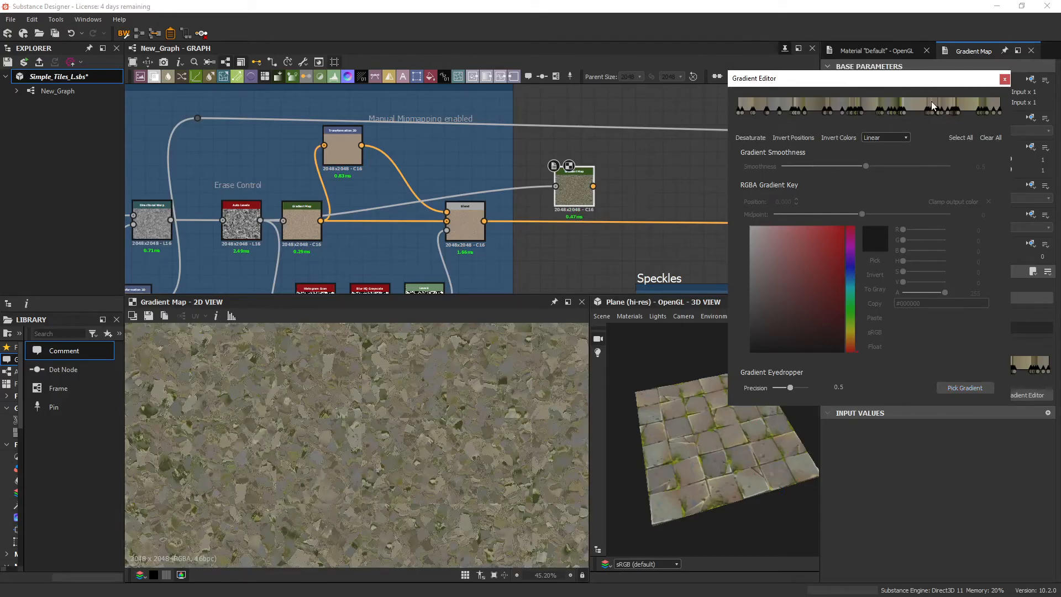
pyautogui.moveTo(946, 115)
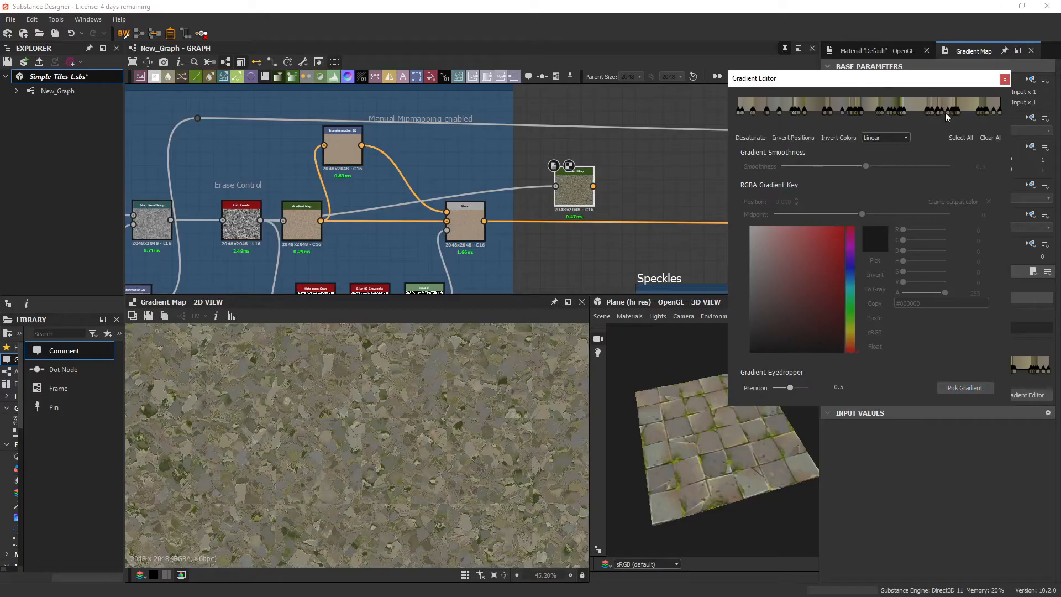
pyautogui.moveTo(879, 87)
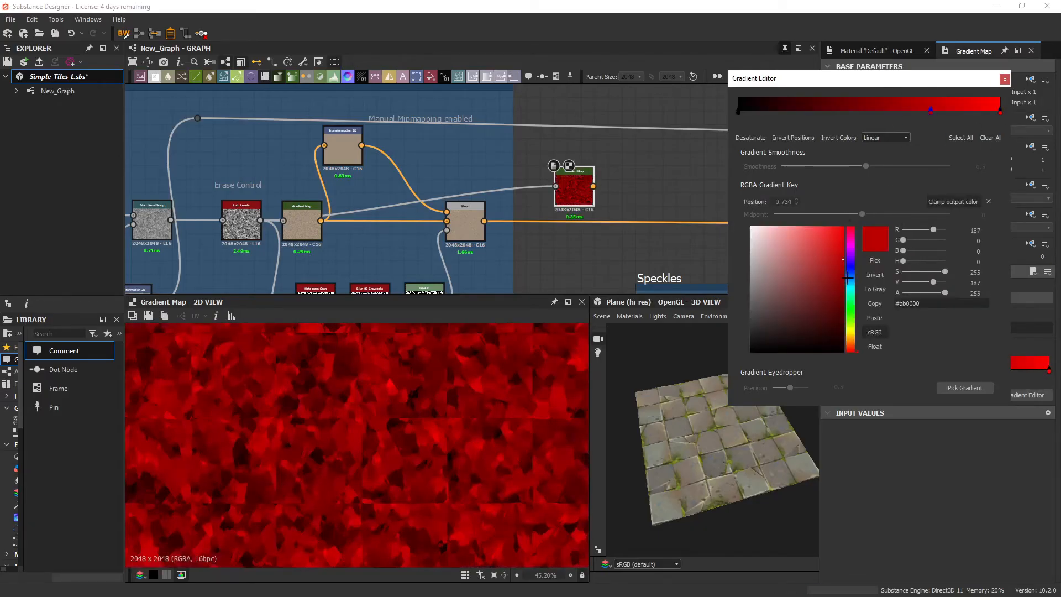
pyautogui.click(838, 300)
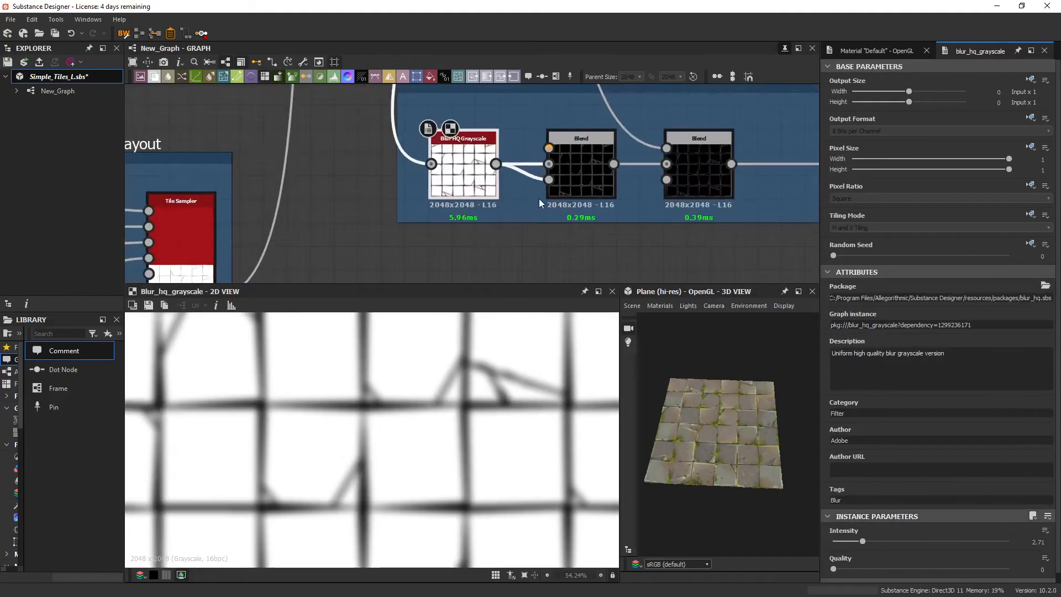
# Pan to the TileHighlights frame and preview its first Blend node.
pyautogui.scroll(3)
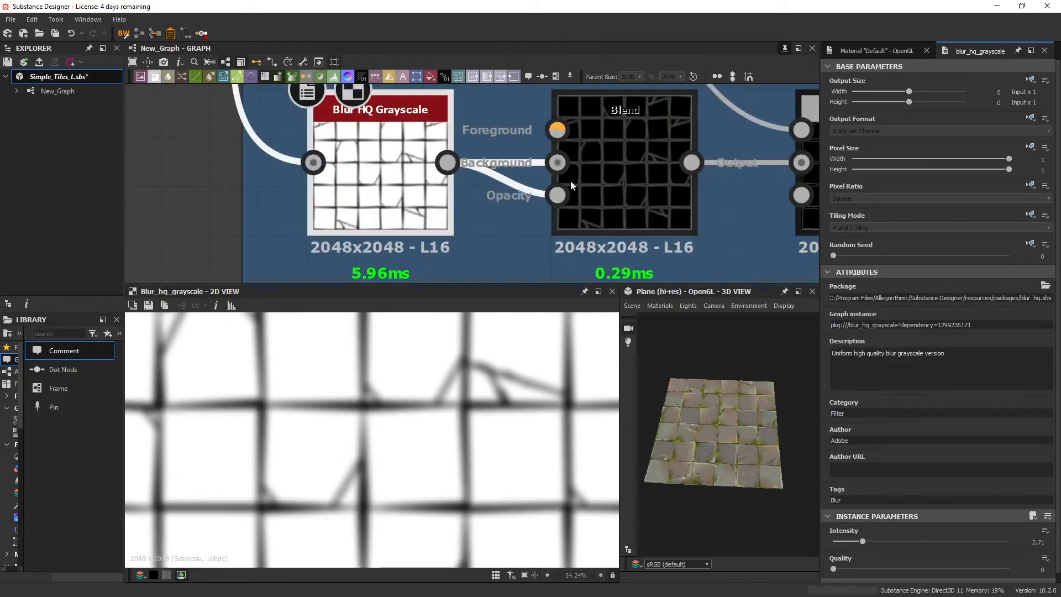
pyautogui.click(622, 163)
pyautogui.write('shape')
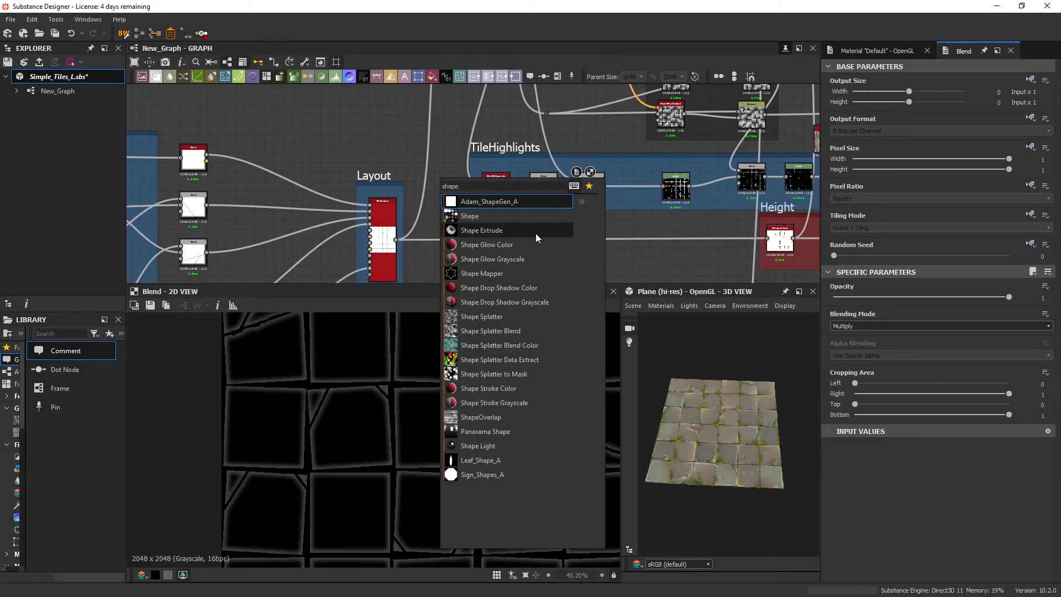
# Add a square Shape node above the highlights group and wire it into the chain.
pyautogui.click(470, 215)
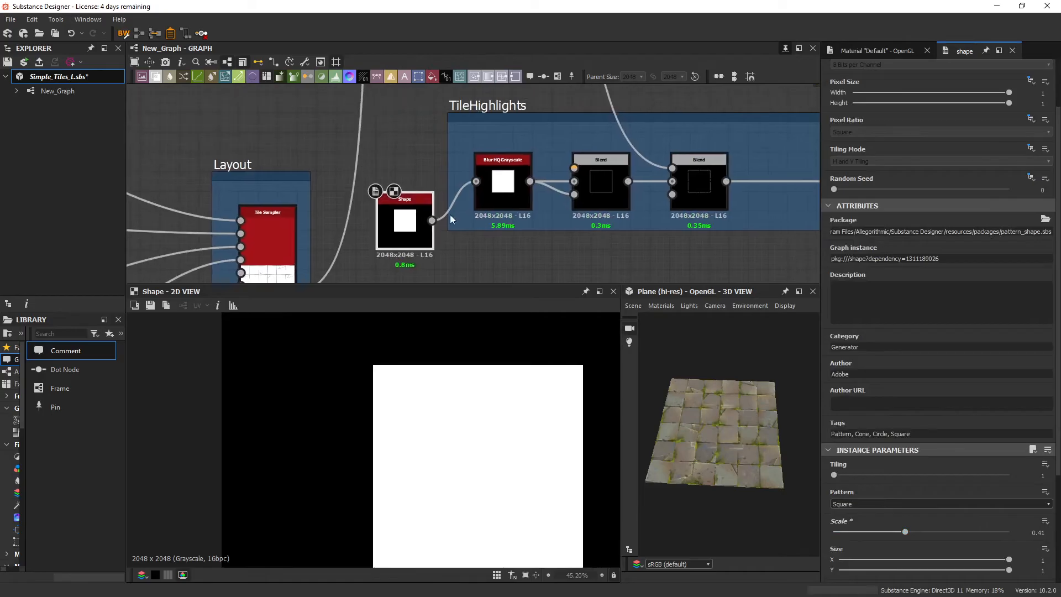
pyautogui.moveTo(404, 219); pyautogui.dragTo(404, 122)
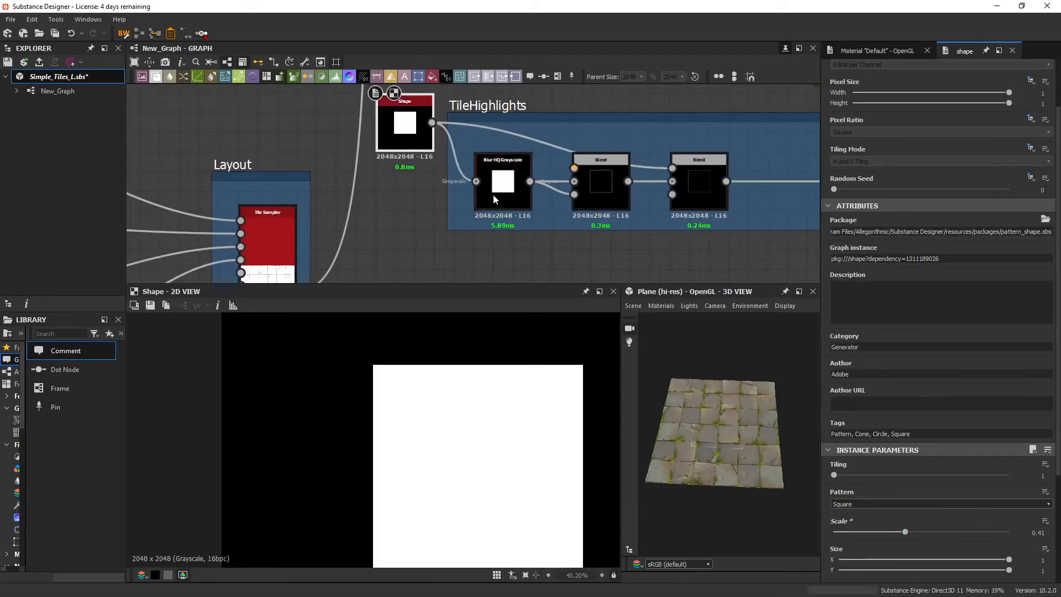
pyautogui.click(600, 180)
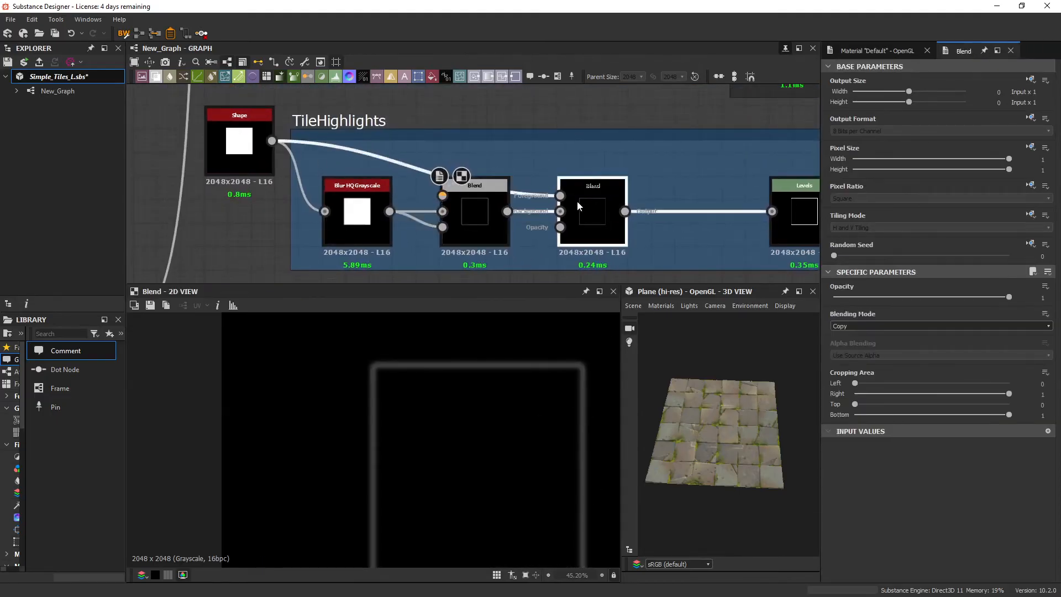
# Try Multiply and Subtract on the second Blend, checking the blur, then settle on Add.
pyautogui.click(939, 325)
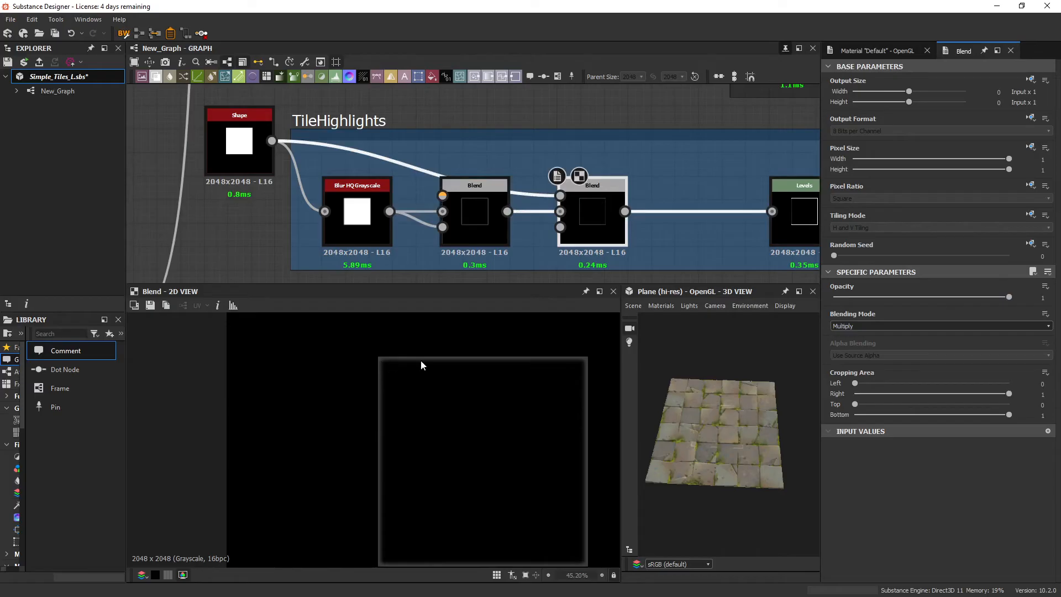
pyautogui.click(356, 211)
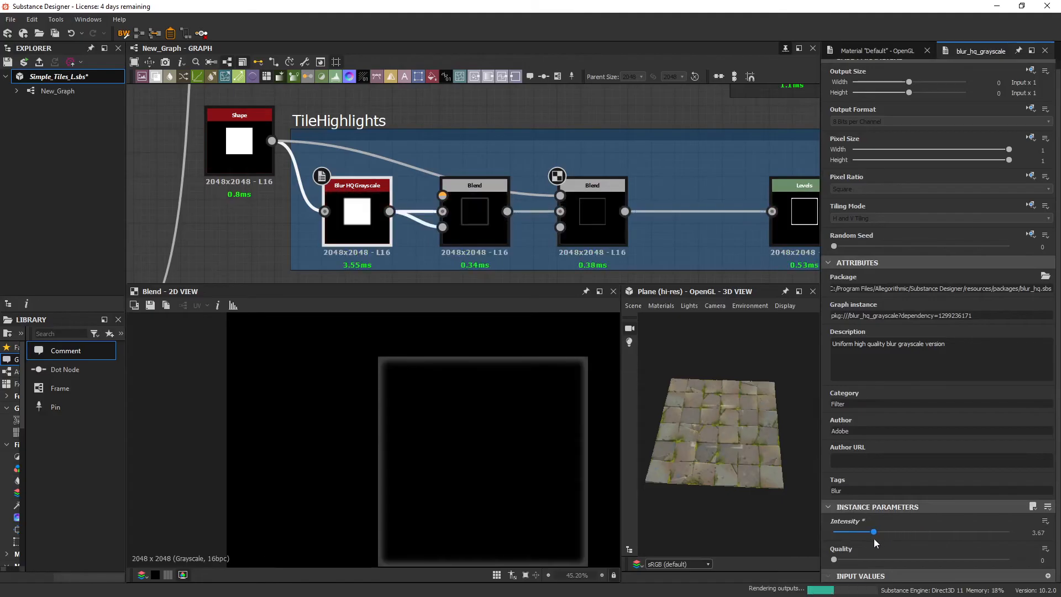
pyautogui.click(590, 211)
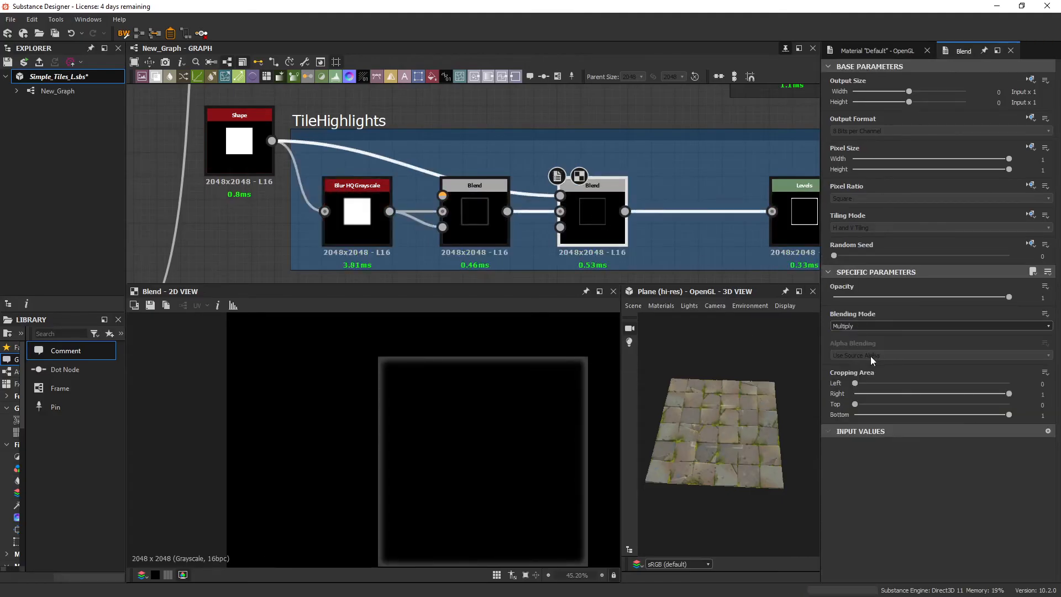
pyautogui.click(939, 325)
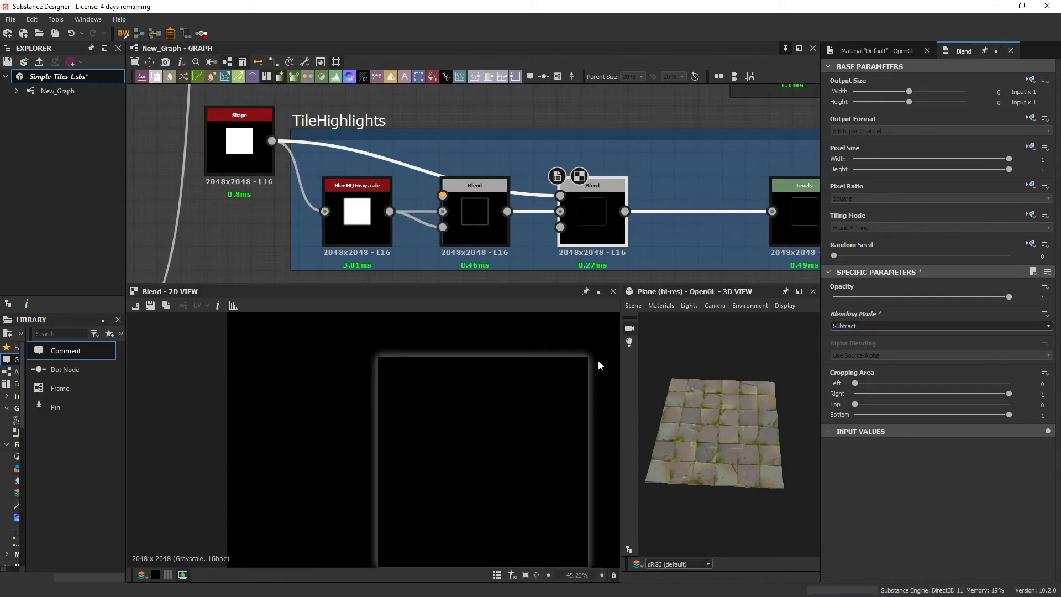
pyautogui.click(939, 325)
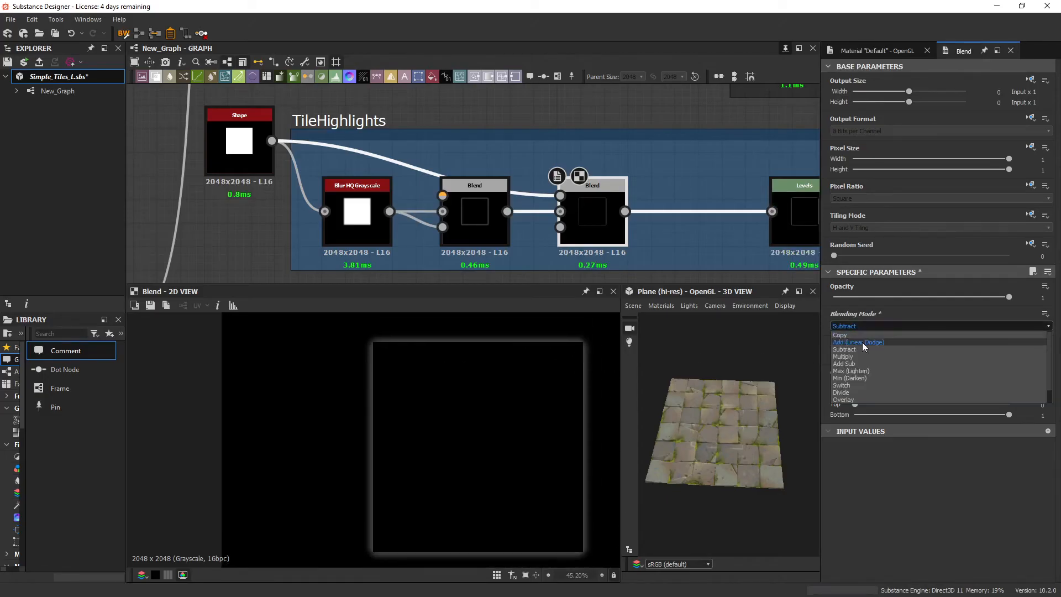
pyautogui.click(356, 212)
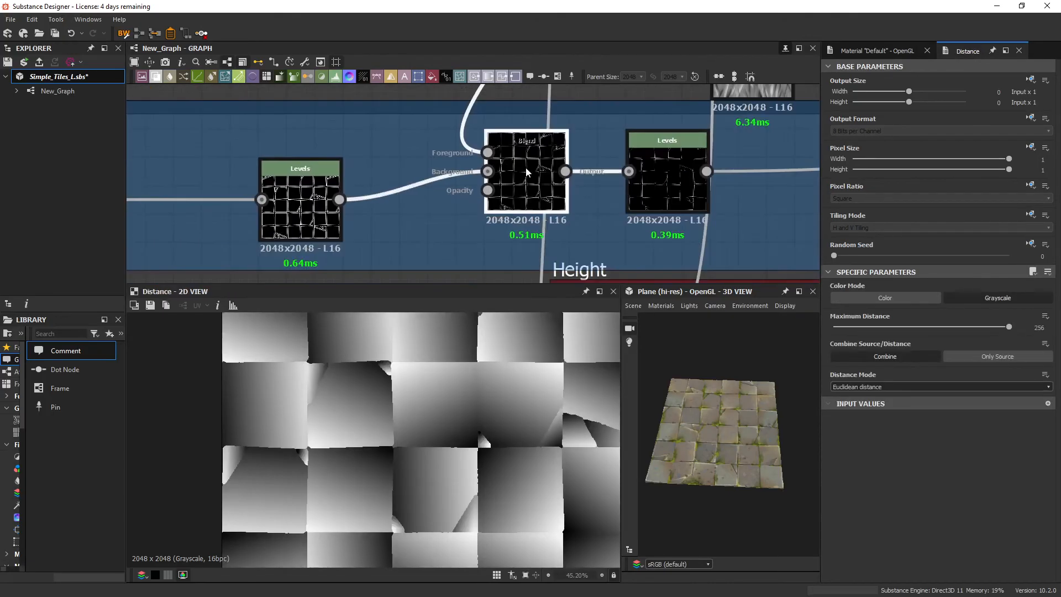
# Step through the Height frame's Levels and Slope Blur nodes to preview the chipped edge mask.
pyautogui.click(526, 169)
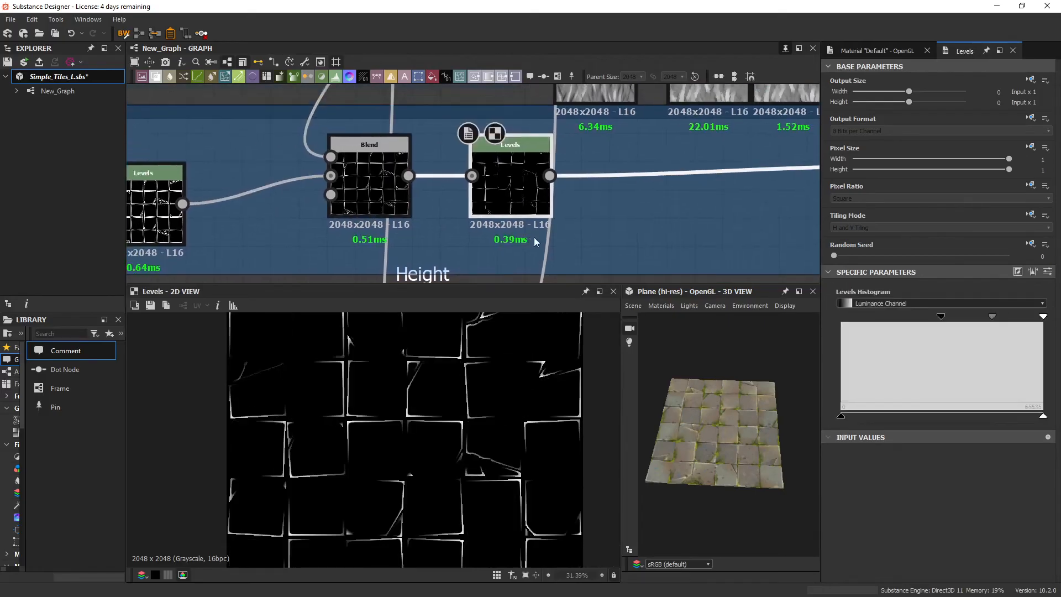
pyautogui.scroll(3)
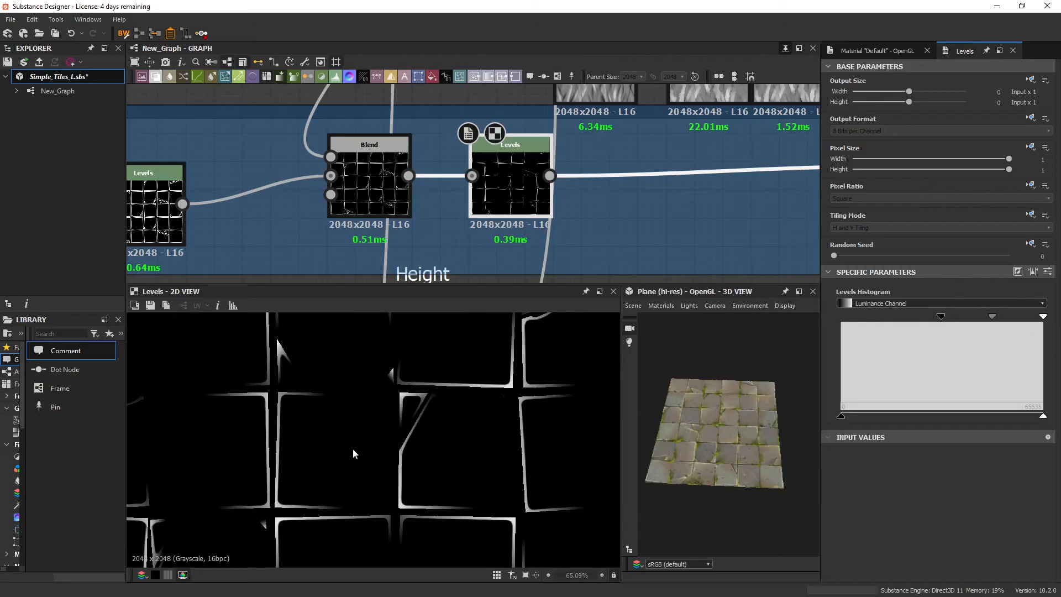
pyautogui.click(570, 223)
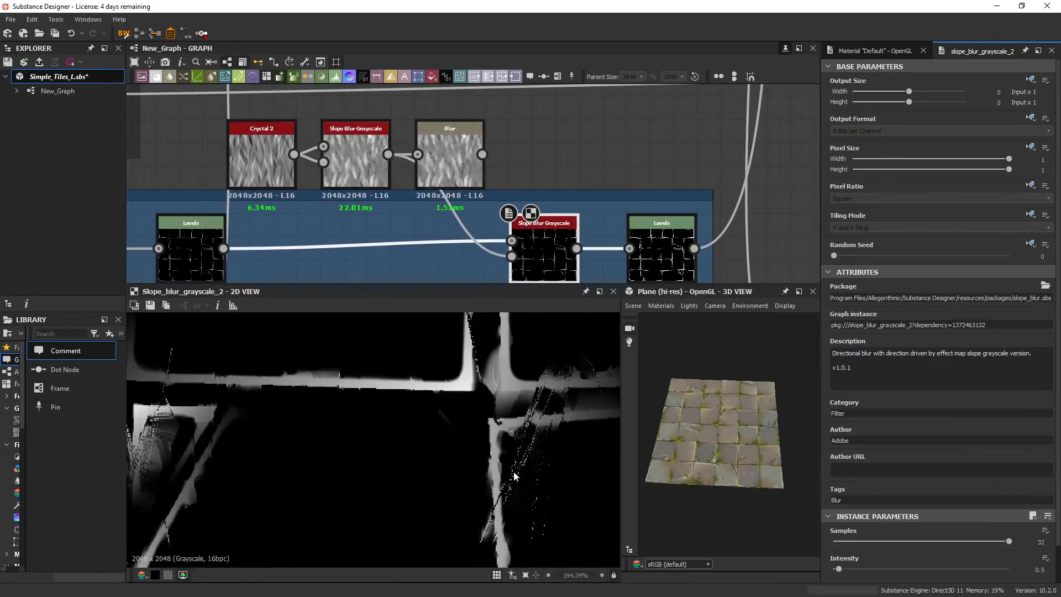
pyautogui.moveTo(481, 154)
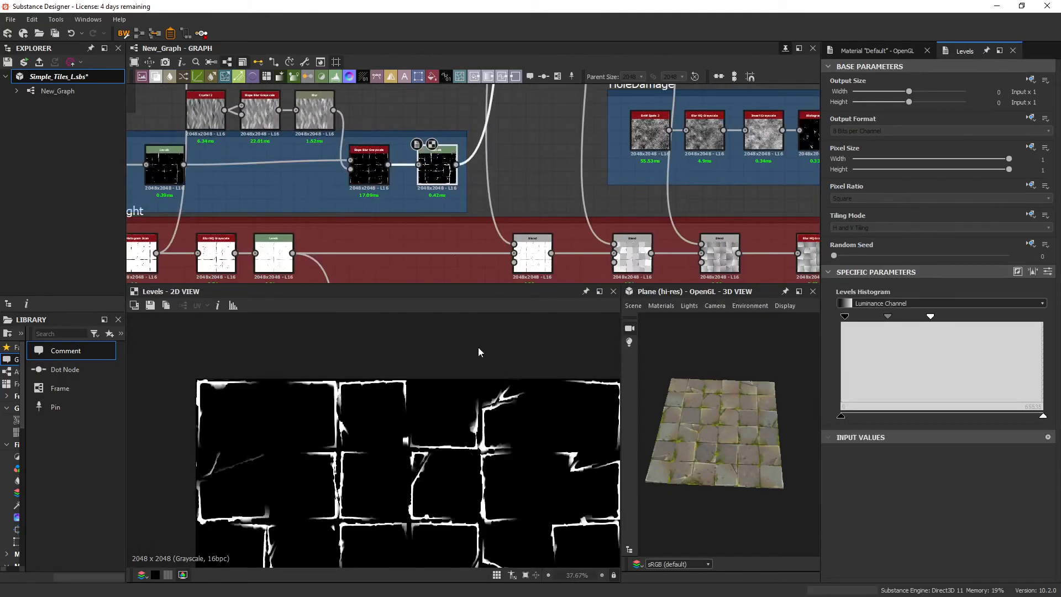
pyautogui.scroll(3)
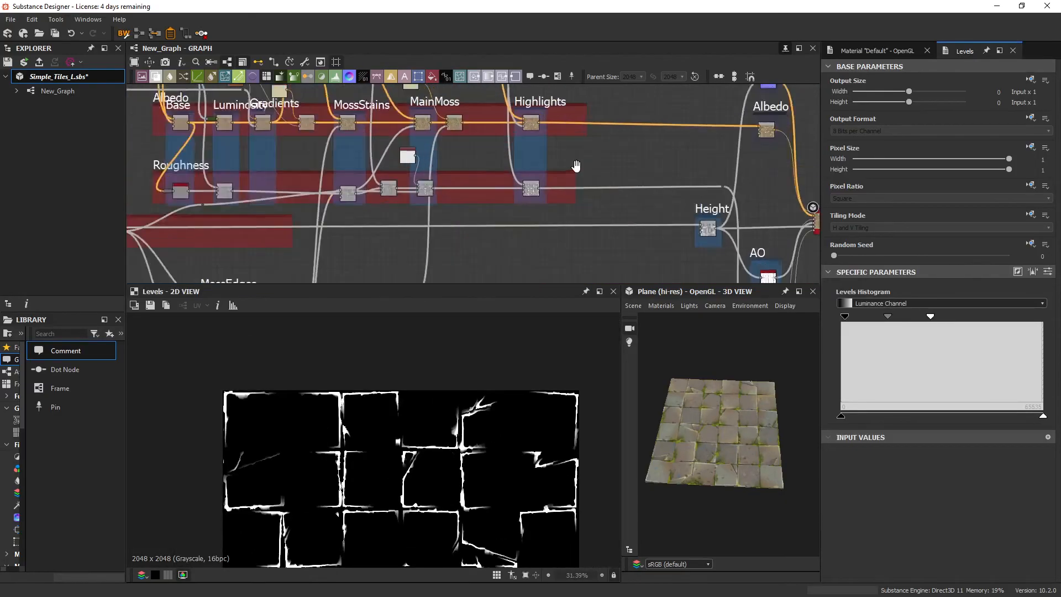
# Preview the Highlights, Gradients and lightened colour nodes, ending on albedo with pale edge highlights.
pyautogui.click(565, 230)
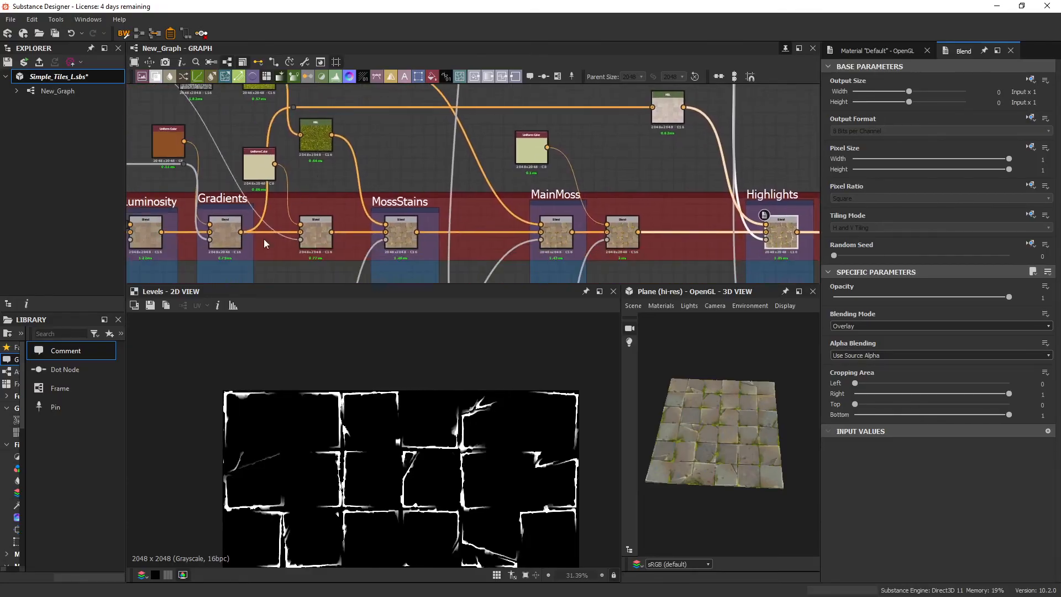
pyautogui.click(223, 229)
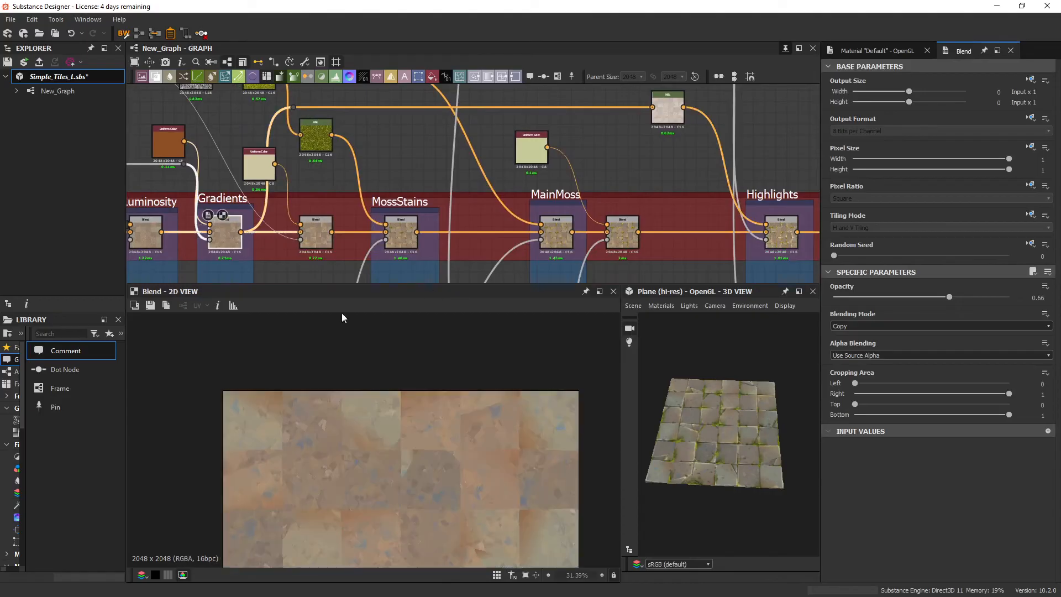
pyautogui.click(667, 105)
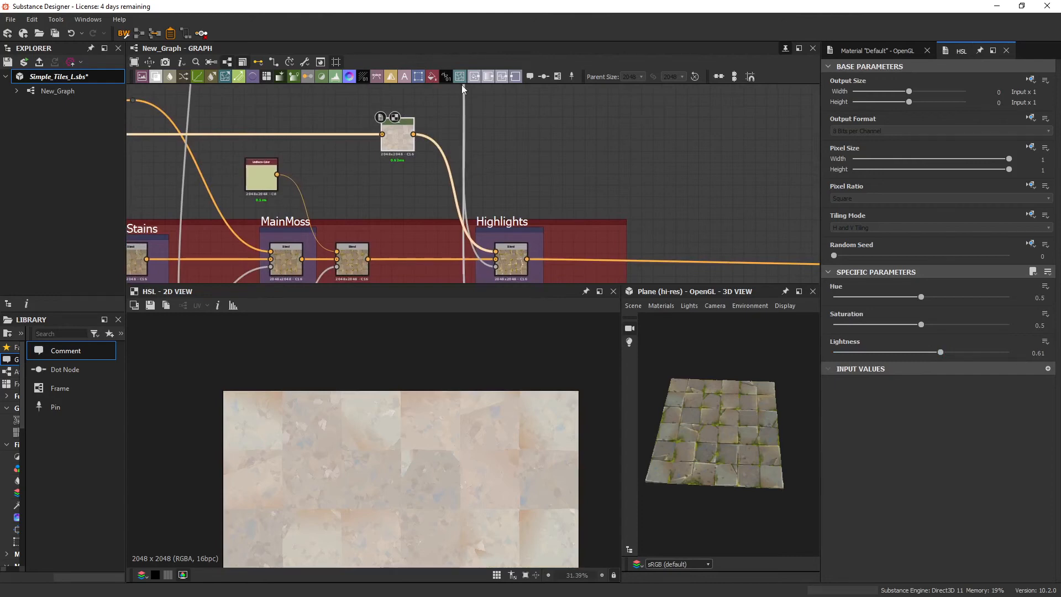
pyautogui.moveTo(542, 507)
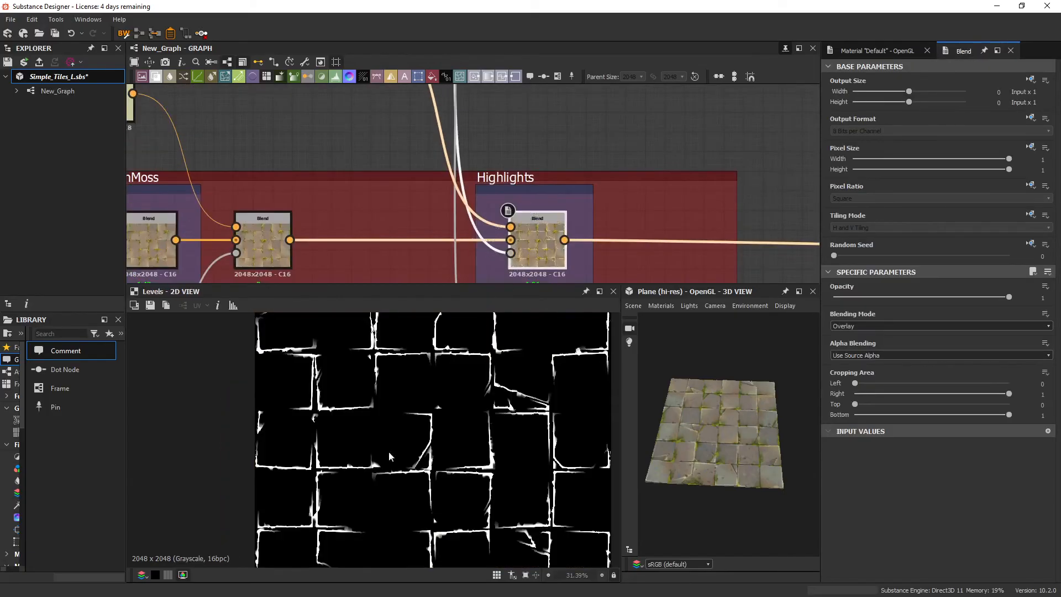
pyautogui.moveTo(564, 287)
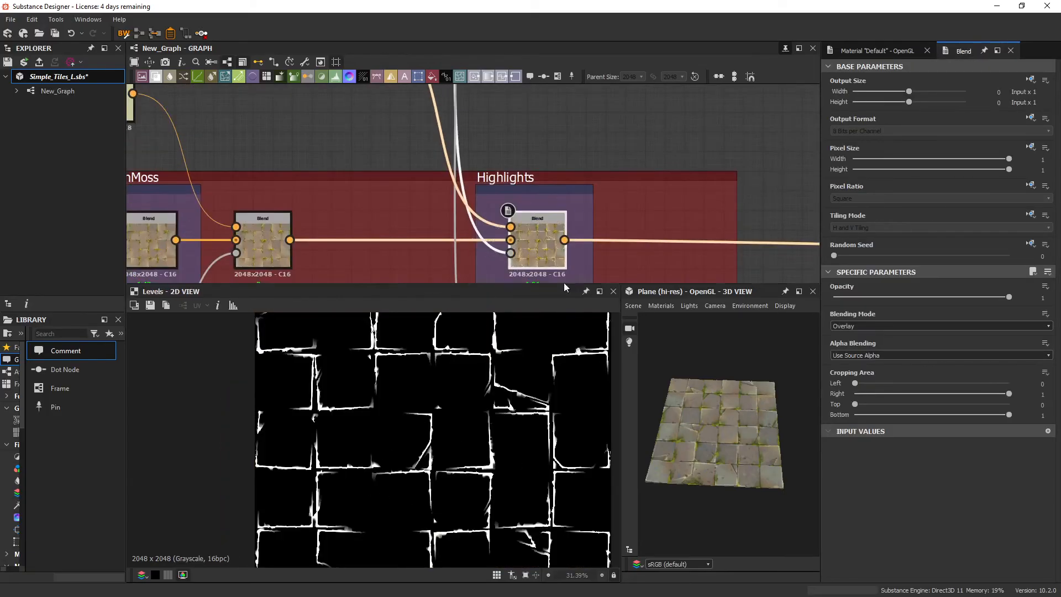
pyautogui.click(537, 241)
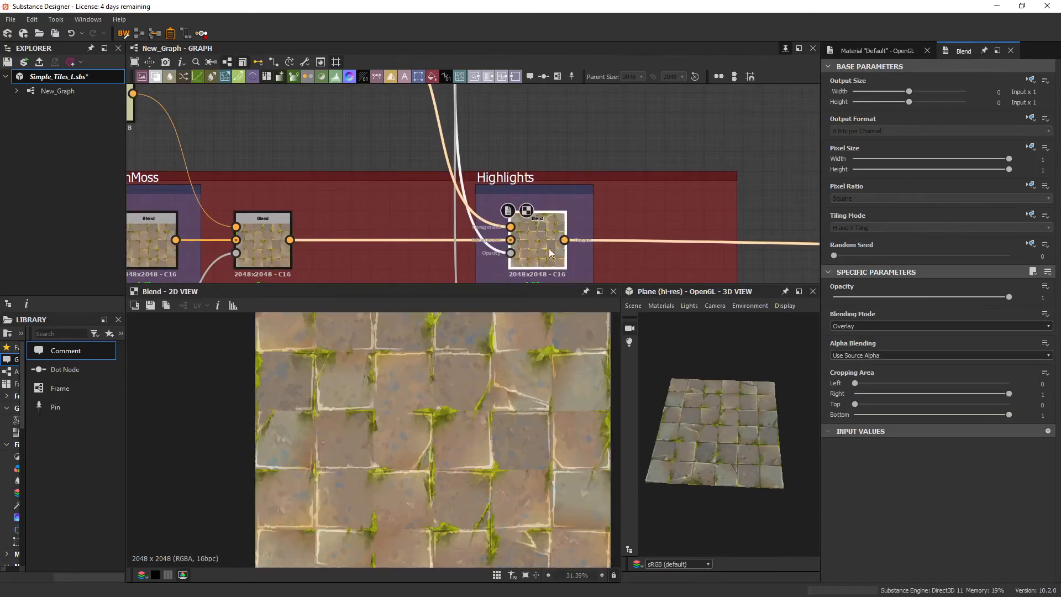
pyautogui.moveTo(464, 457)
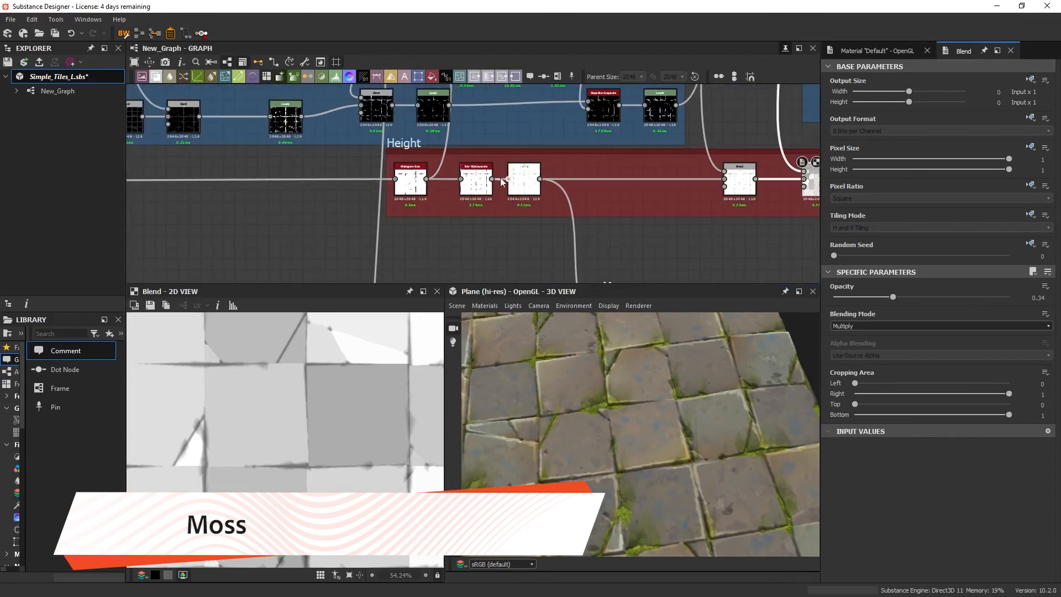
# Inspect the Moss frame's Levels, inverted crack mask and slope-blurred streaks in turn.
pyautogui.click(523, 179)
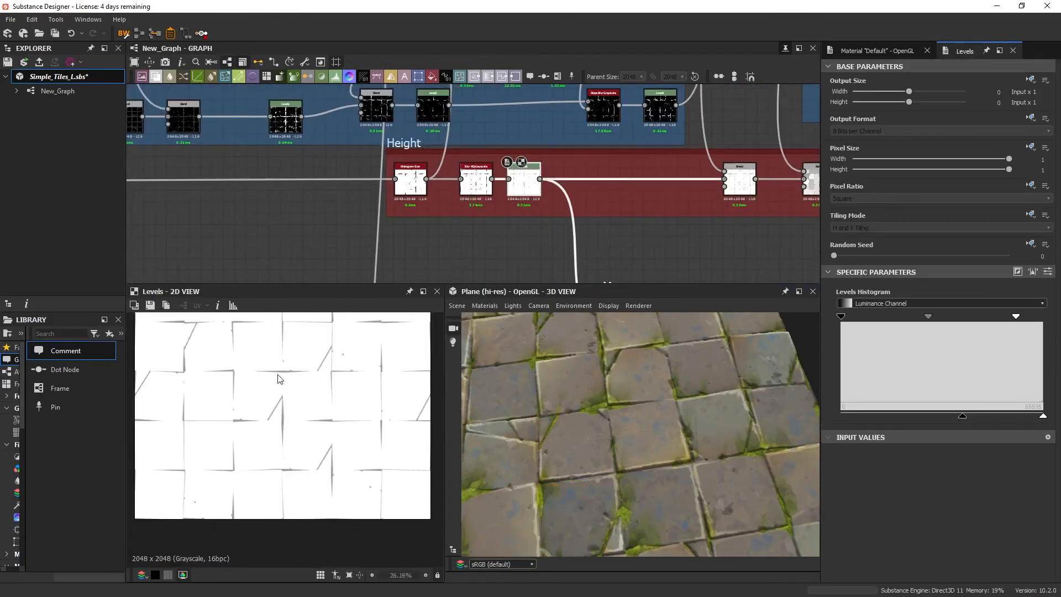
pyautogui.scroll(3)
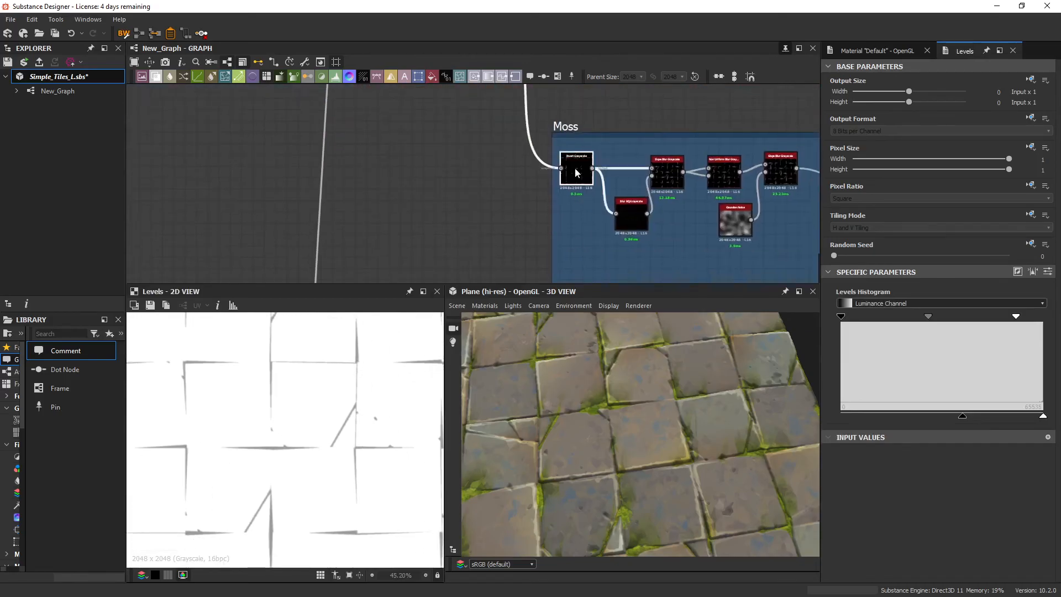
pyautogui.click(575, 168)
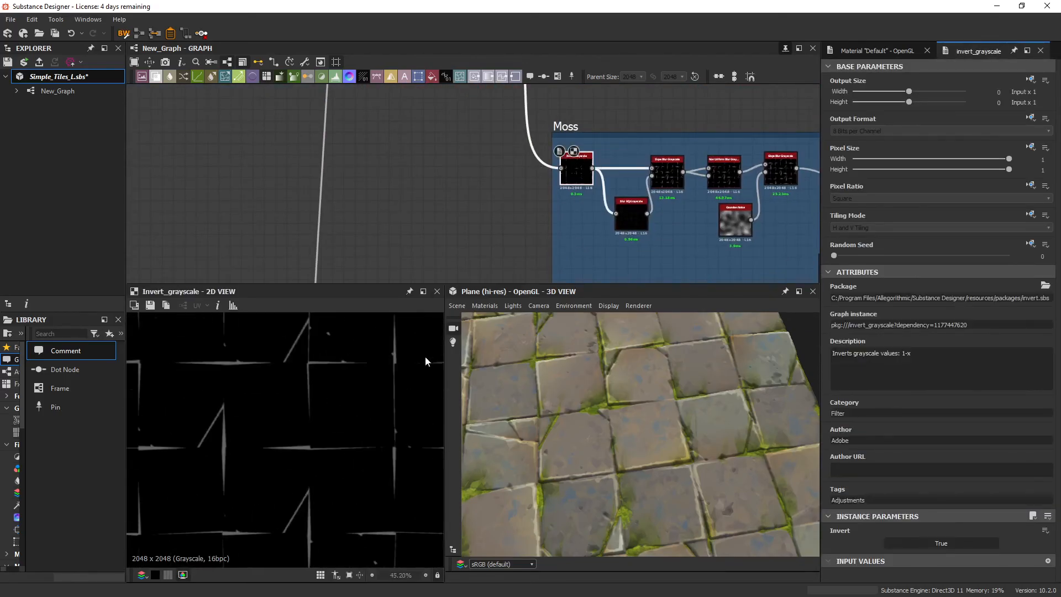
pyautogui.click(448, 176)
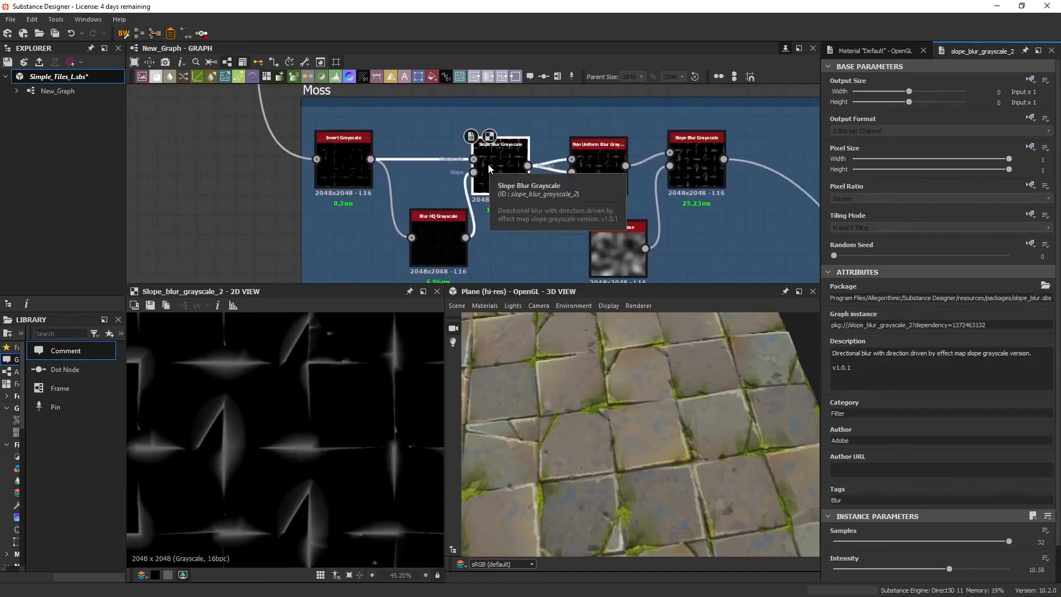
pyautogui.moveTo(460, 229)
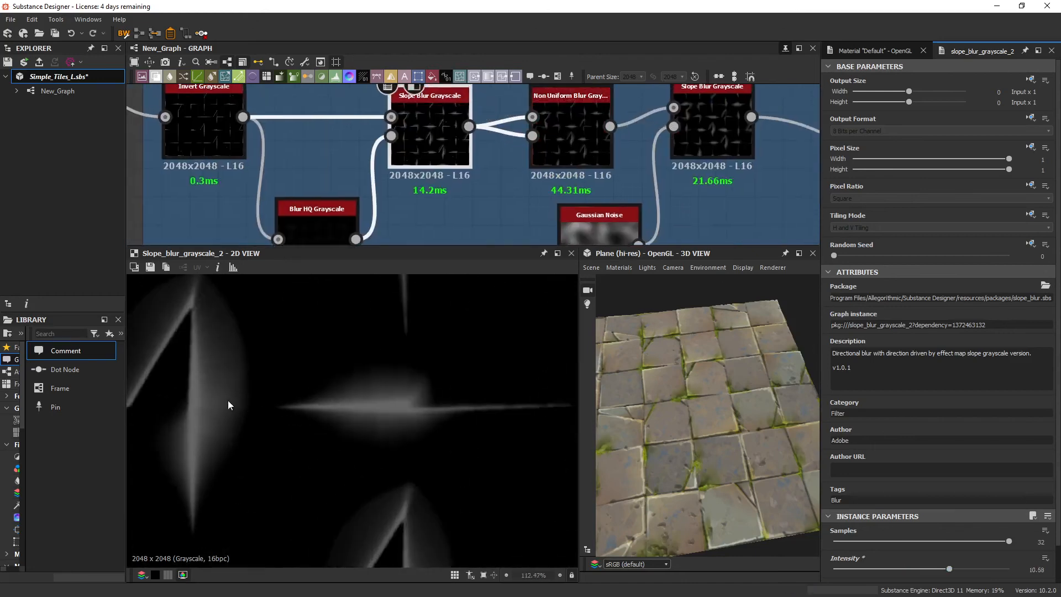
pyautogui.scroll(-3)
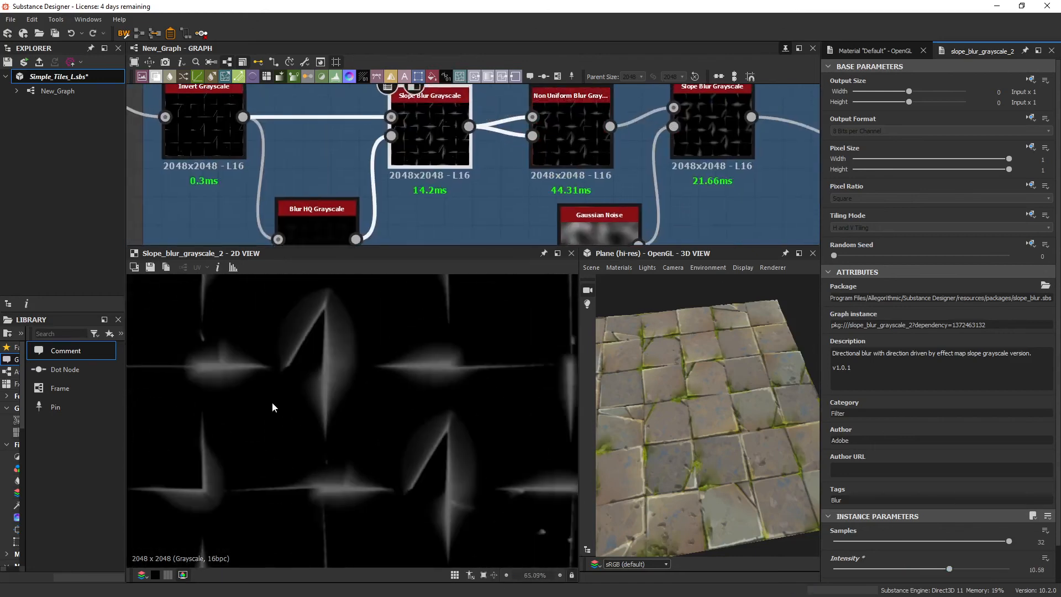
pyautogui.scroll(3)
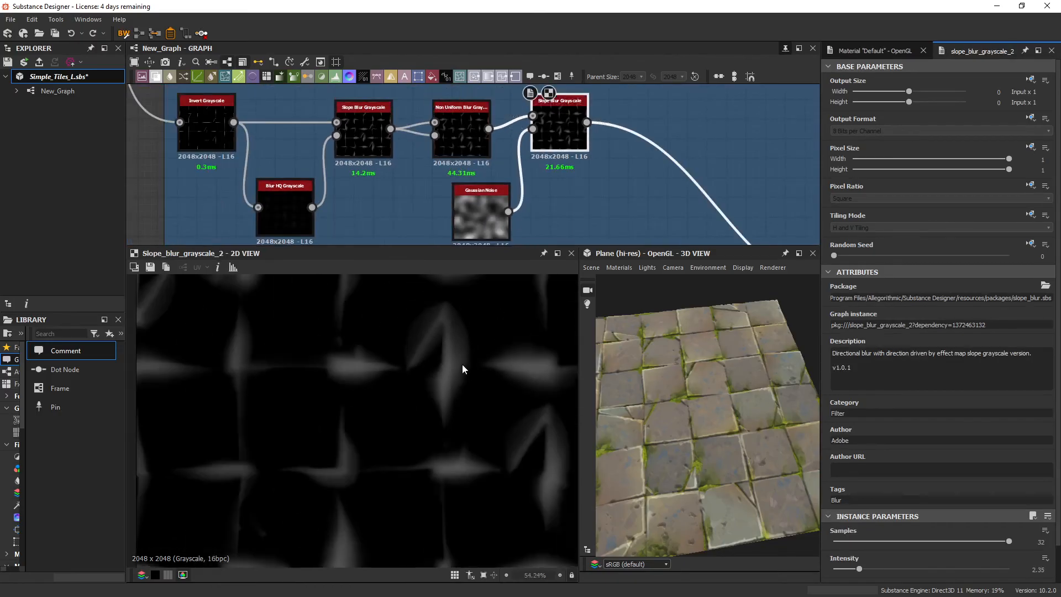
pyautogui.moveTo(494, 360)
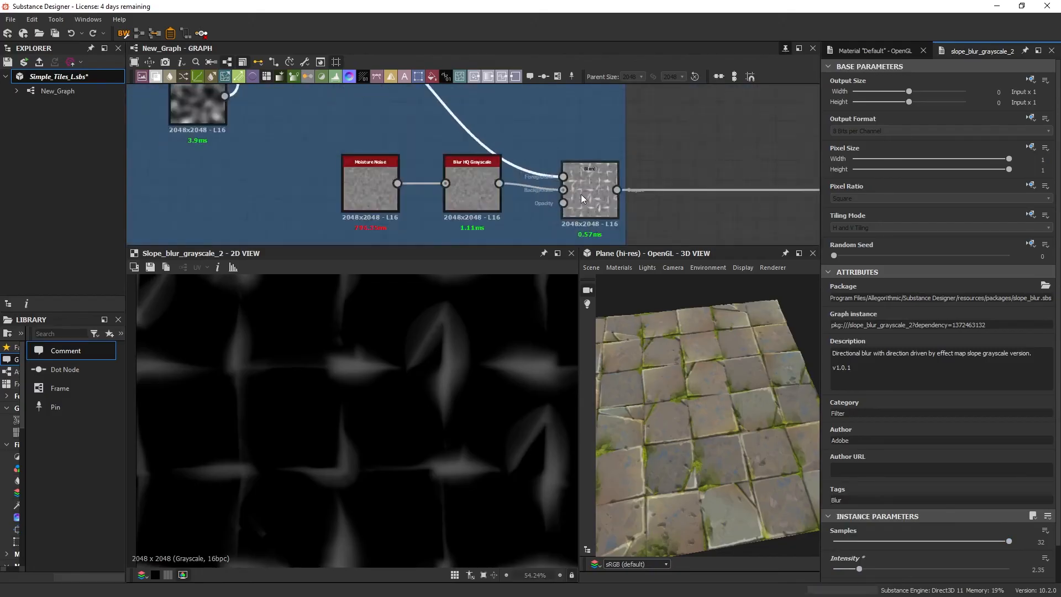
# Preview the Moisture Noise pattern and its Add blend with the moss streaks.
pyautogui.scroll(3)
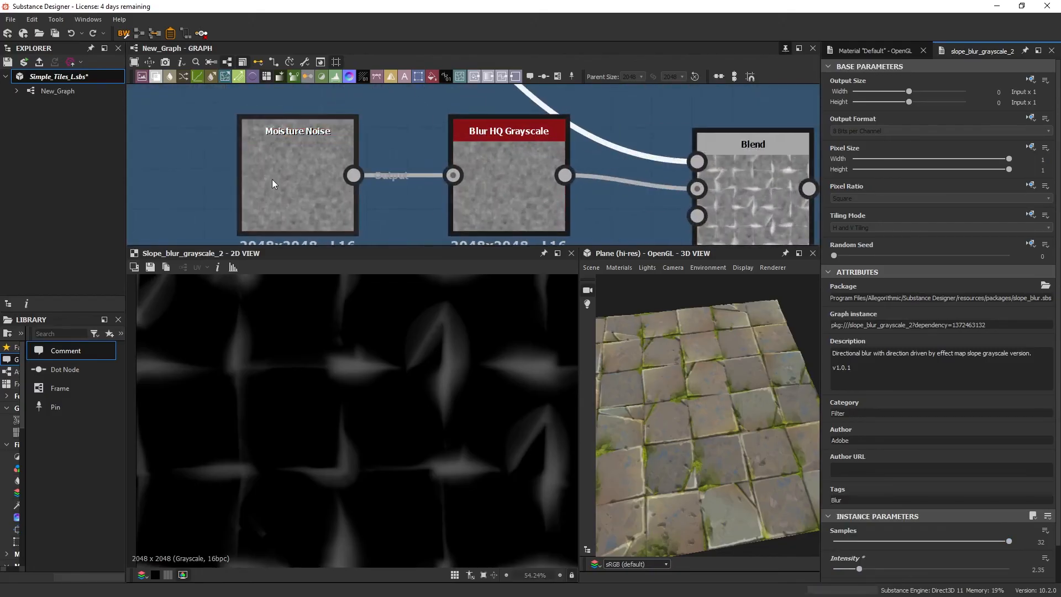
pyautogui.moveTo(287, 173)
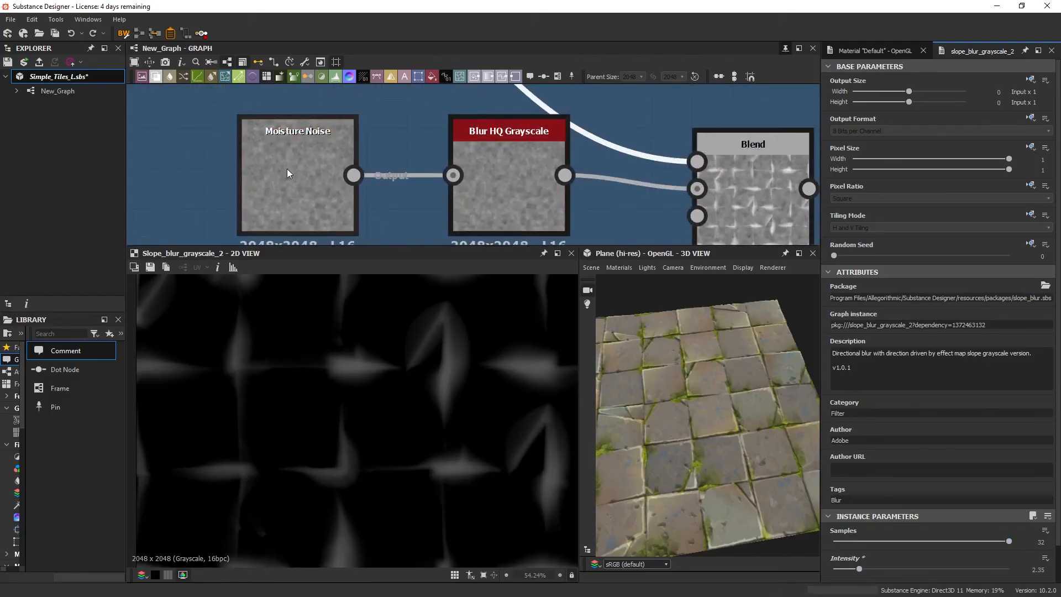
pyautogui.click(297, 175)
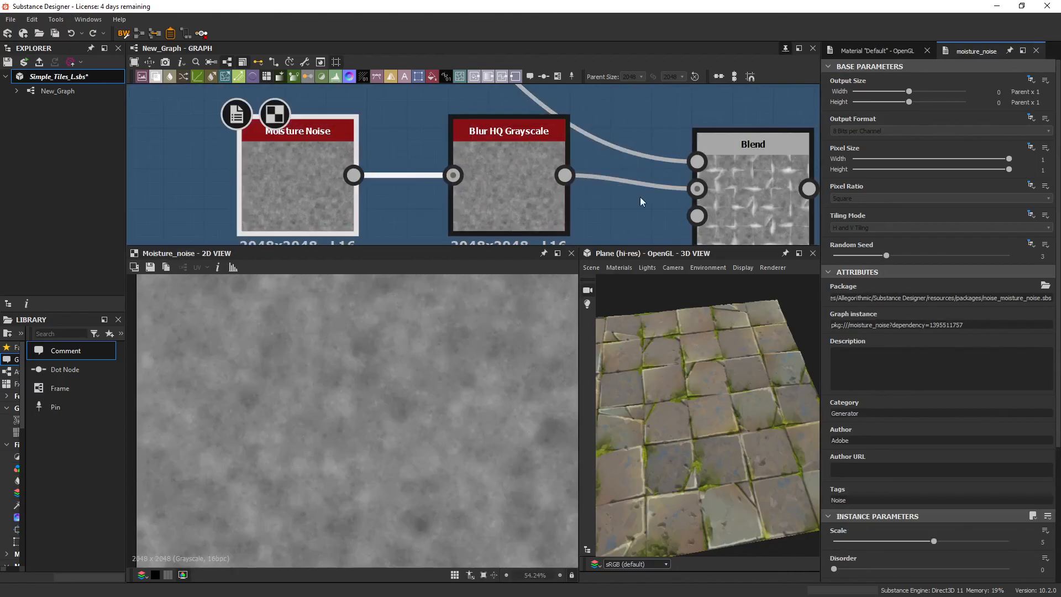
pyautogui.click(751, 196)
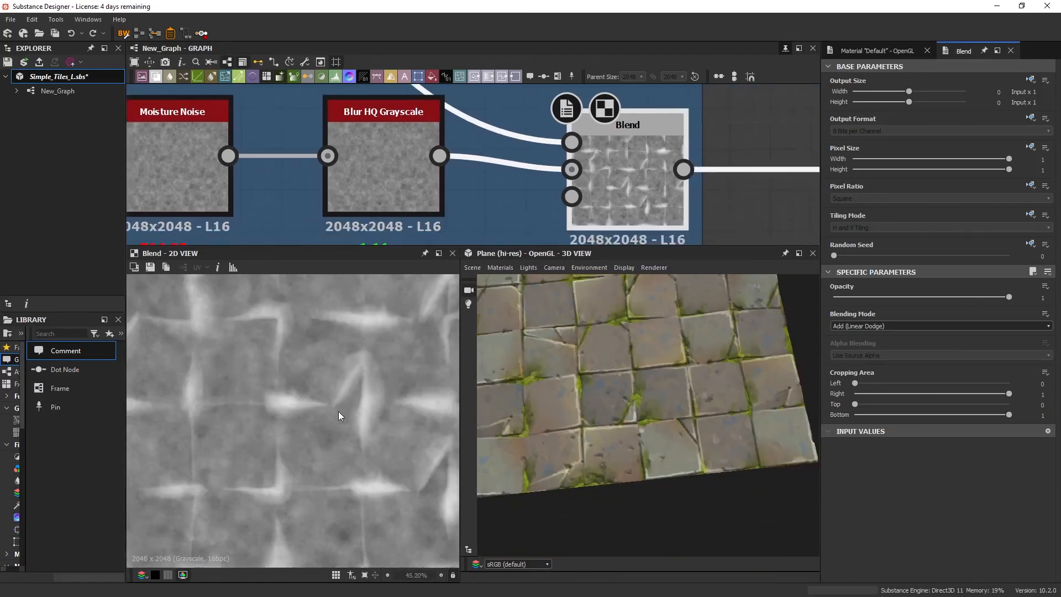
pyautogui.moveTo(436, 460)
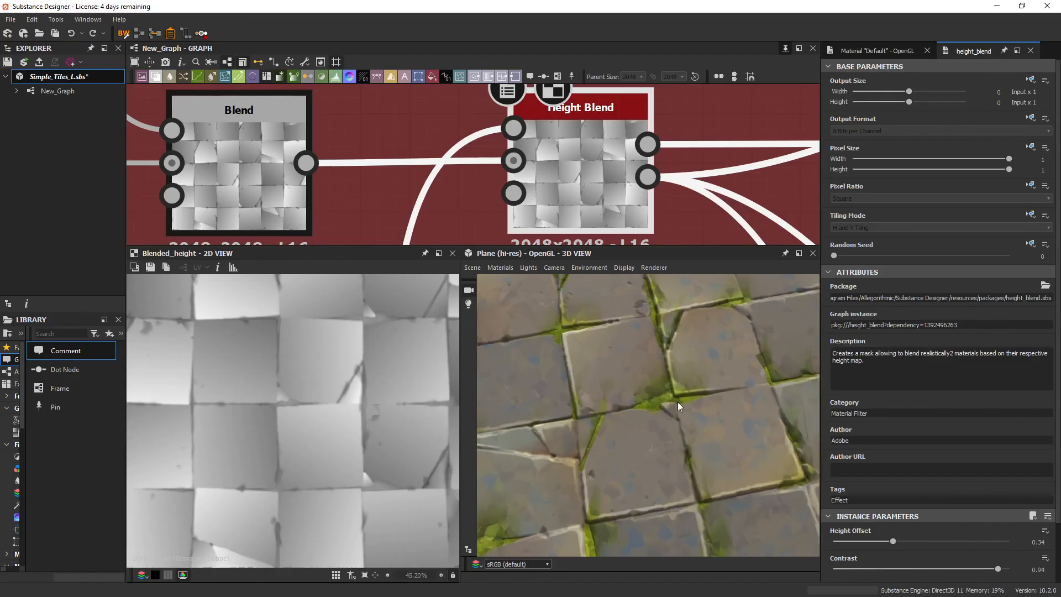
pyautogui.moveTo(673, 419)
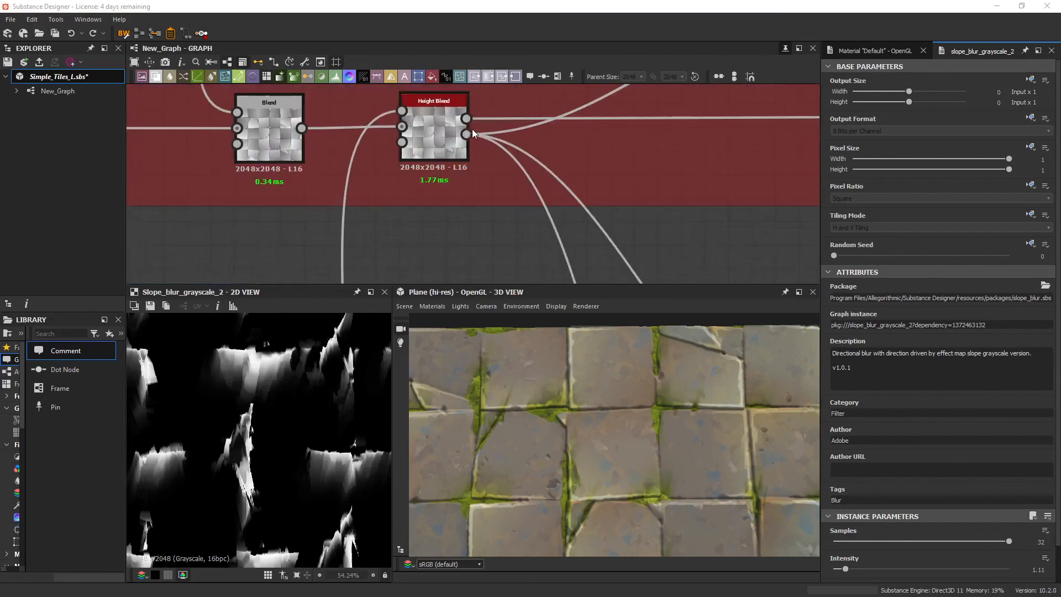
# Preview the MossStains Height Blend's Height_mask output of cross-shaped stains.
pyautogui.click(434, 132)
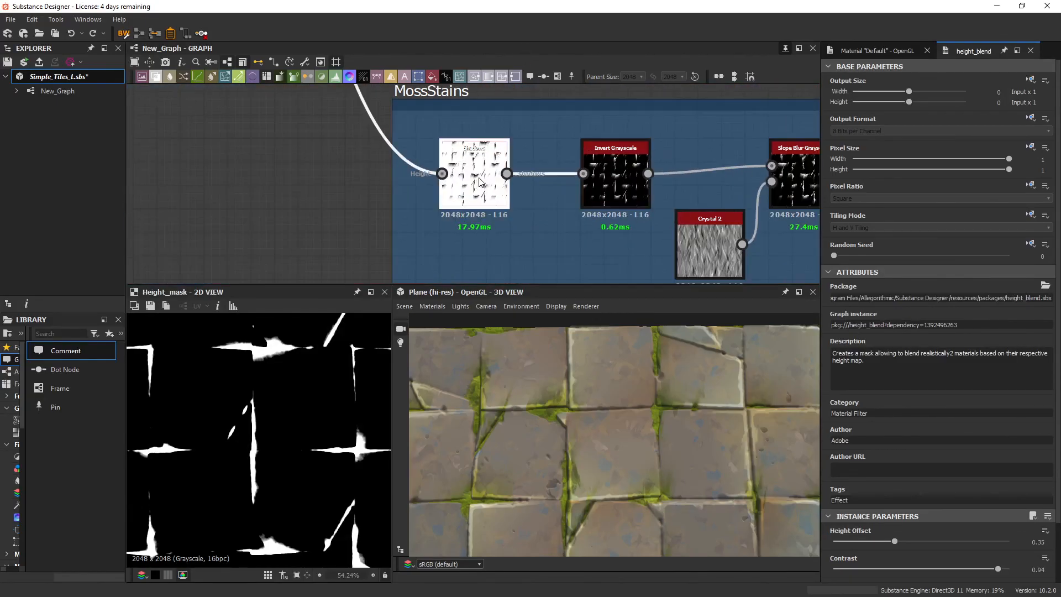
pyautogui.click(474, 174)
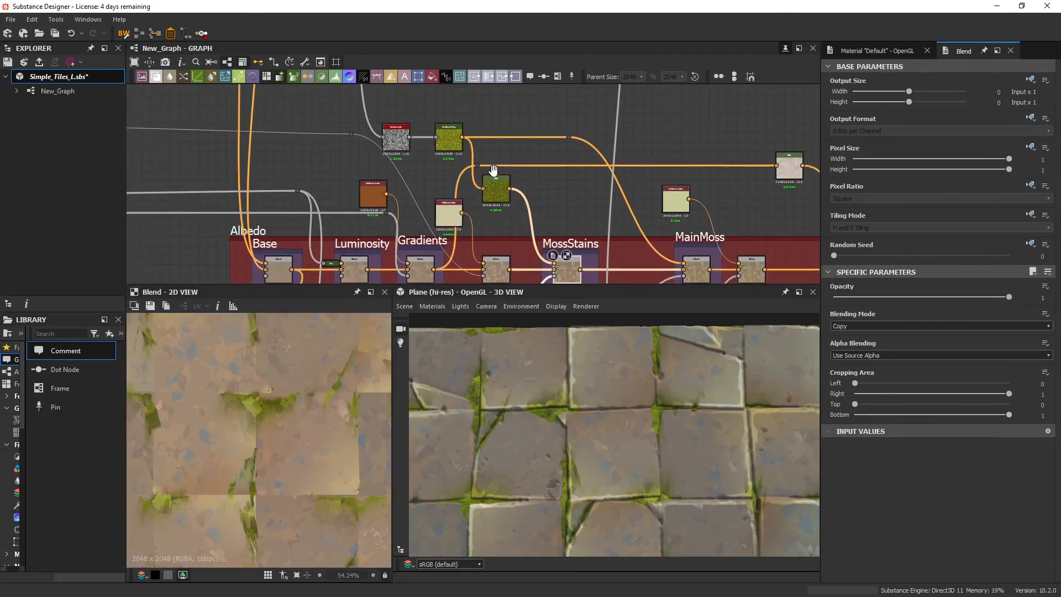
# Preview the green moss Gradient Map, then the combined moss albedo Blend.
pyautogui.click(448, 139)
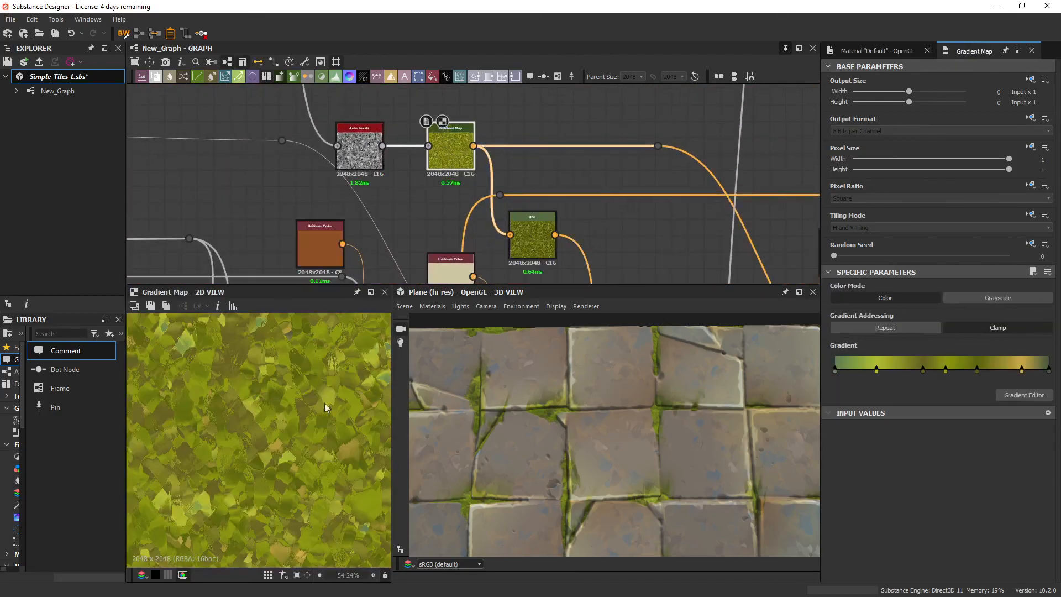
pyautogui.scroll(-3)
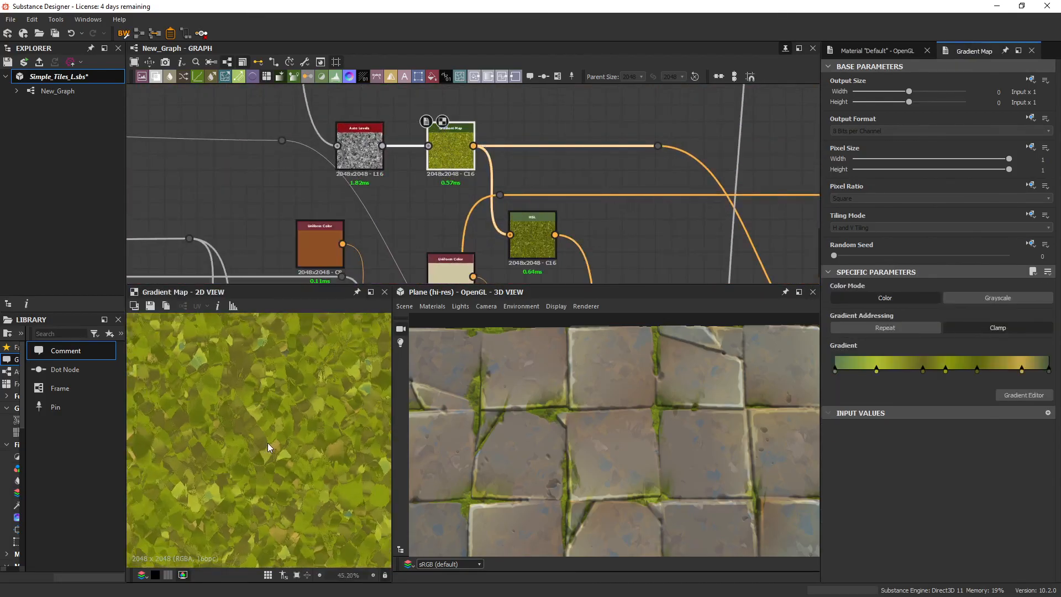
pyautogui.moveTo(1023, 383)
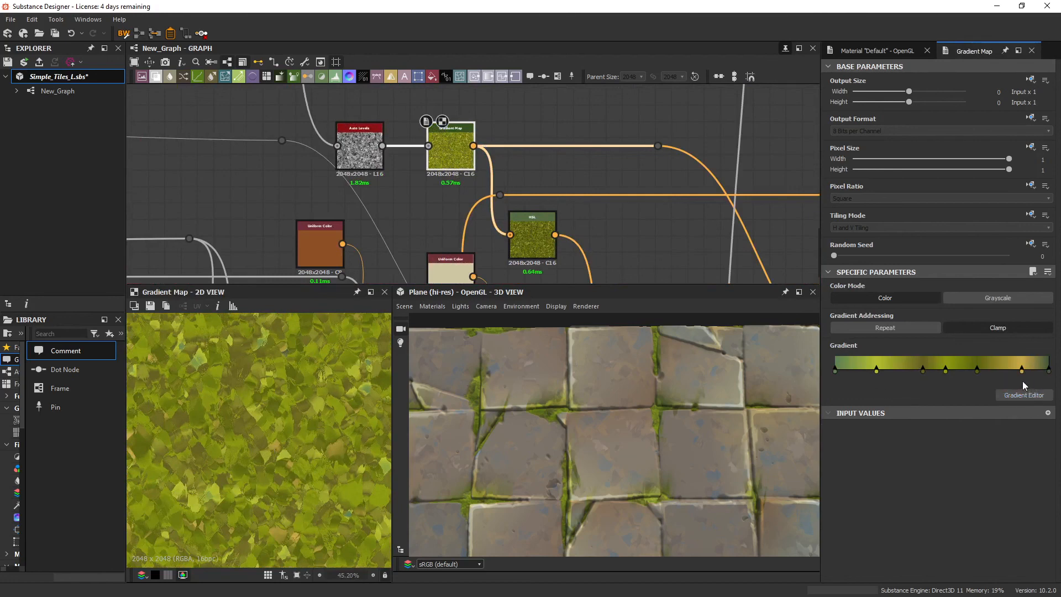
pyautogui.moveTo(1026, 377)
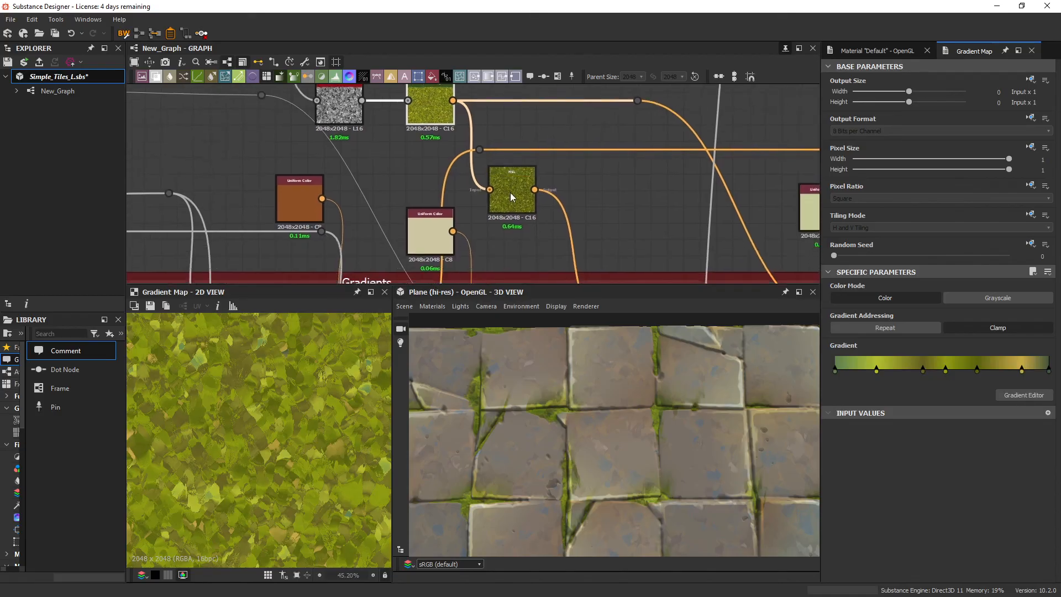
pyautogui.click(512, 188)
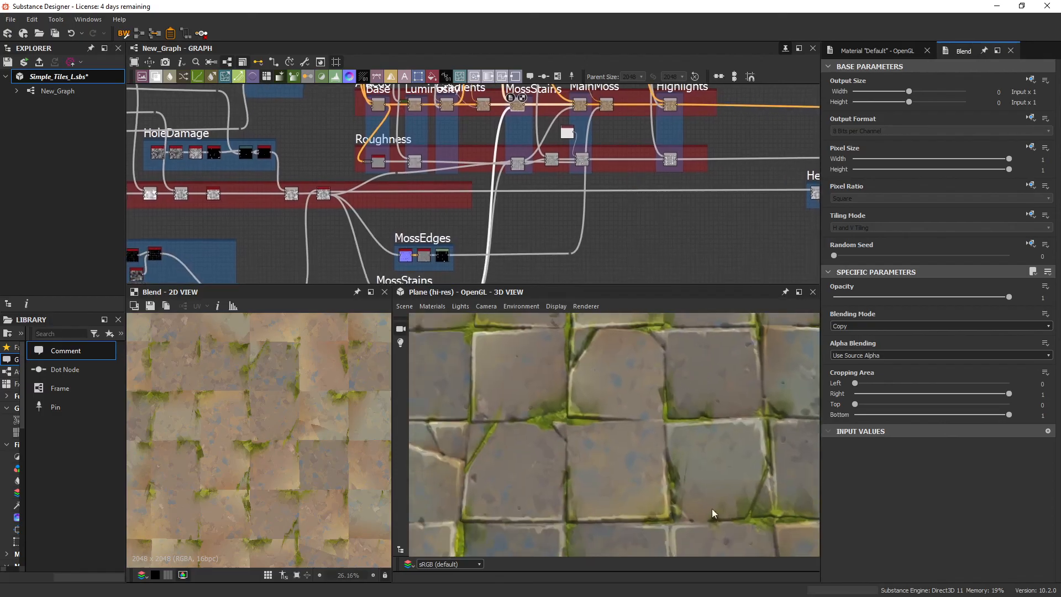
pyautogui.moveTo(751, 515)
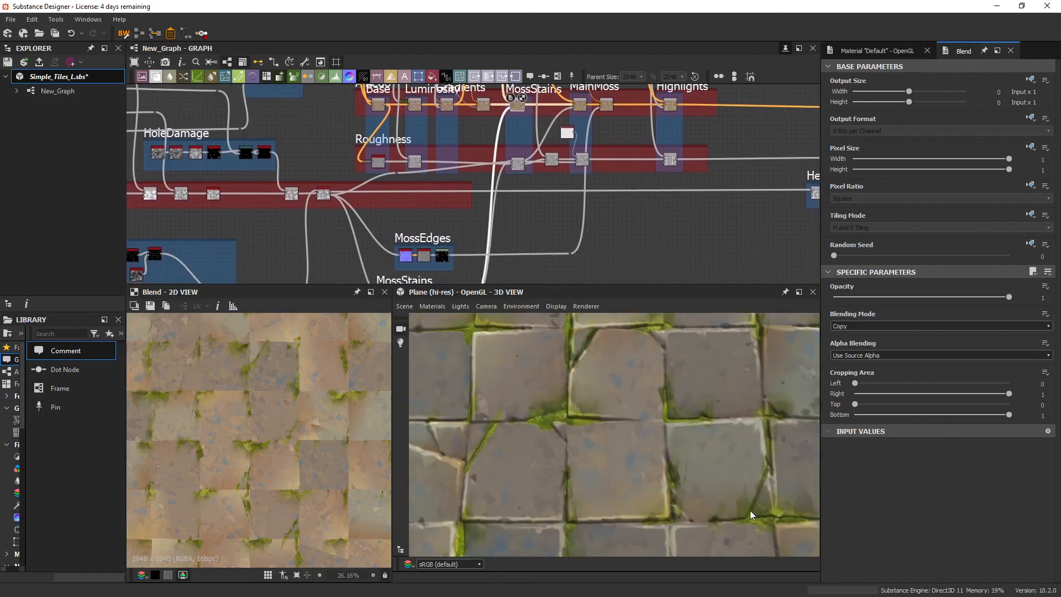
pyautogui.moveTo(578, 435)
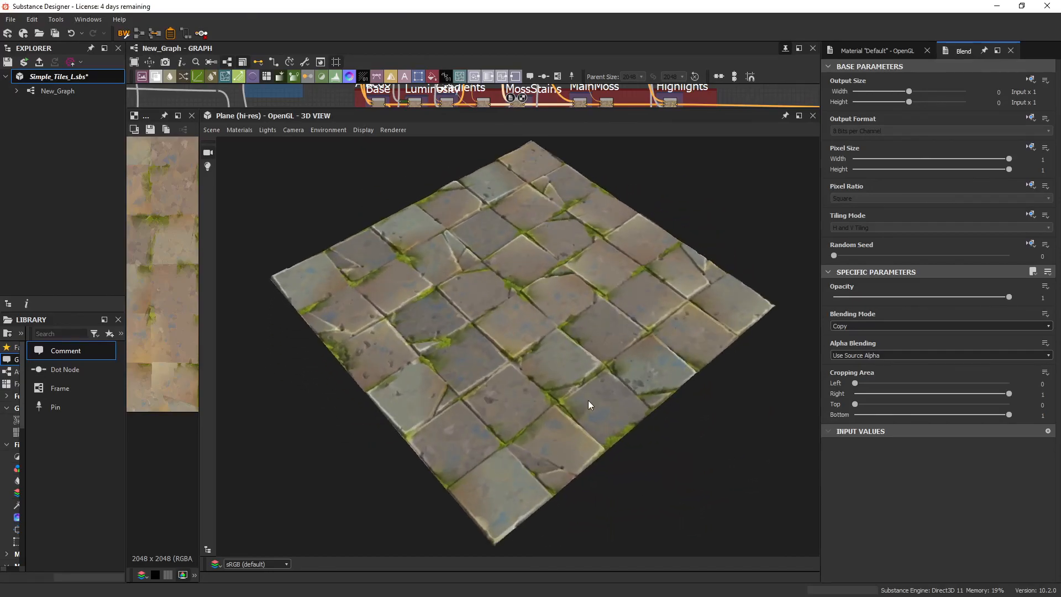
pyautogui.moveTo(671, 437)
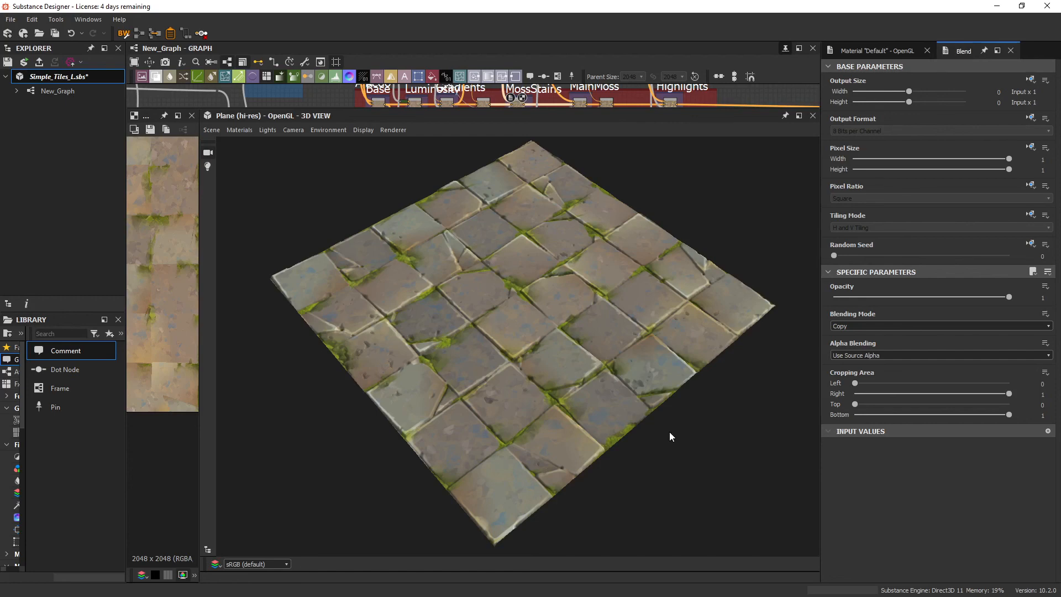
pyautogui.moveTo(691, 453)
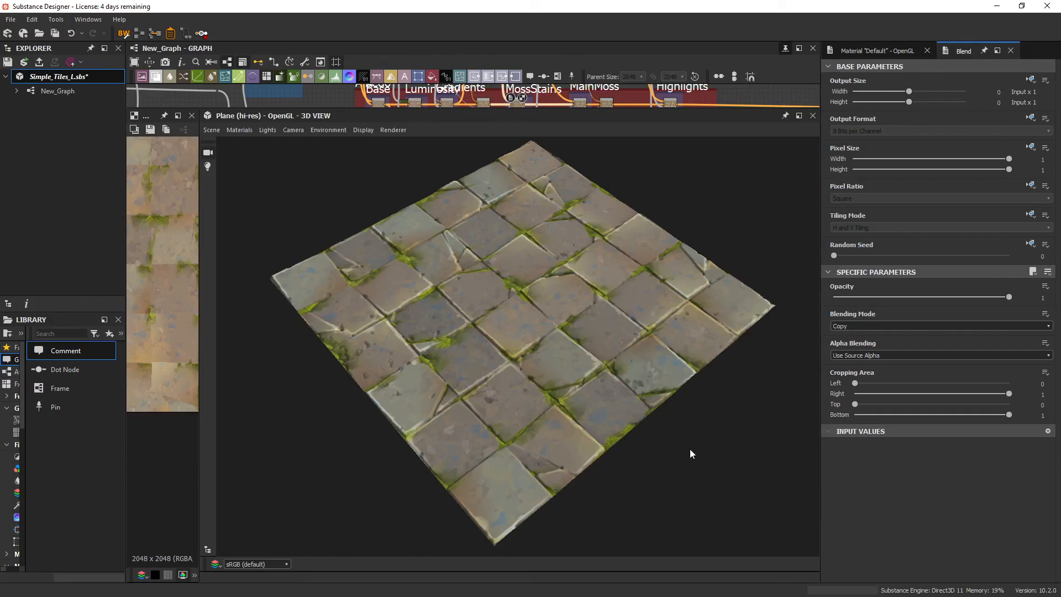